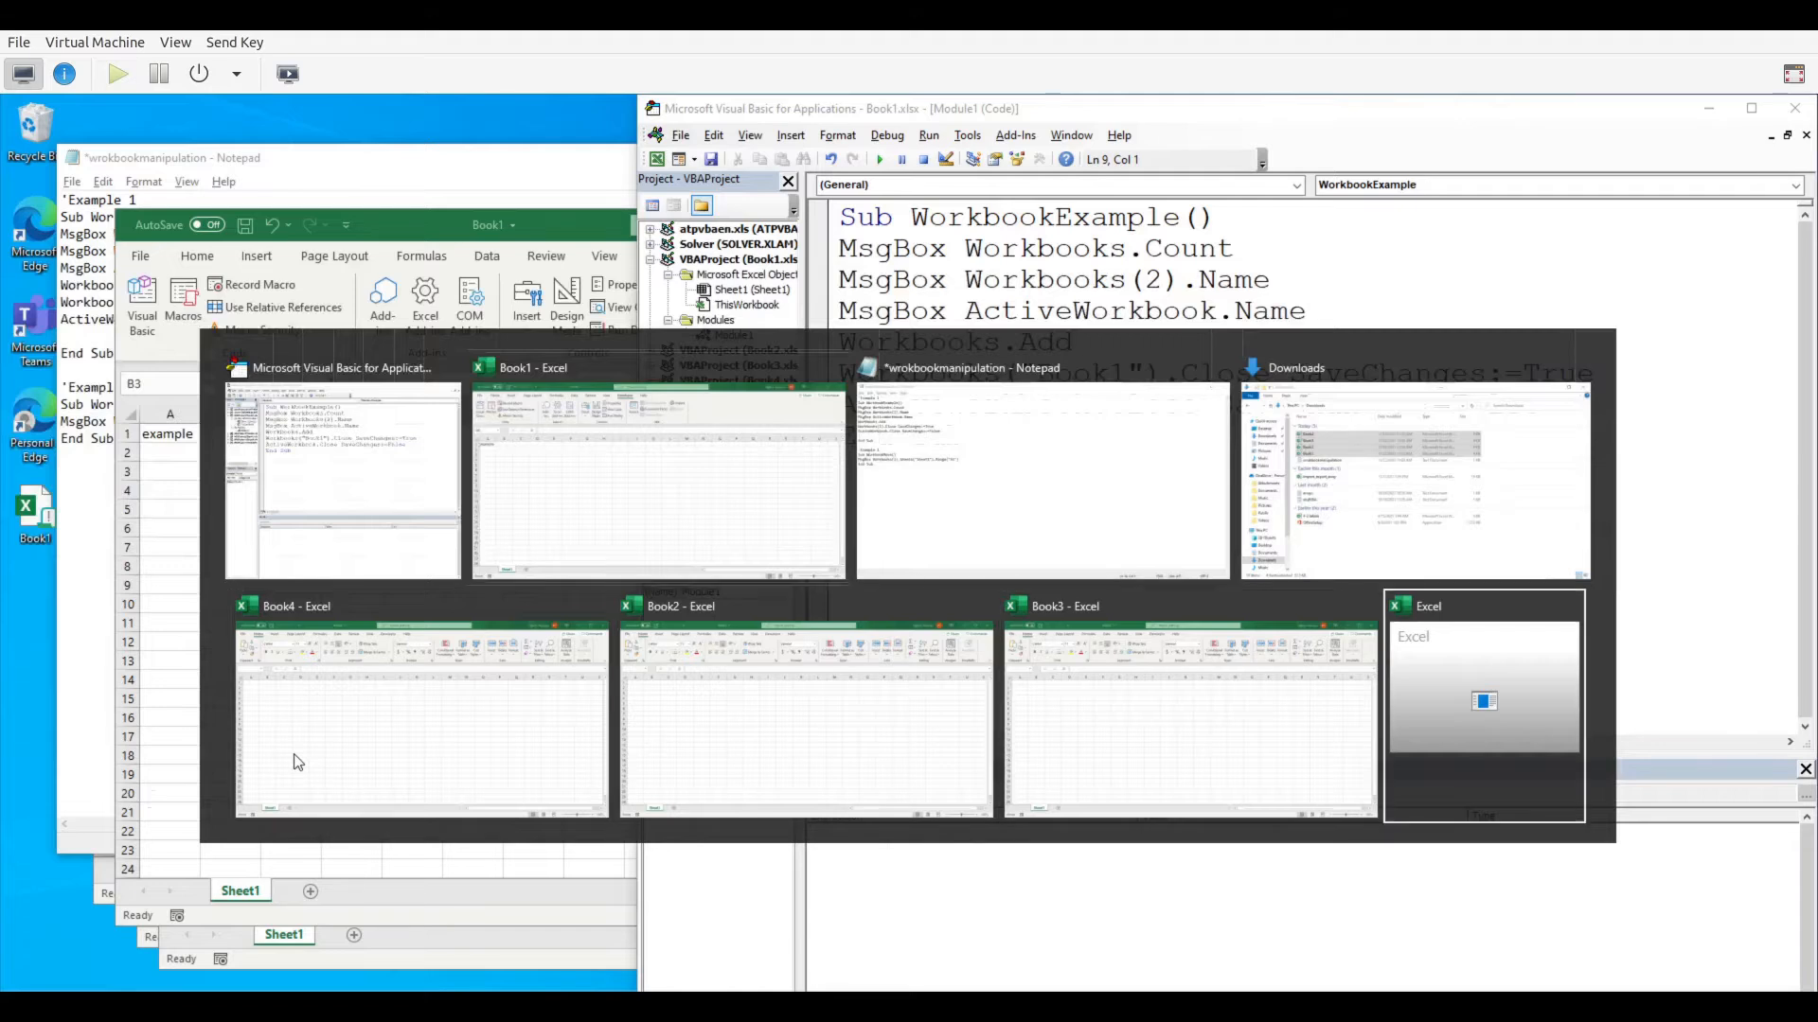
mouse_move(656, 481)
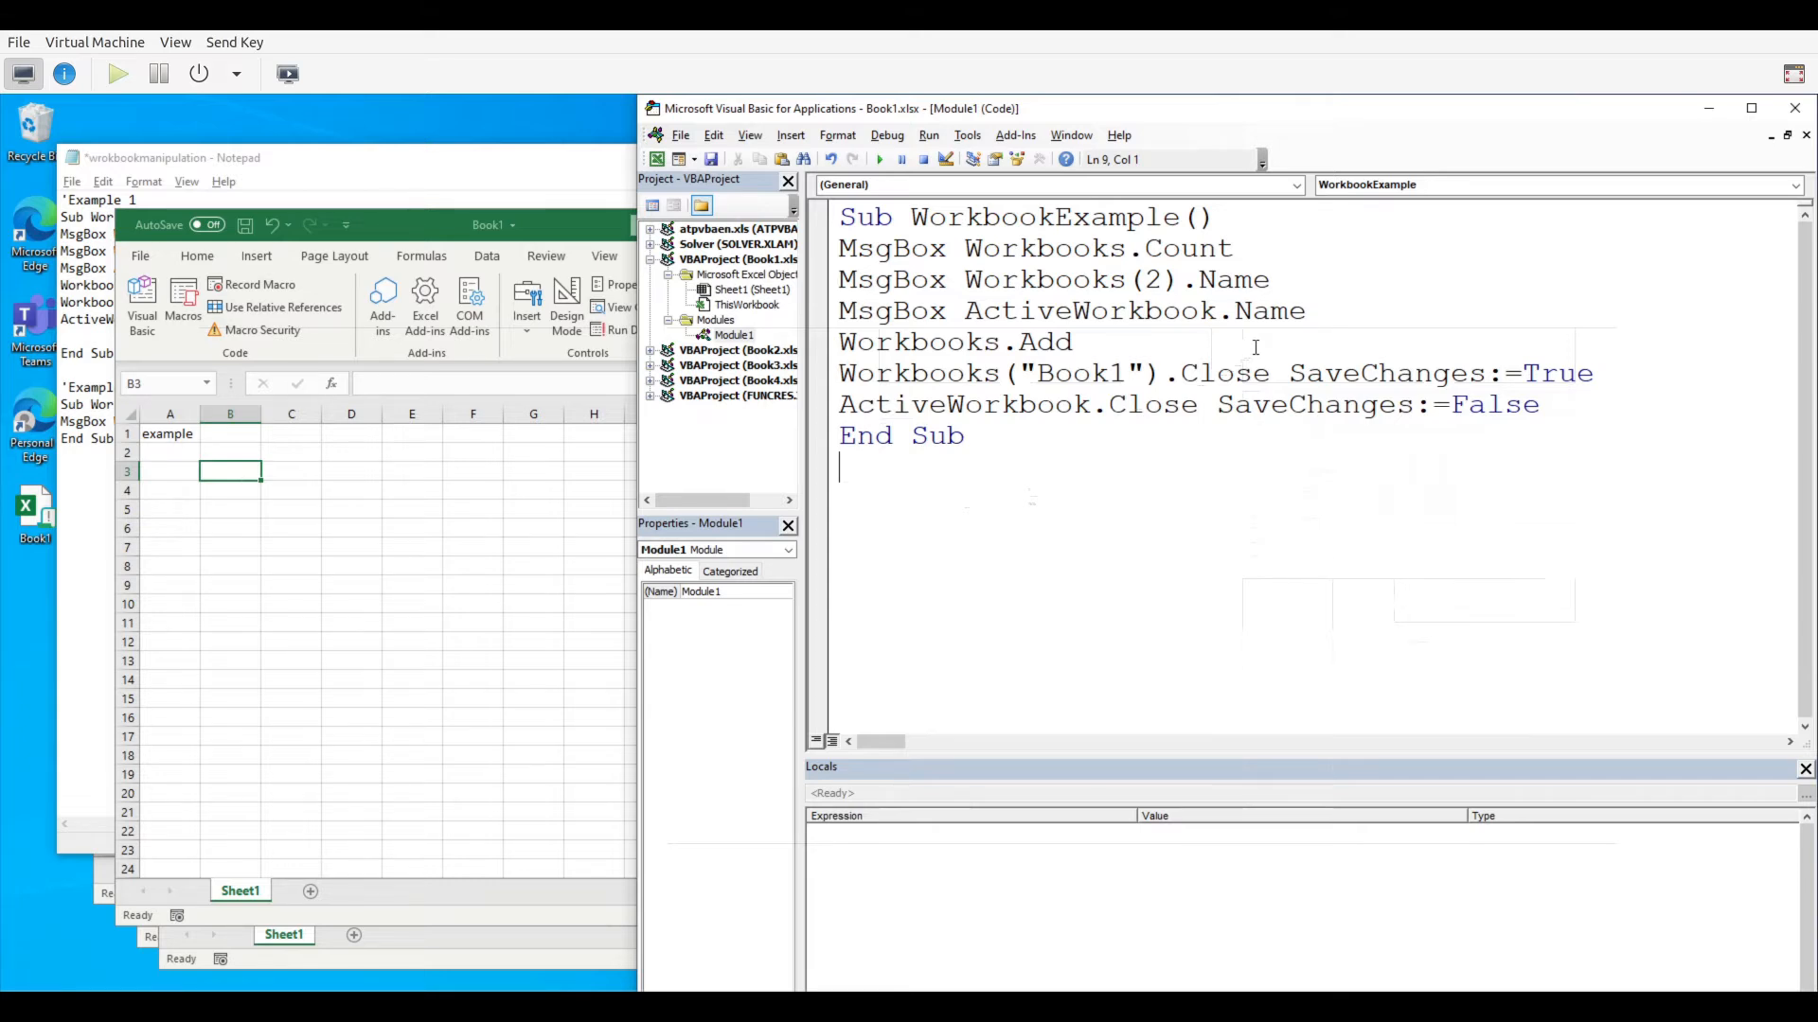
mouse_move(1414, 284)
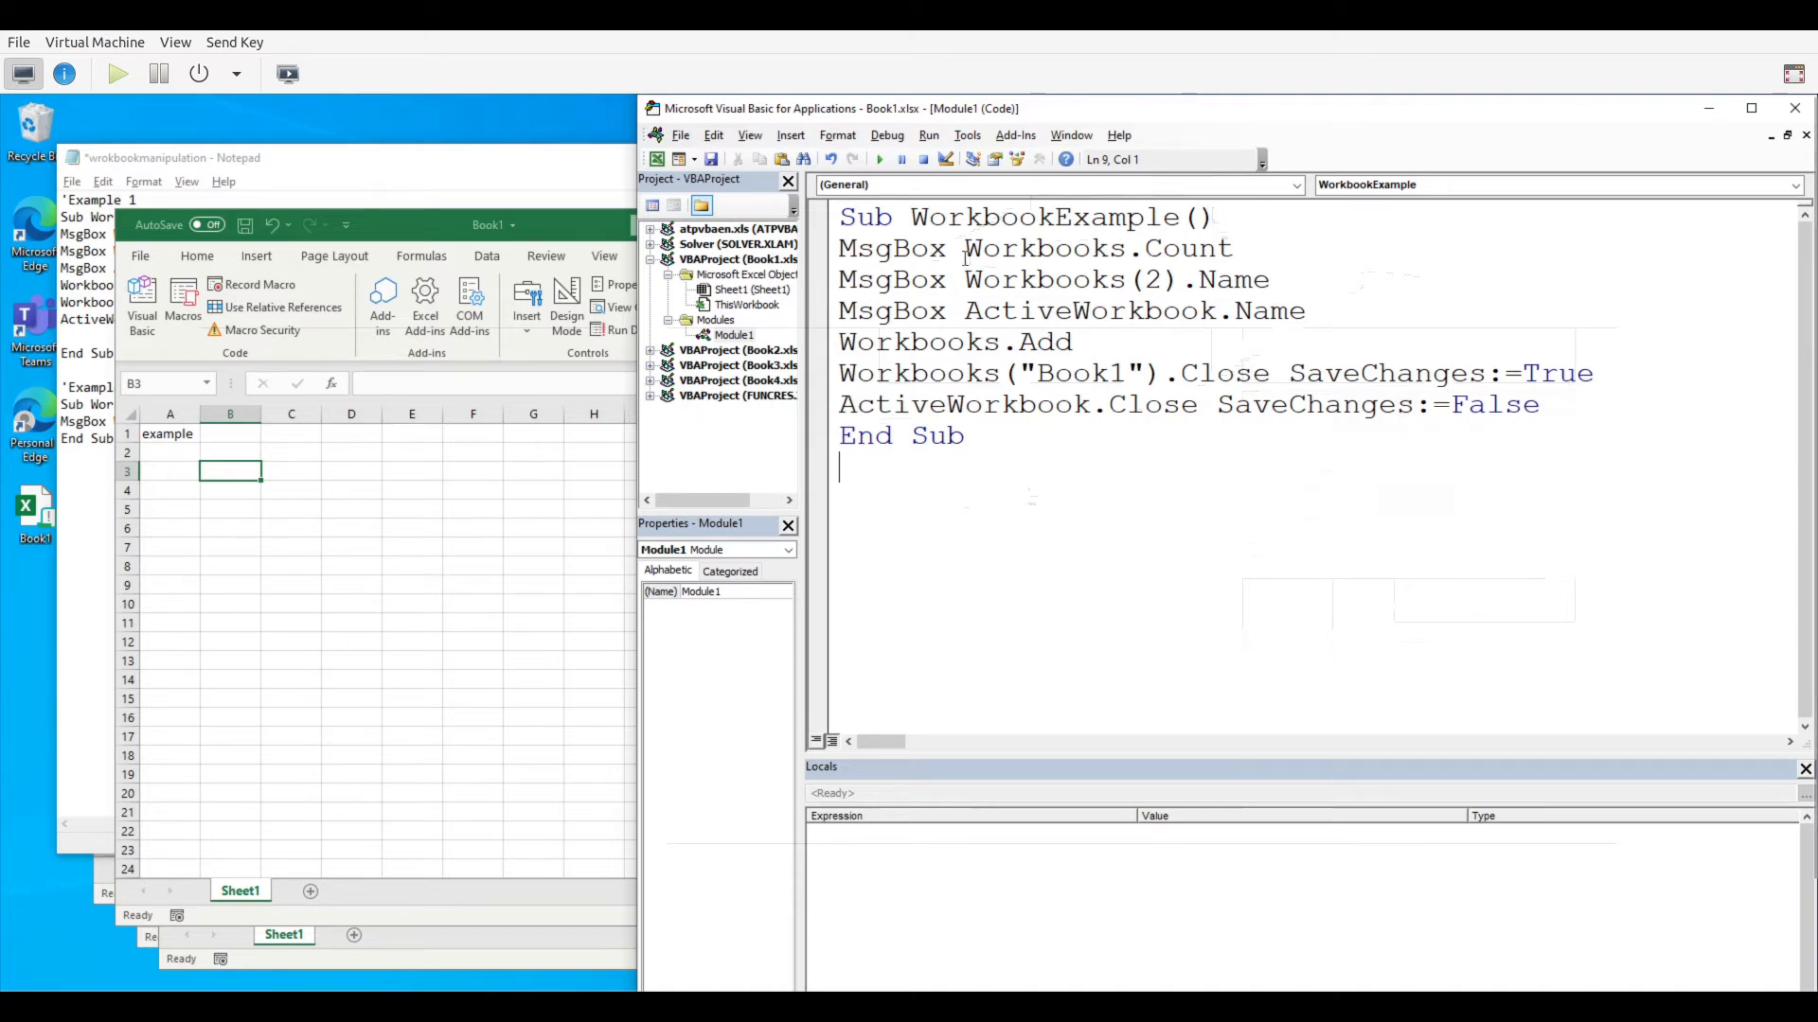
Enter break mode in WorkbookExample, paused at the Sub WorkbookExample() line
double_click(891, 248)
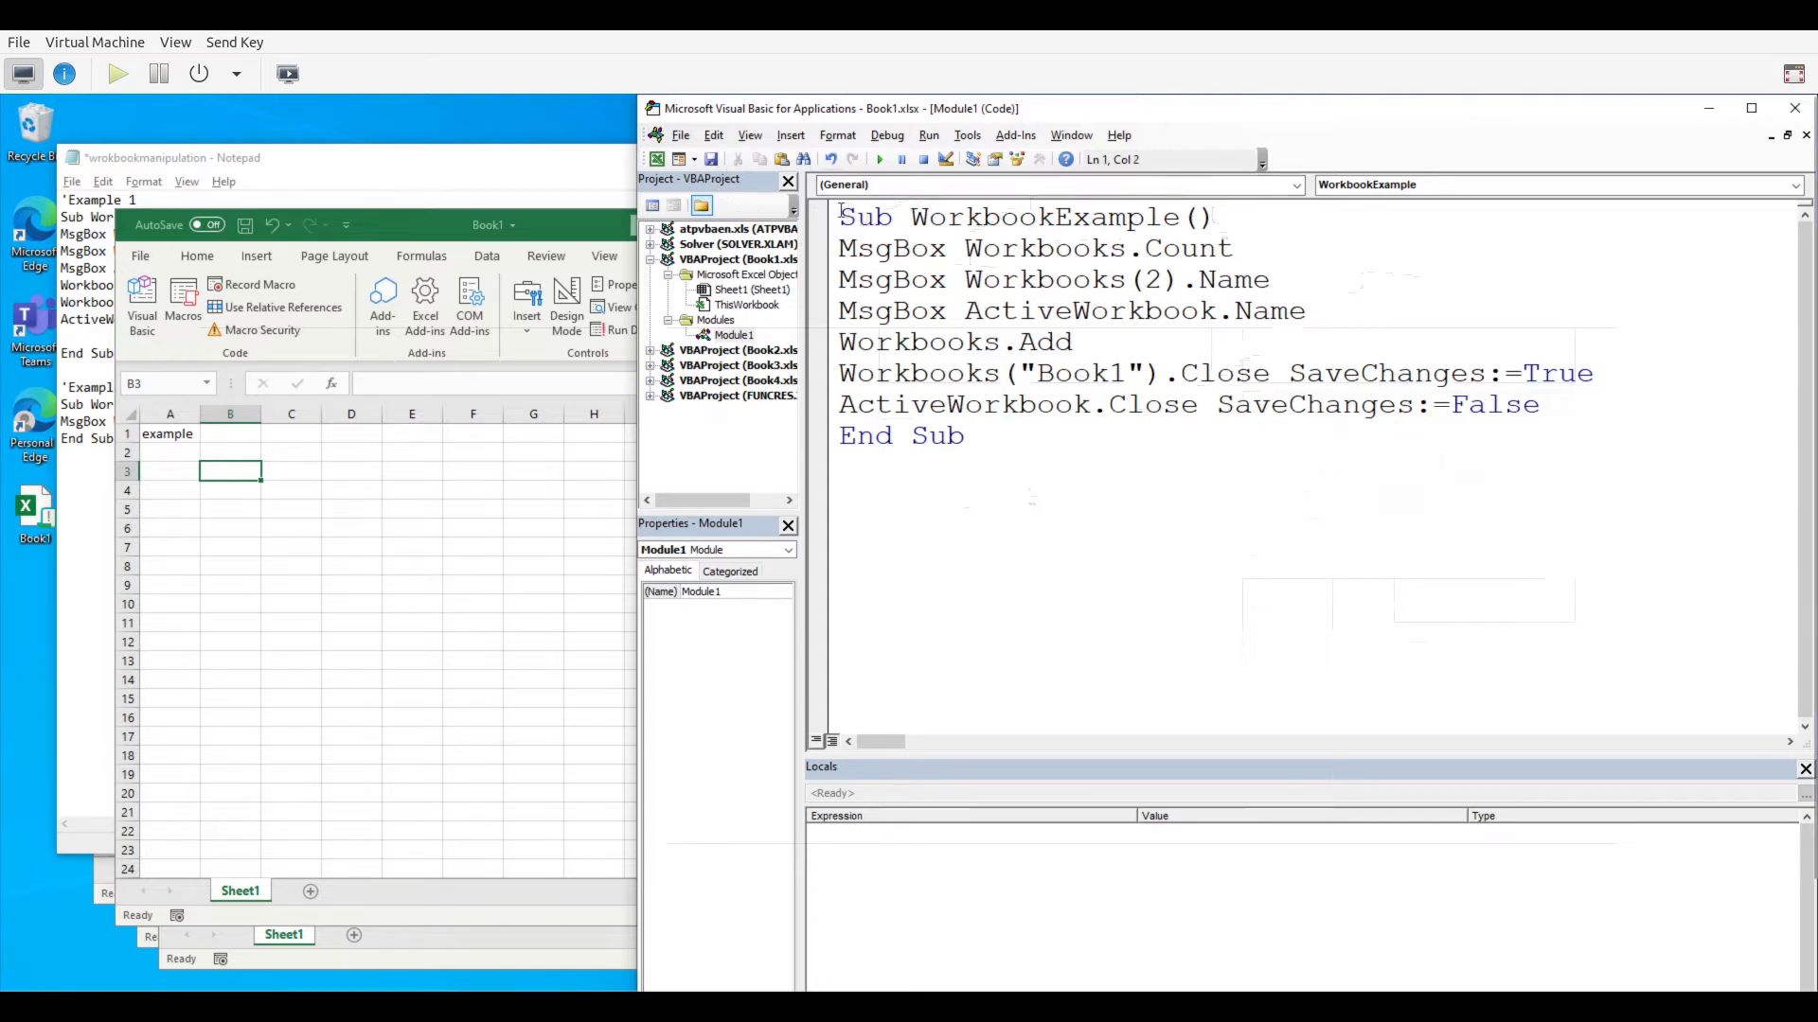
click(839, 216)
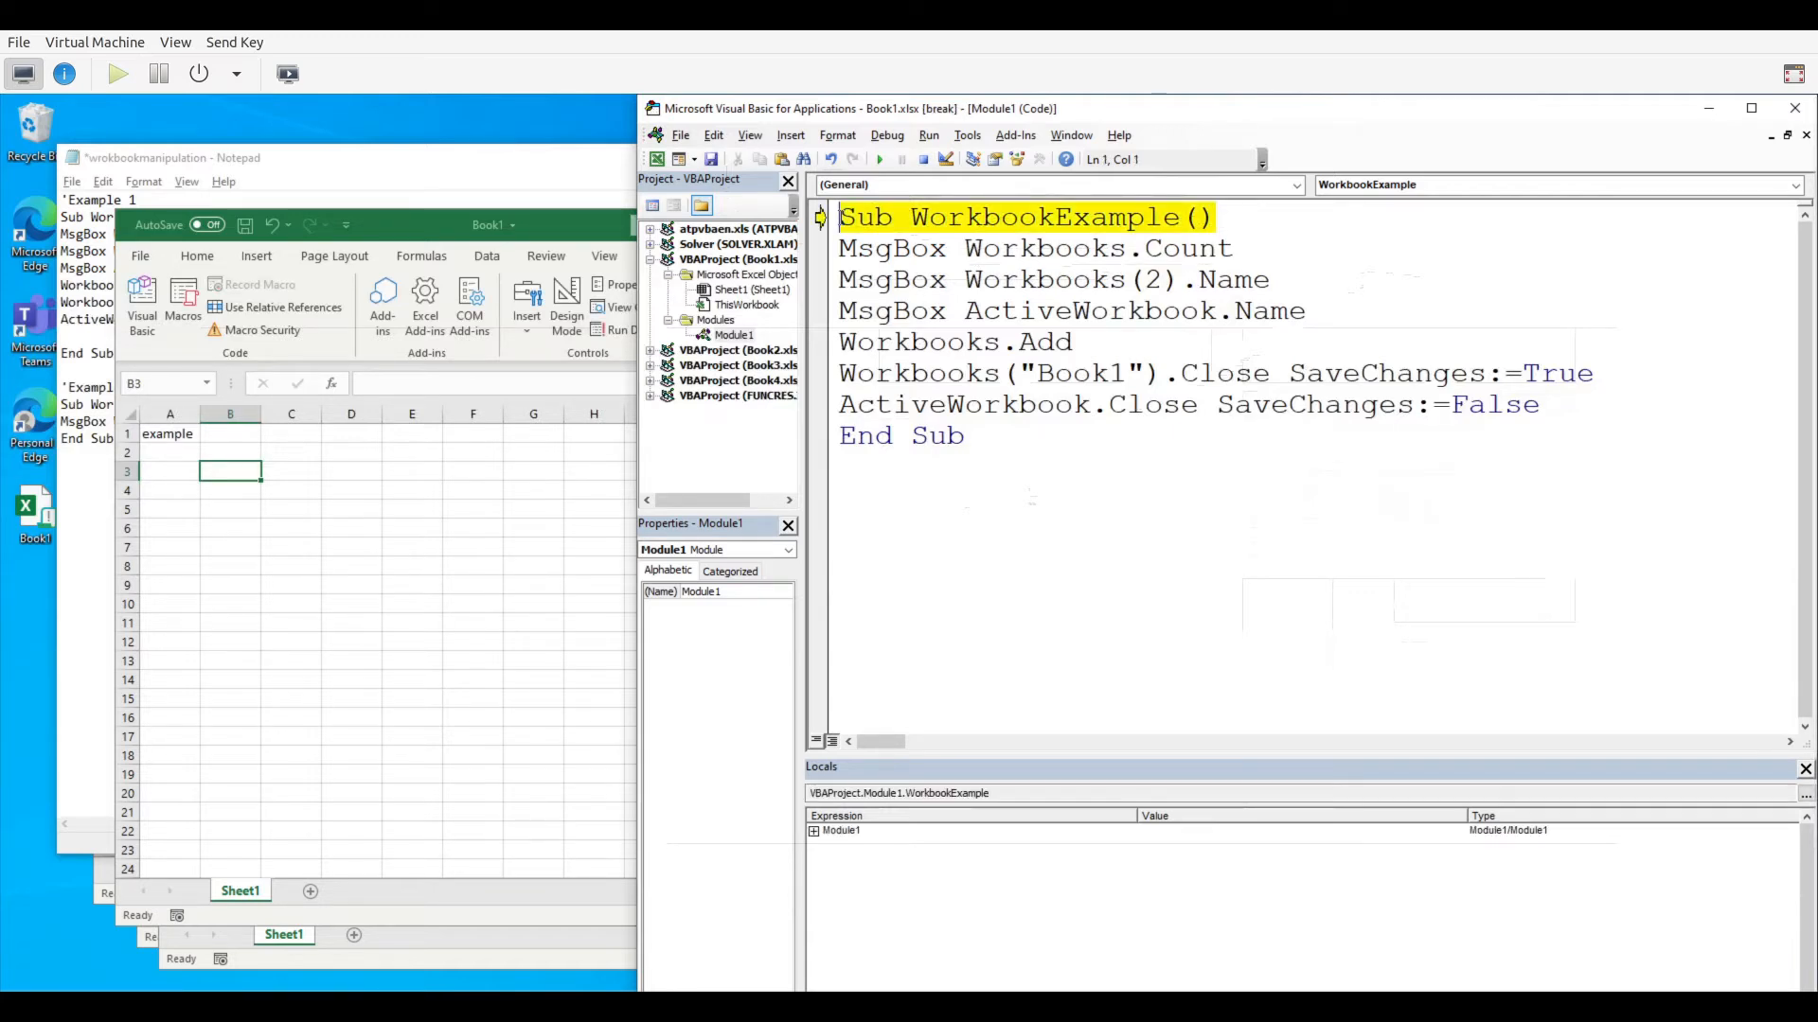
Run MsgBox Workbooks.Count, acknowledge the 4, and pause at Workbooks(2).Name
click(879, 159)
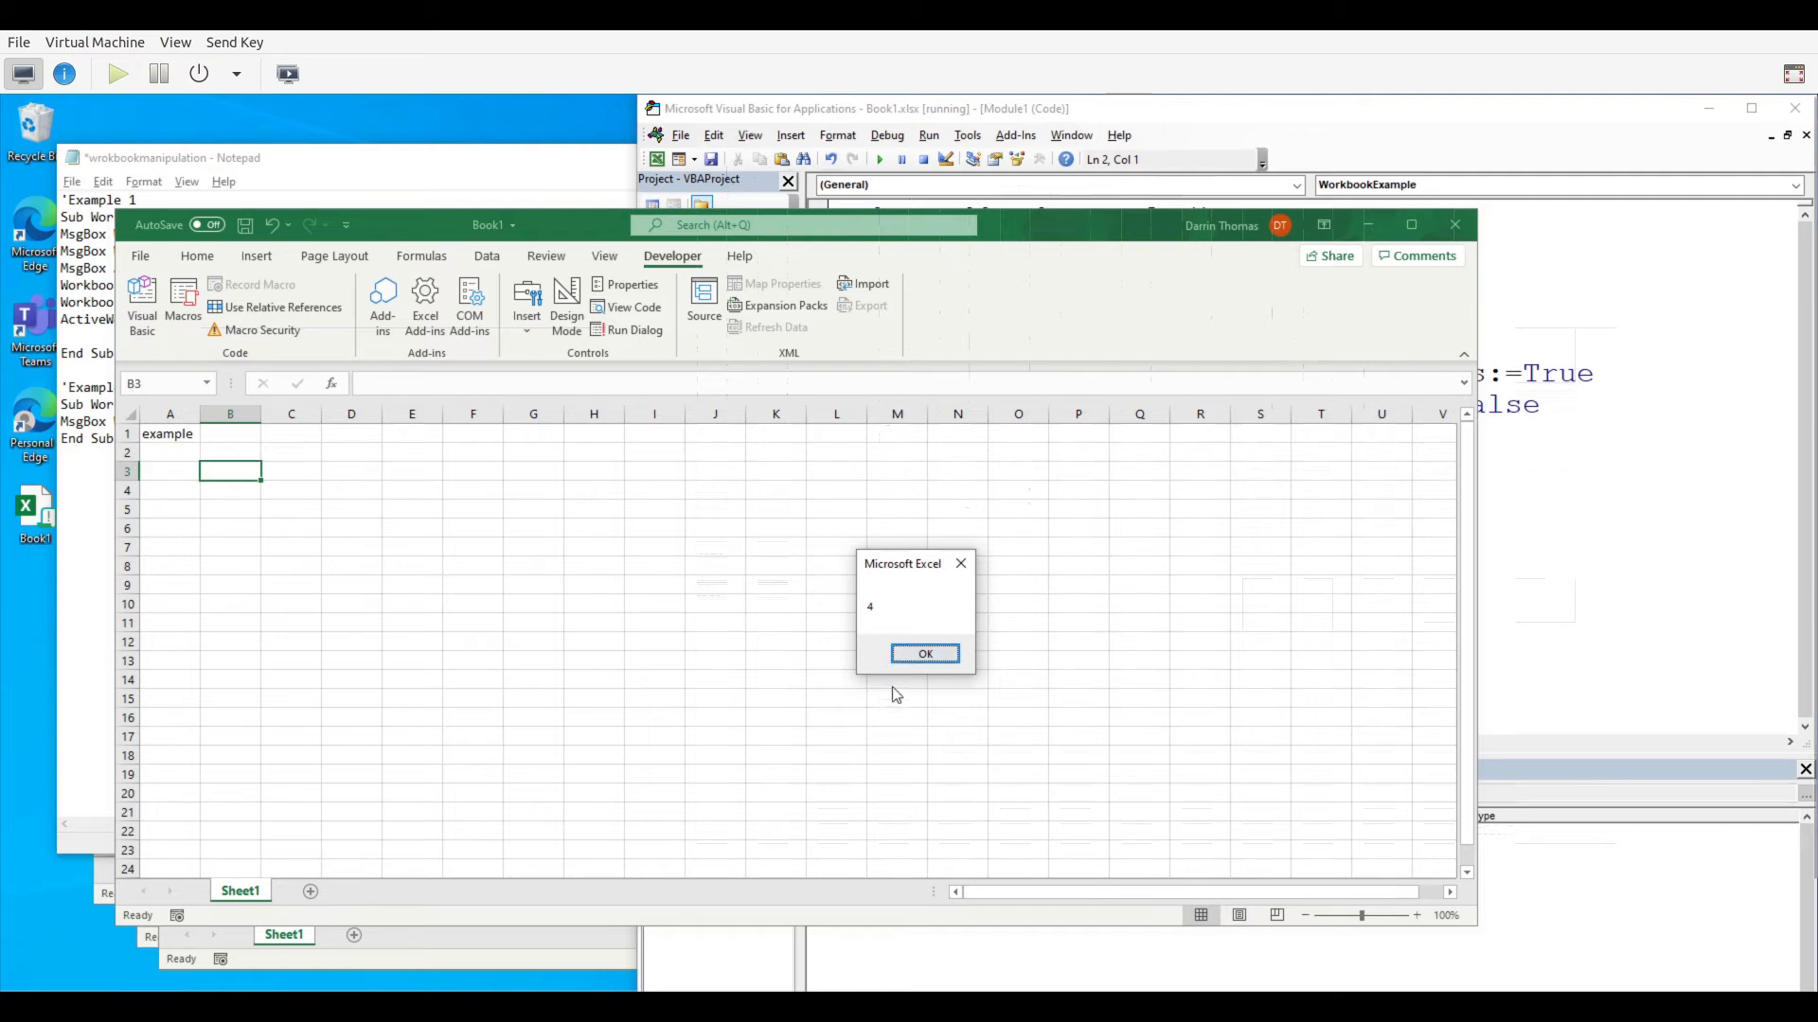
click(924, 654)
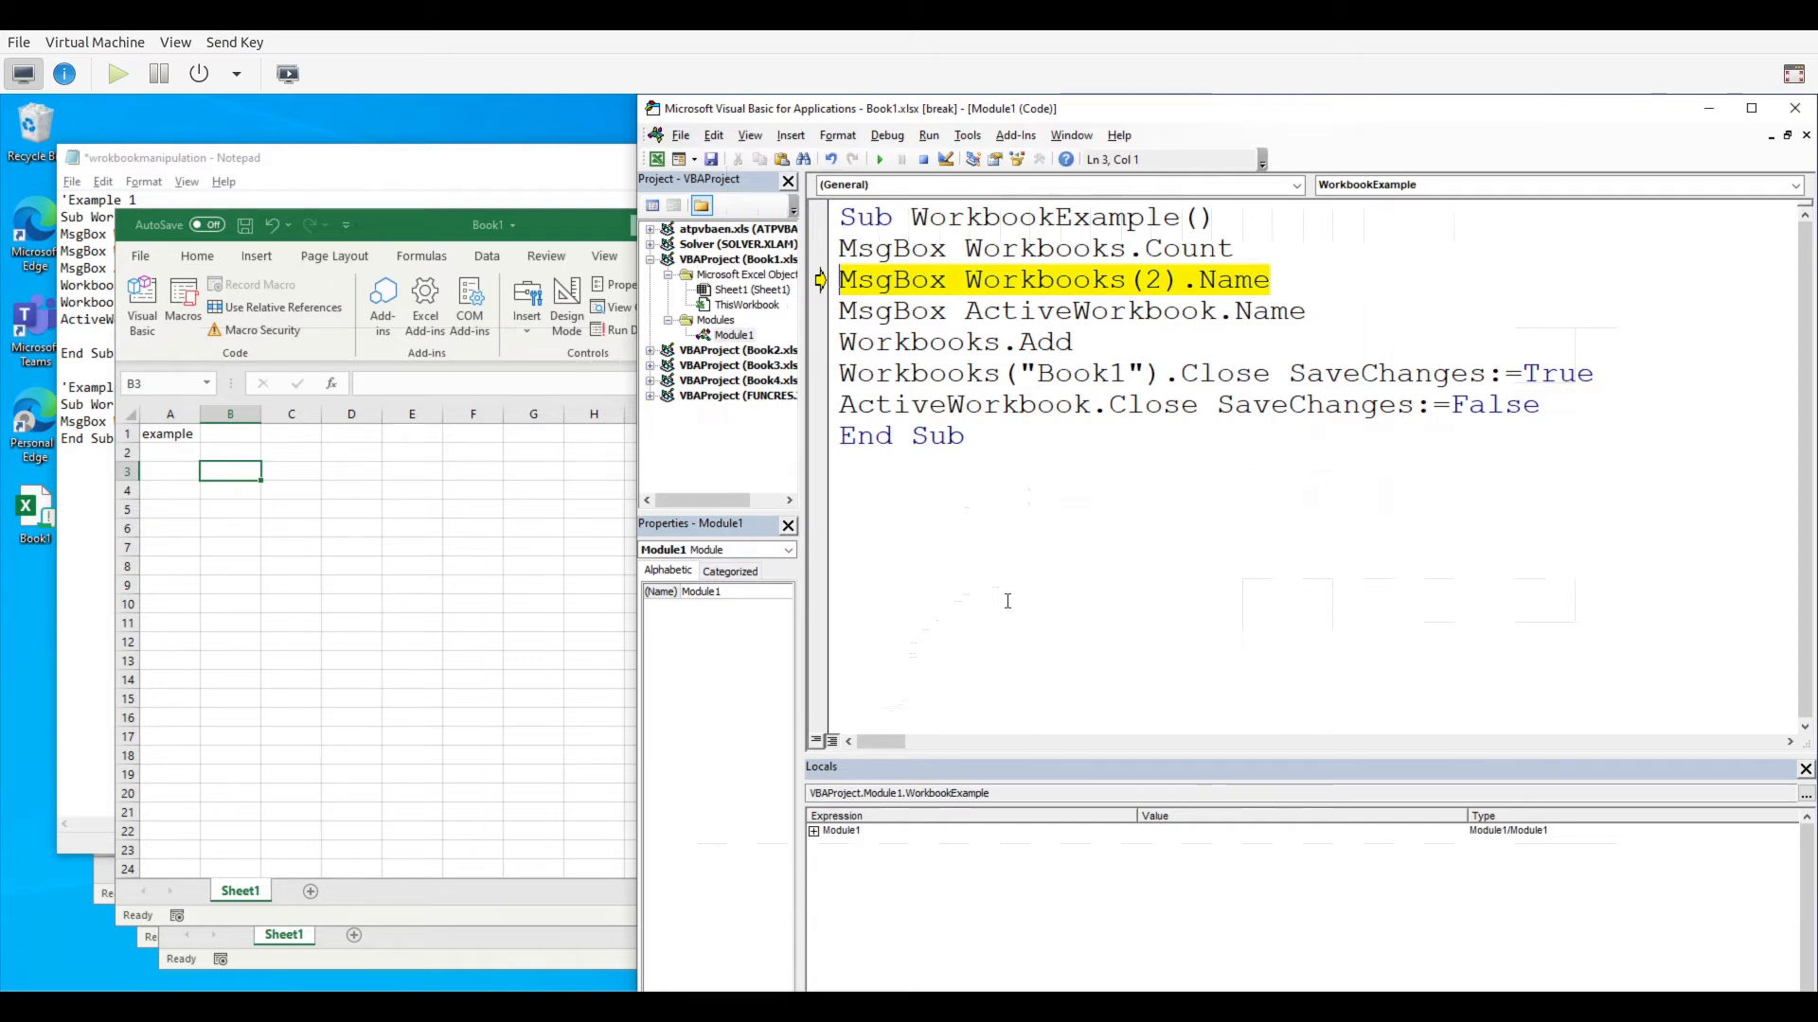
Run MsgBox Workbooks(2).Name, acknowledge Book1.xlsx, and pause at ActiveWorkbook.Name
click(1157, 280)
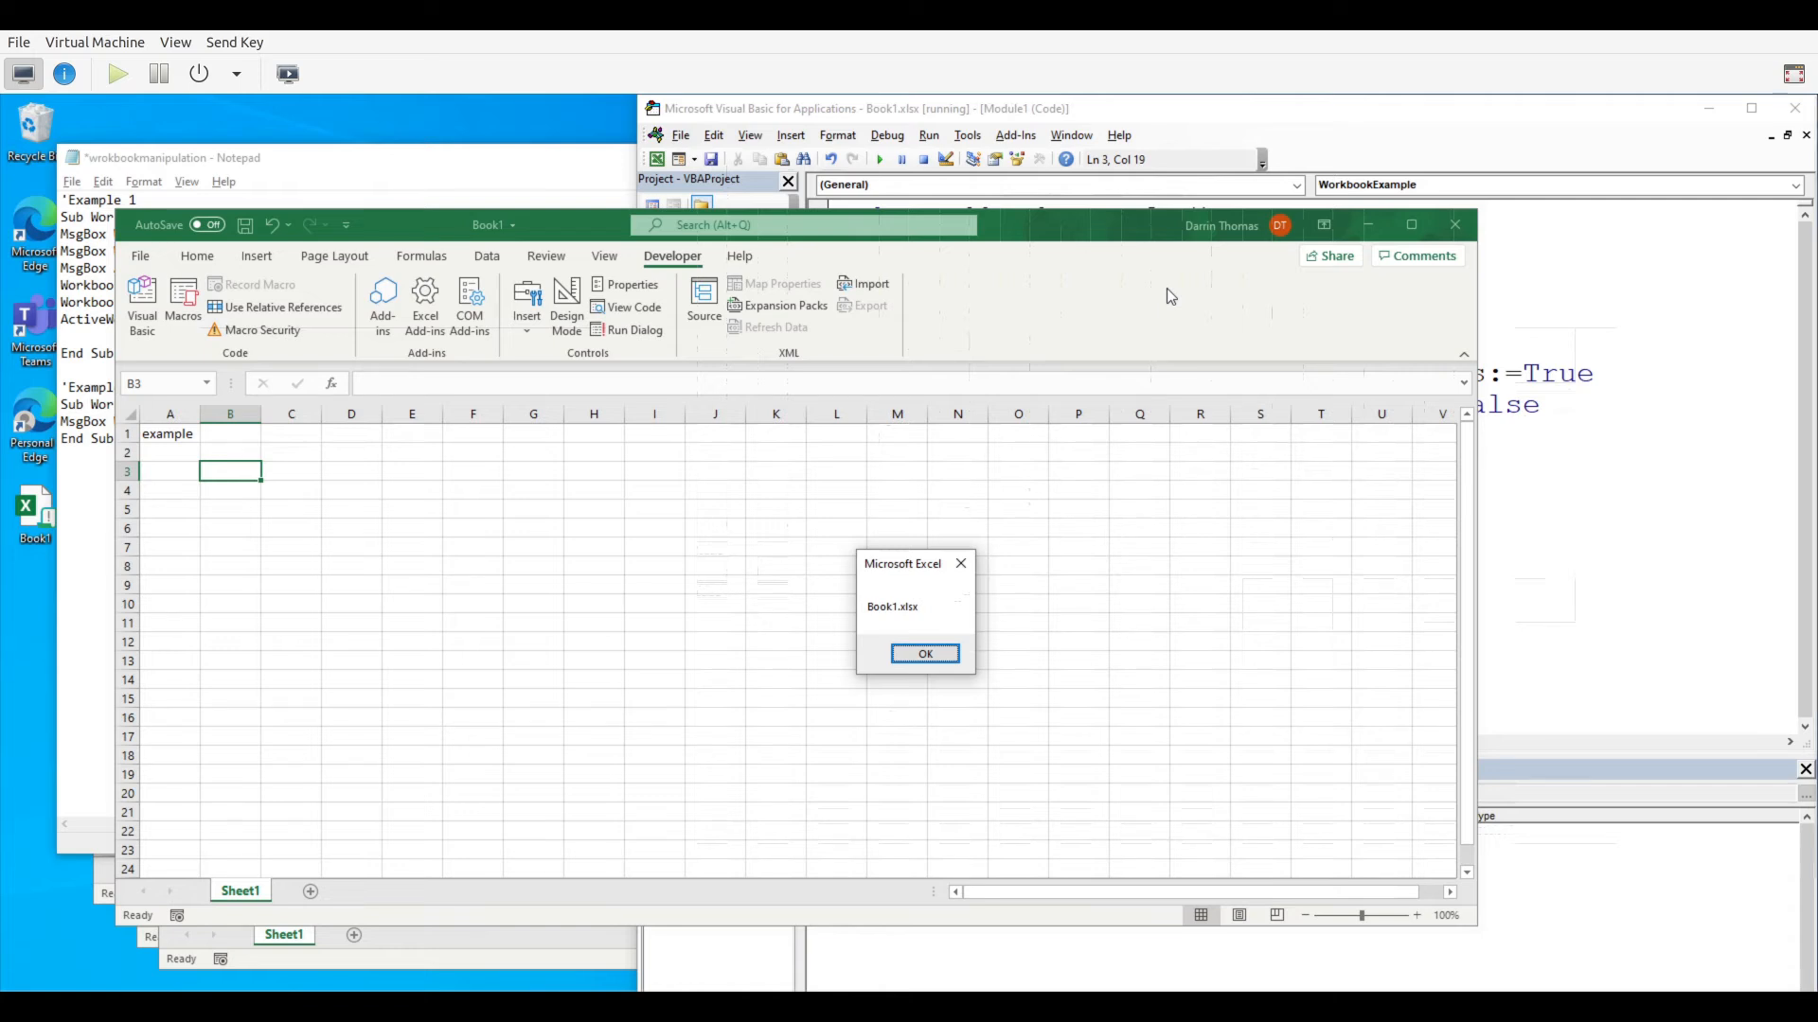
mouse_move(1593, 441)
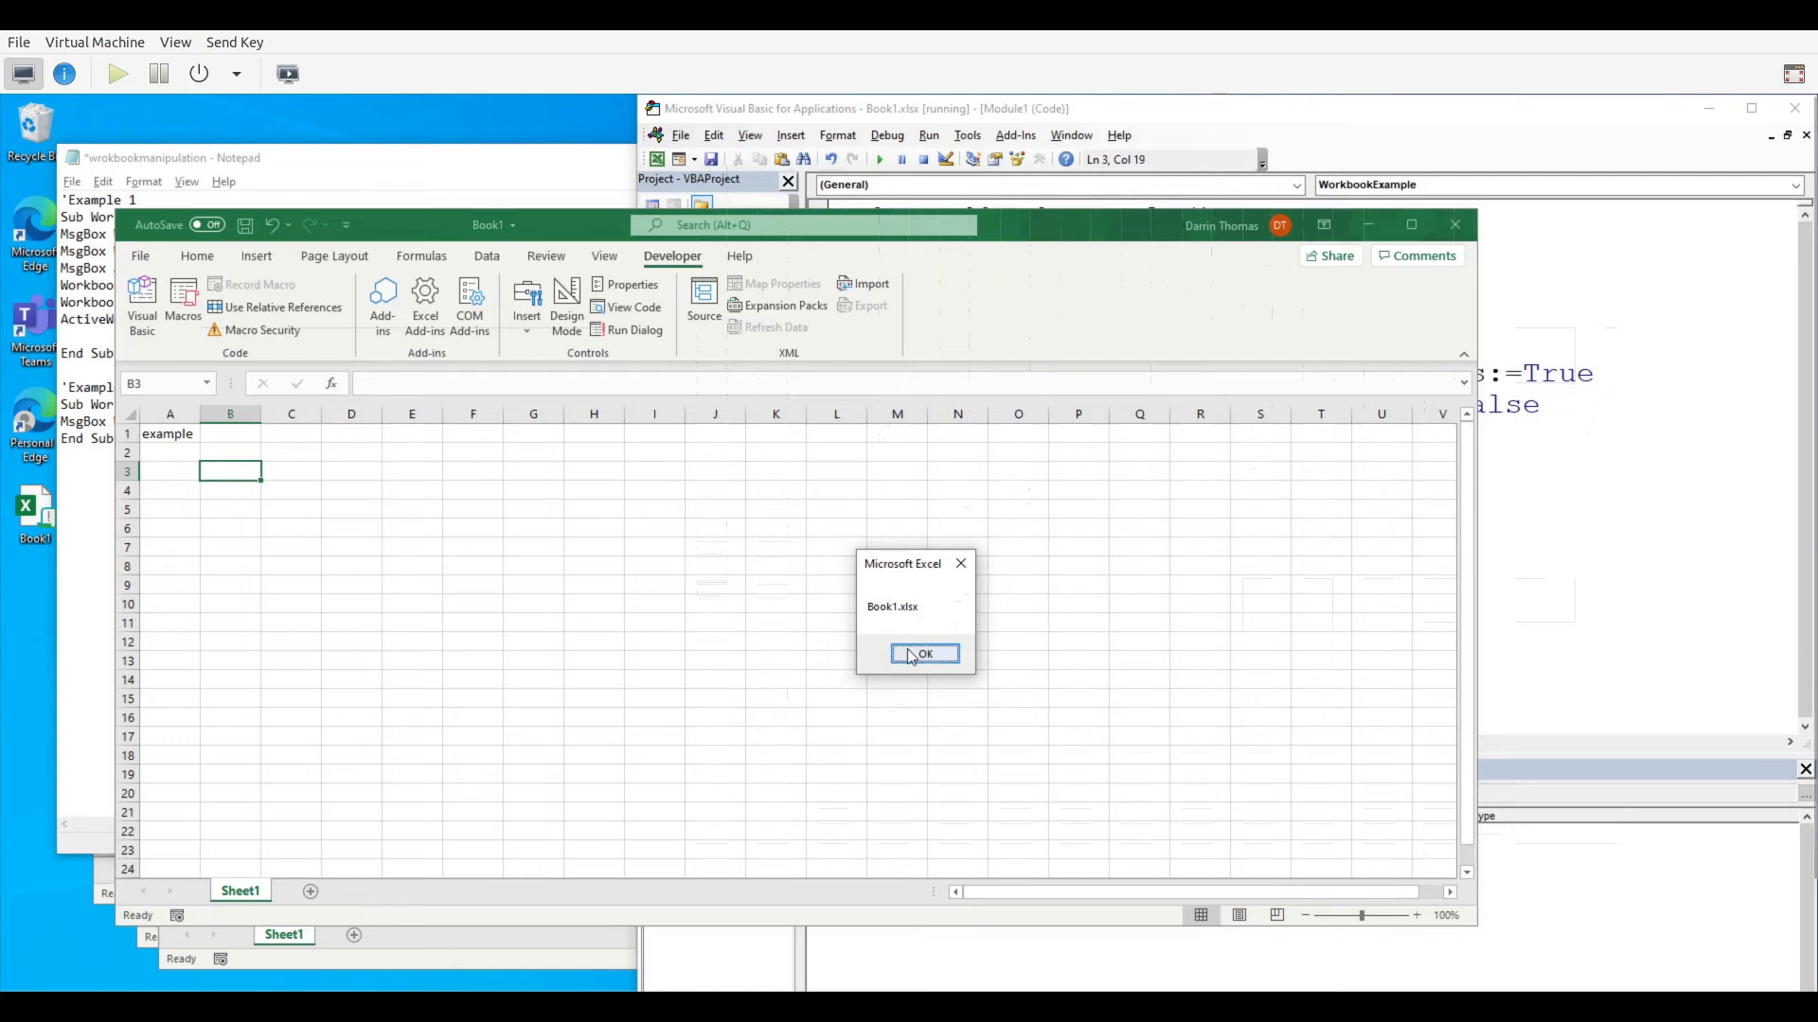
click(924, 654)
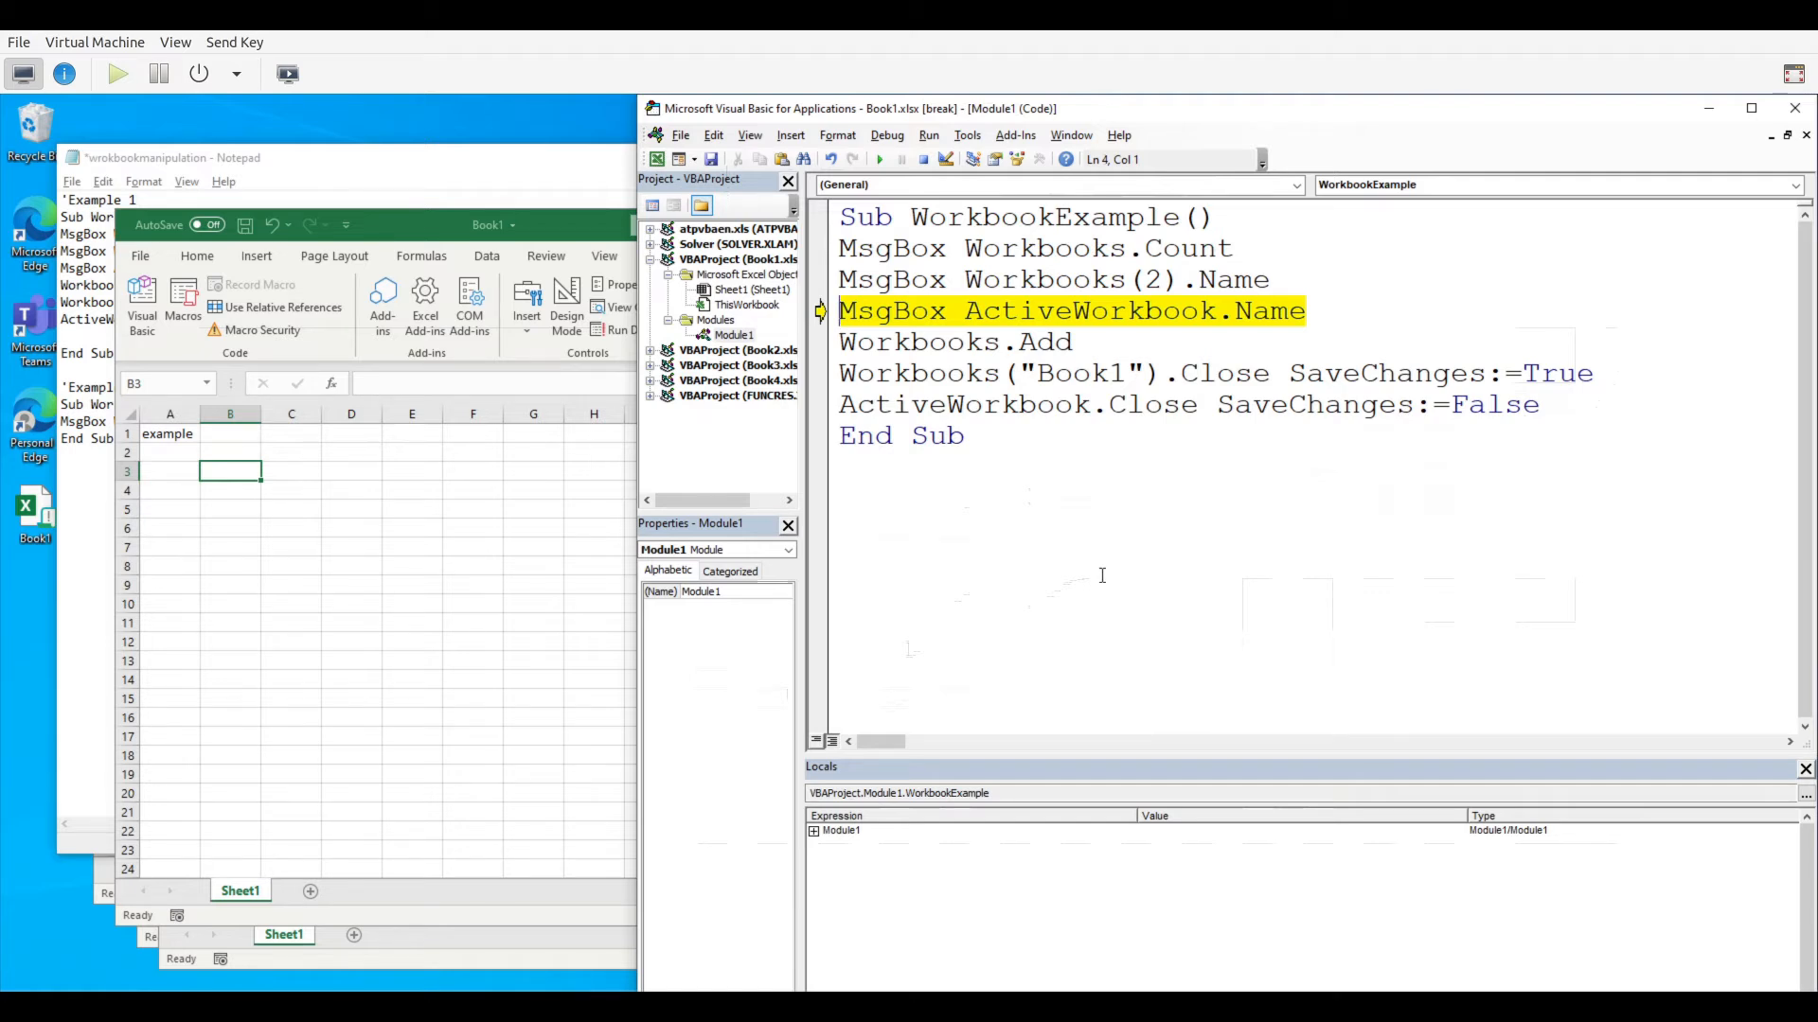
Run MsgBox ActiveWorkbook.Name so the message shows Book4.xlsx
key(alt+tab)
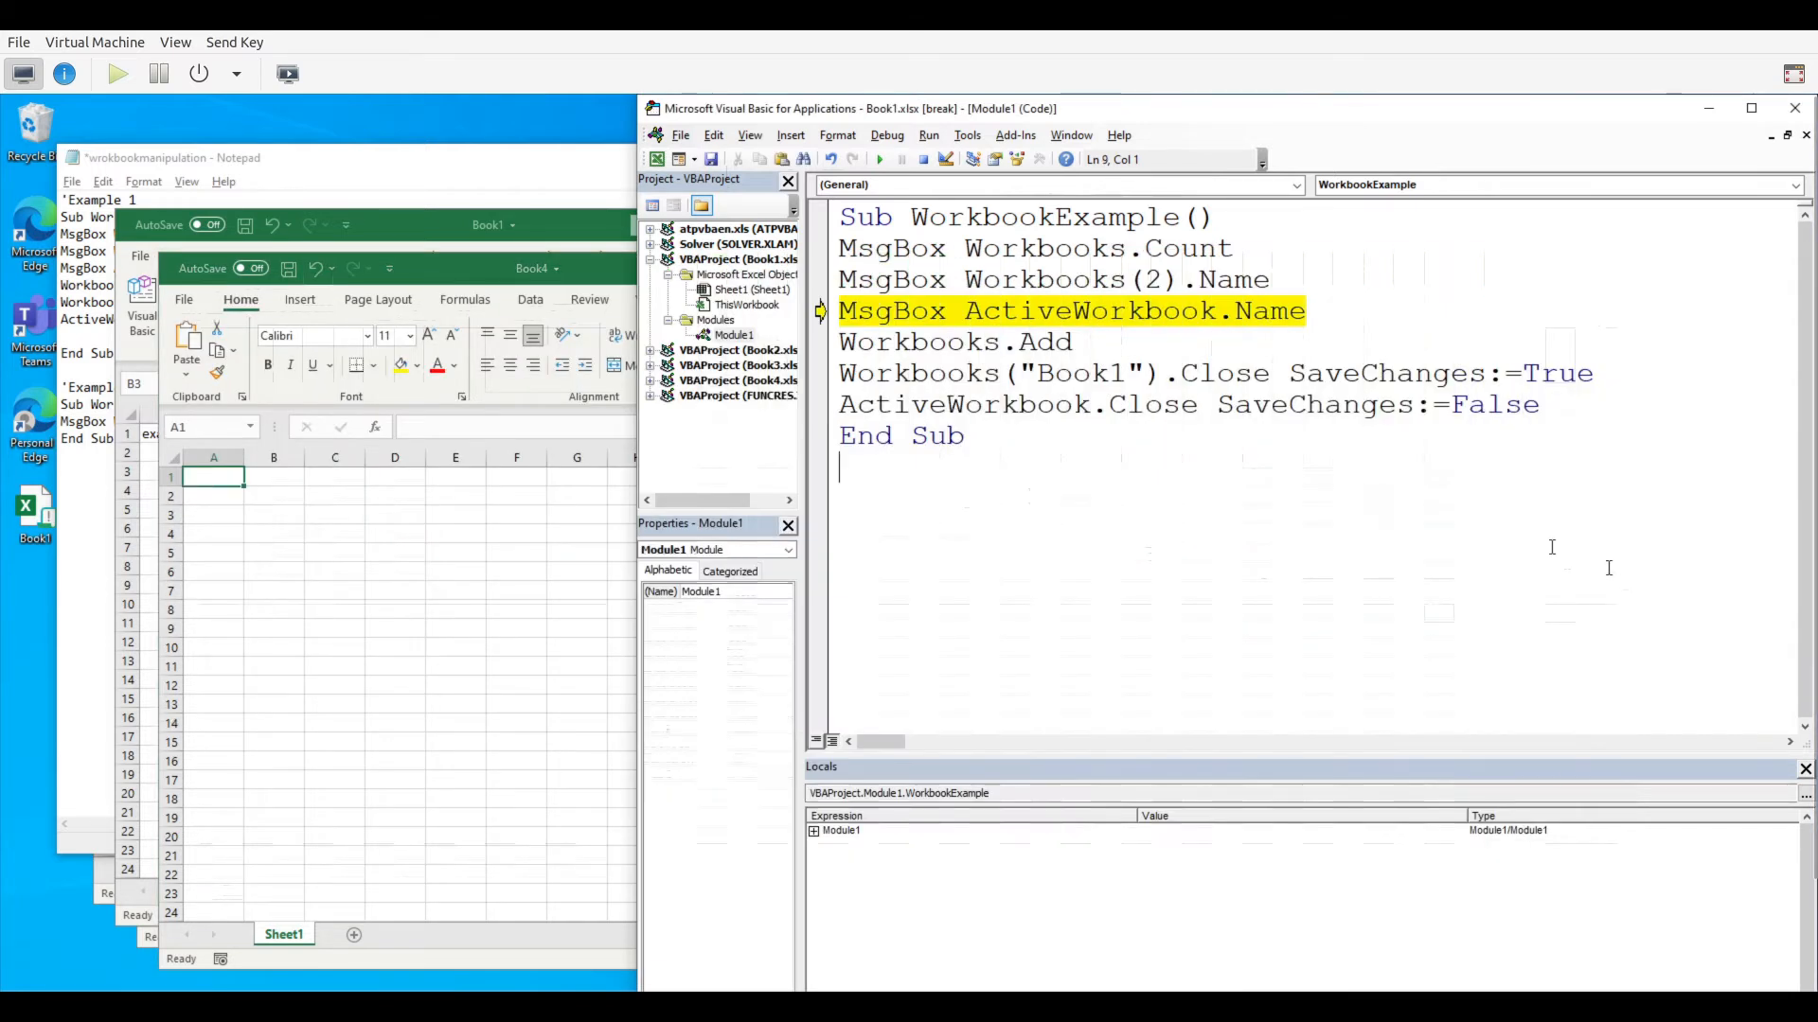
click(1053, 311)
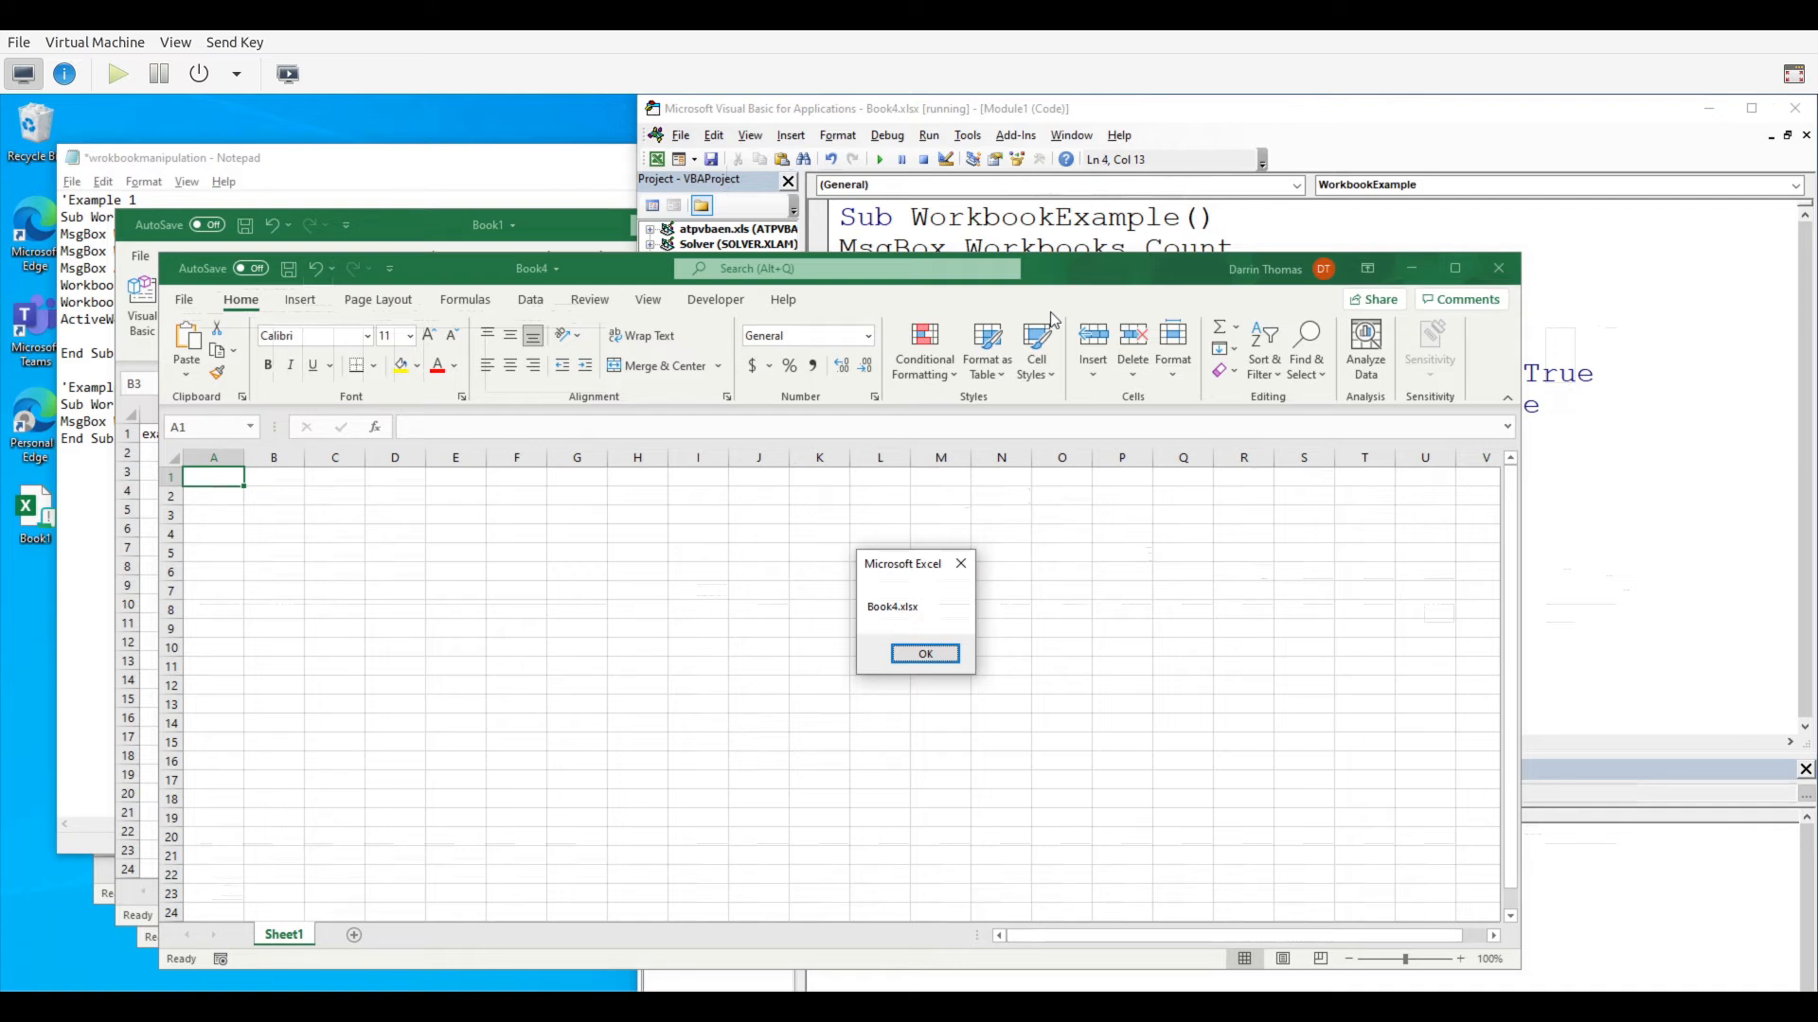
mouse_move(1361, 345)
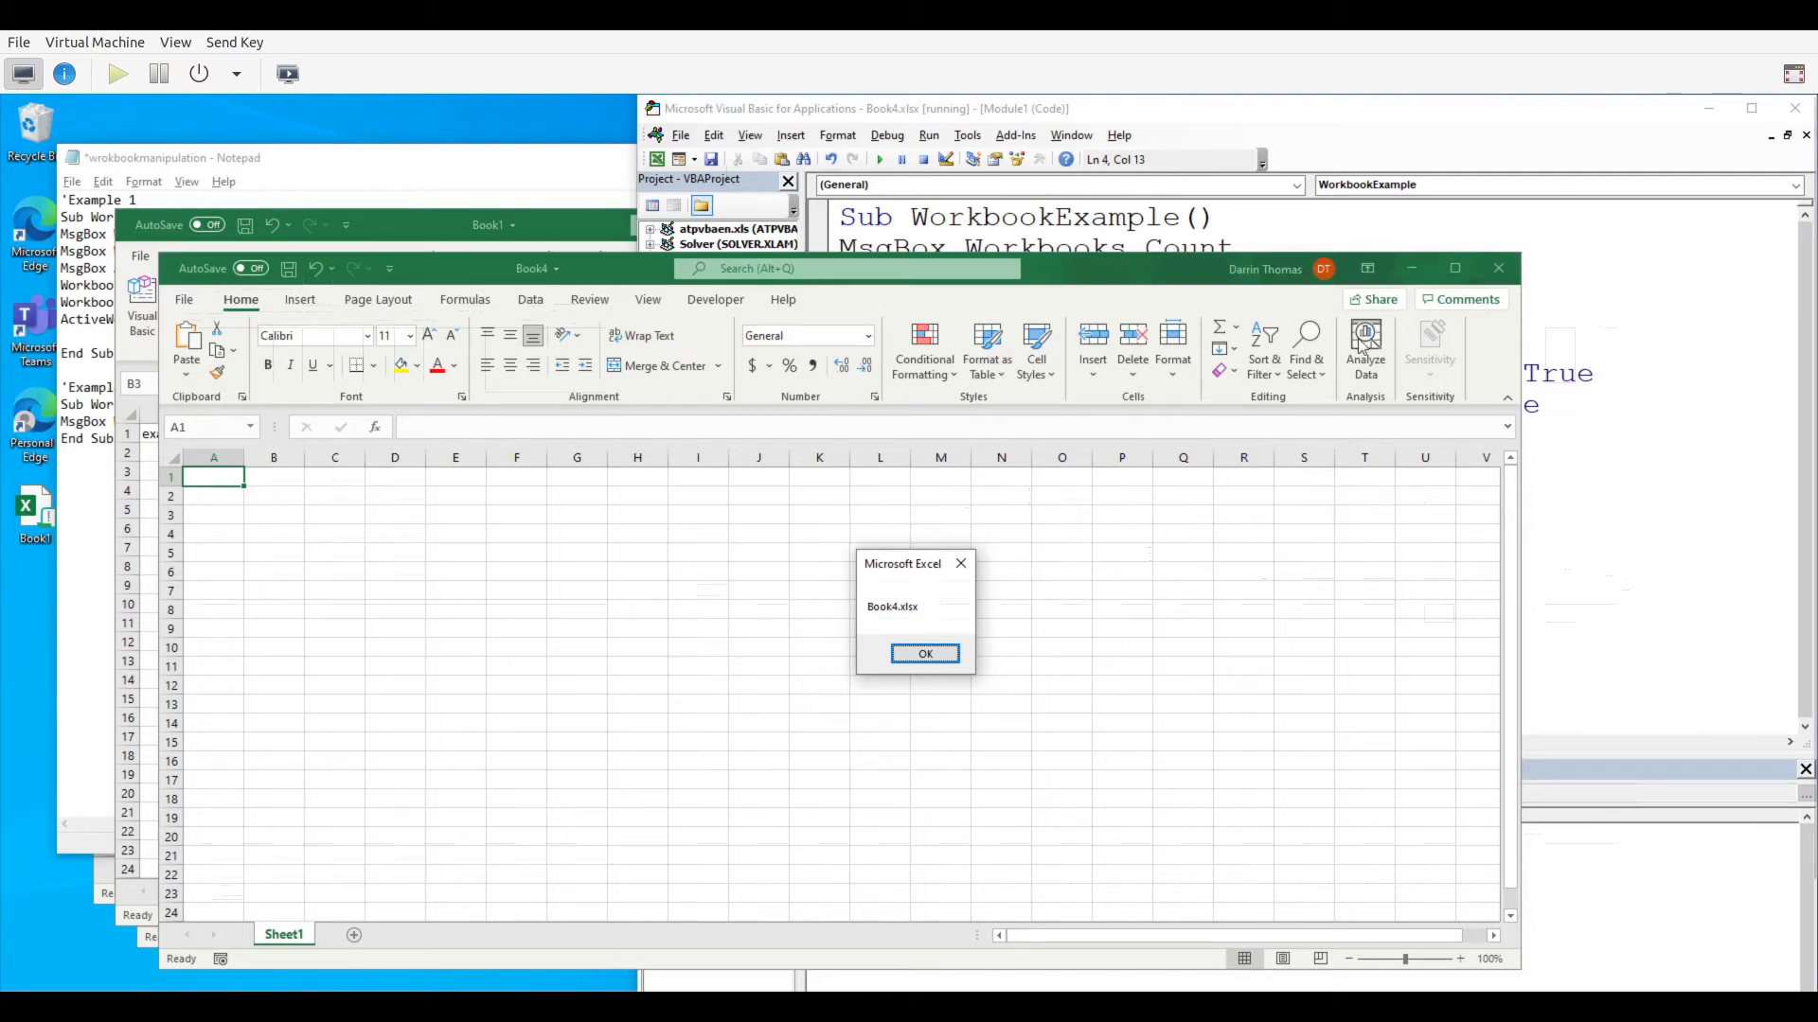
Dismiss the Book4.xlsx message and run Workbooks.Add, pausing at the Book1 Close line
click(924, 653)
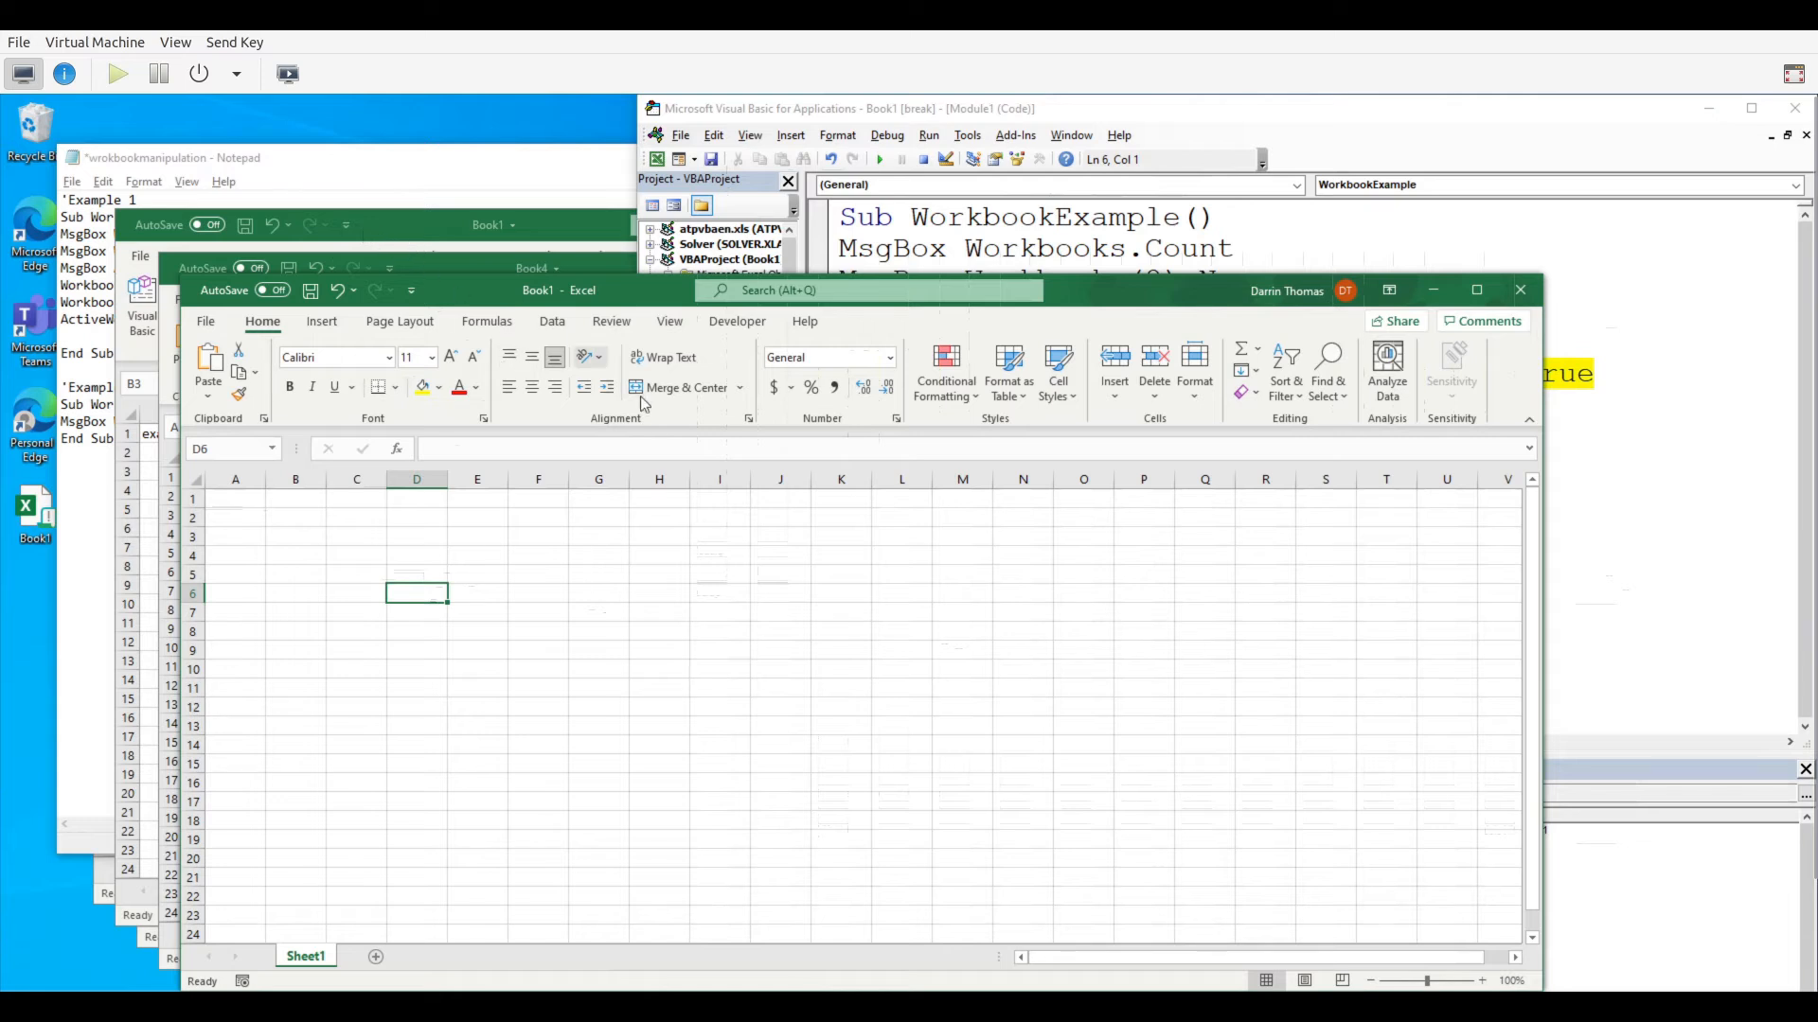
mouse_move(720, 534)
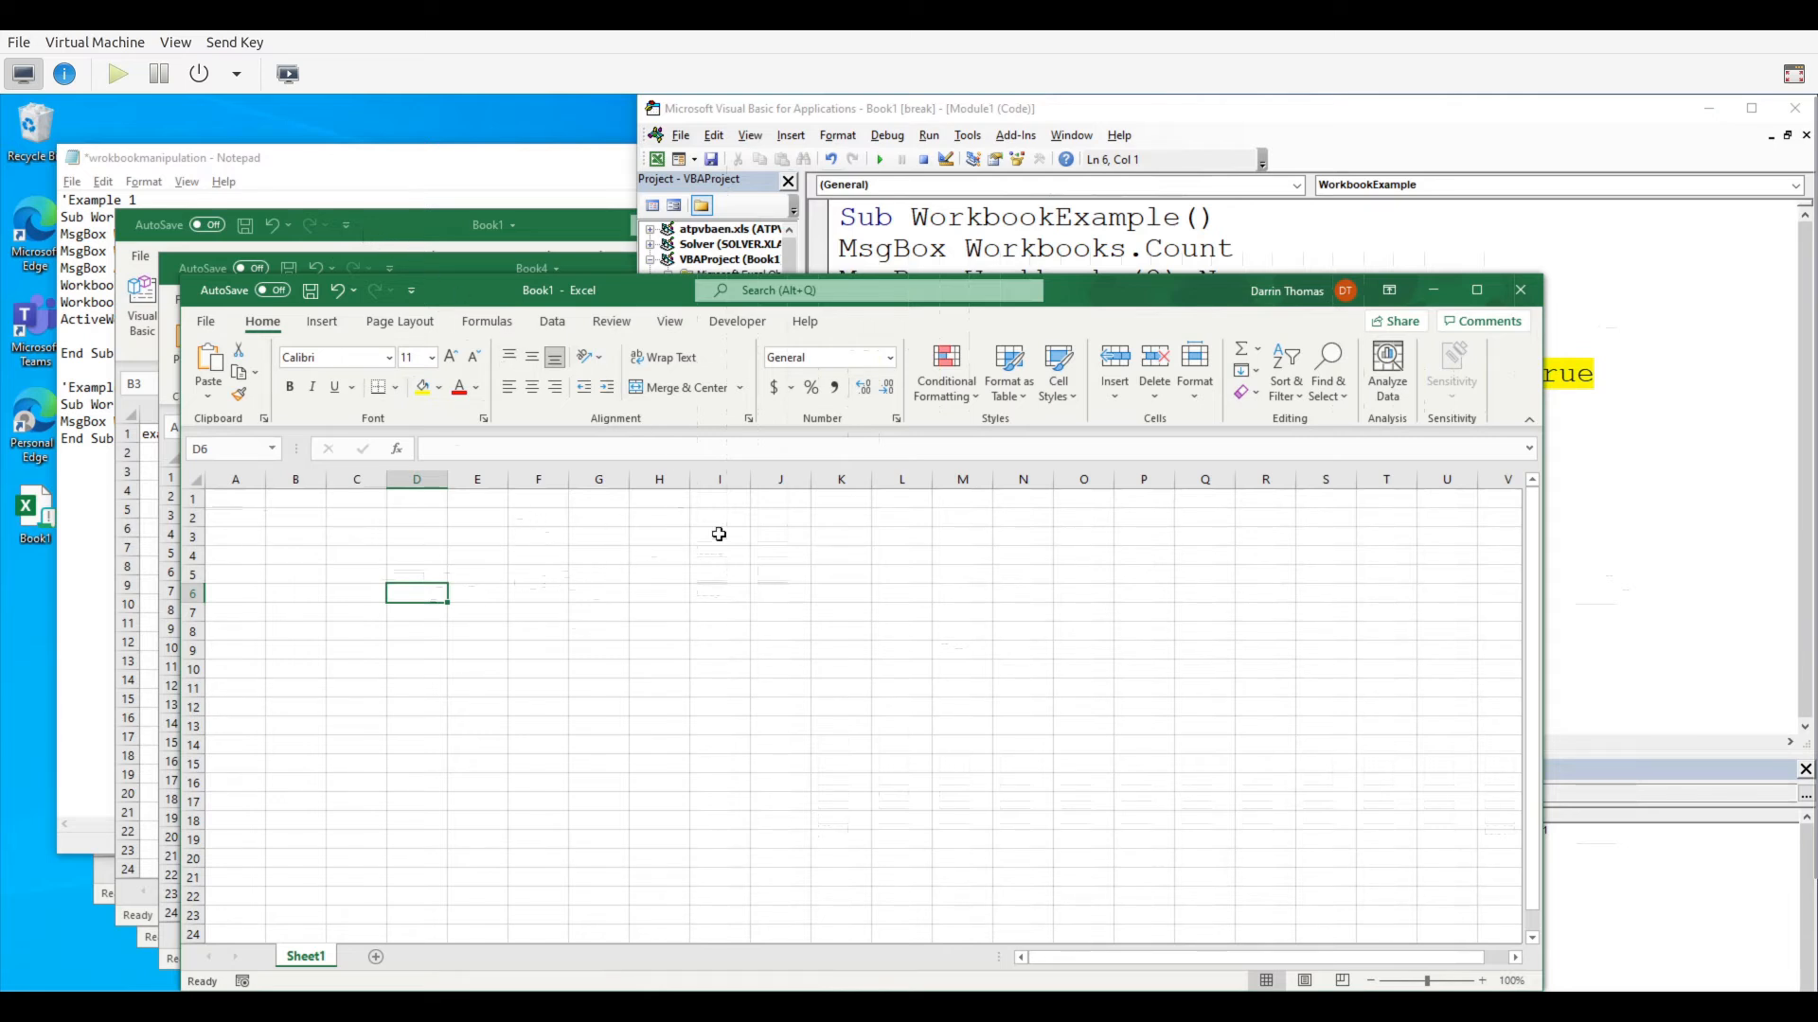
mouse_move(937, 568)
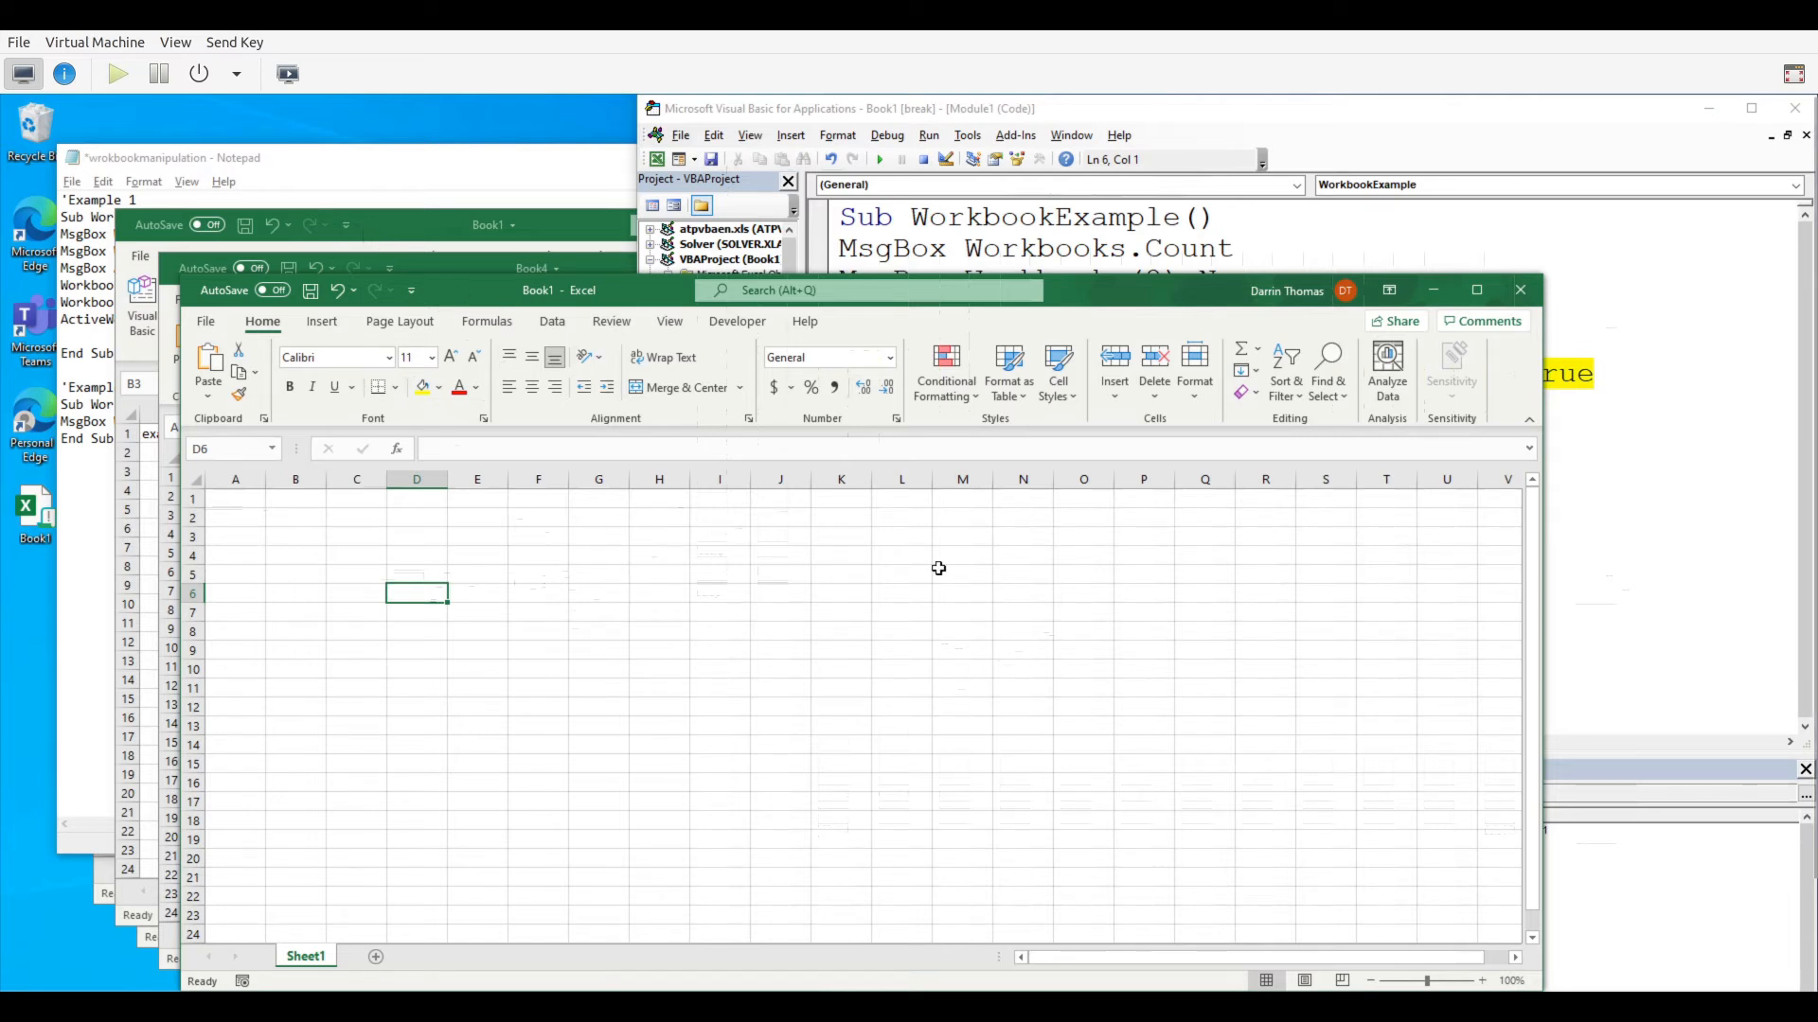
key(alt+tab)
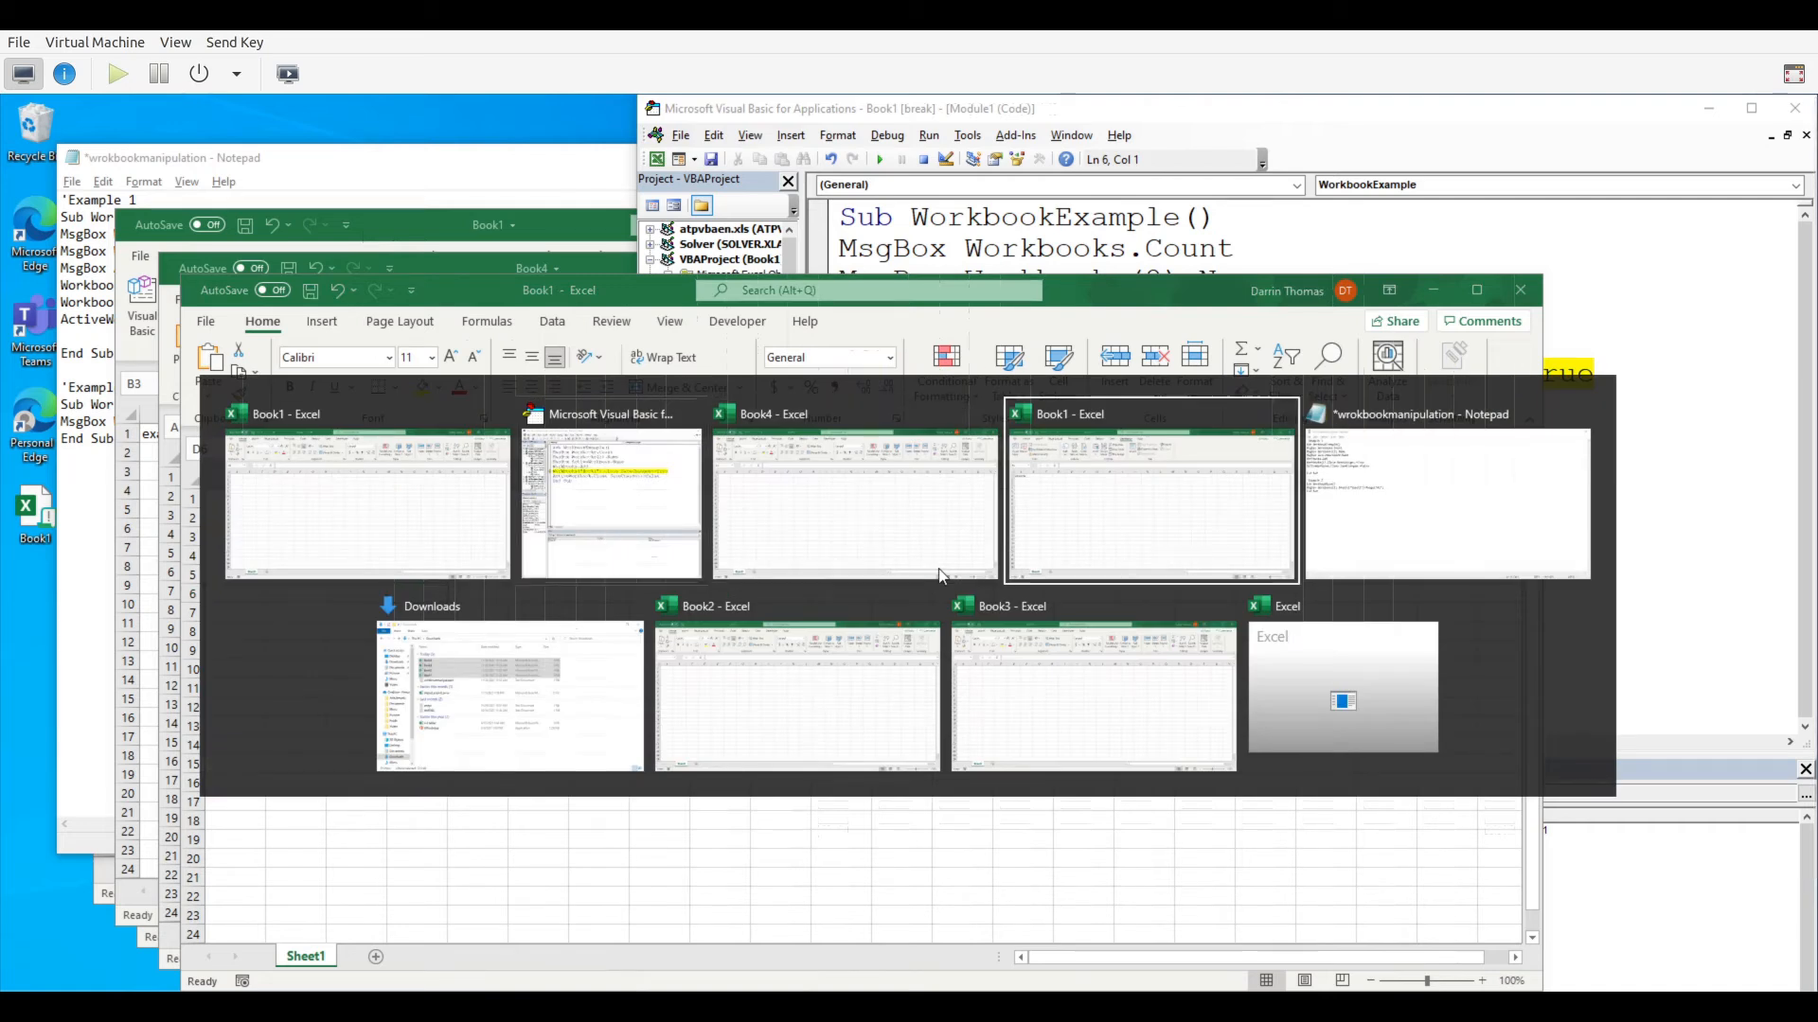
mouse_move(1091, 679)
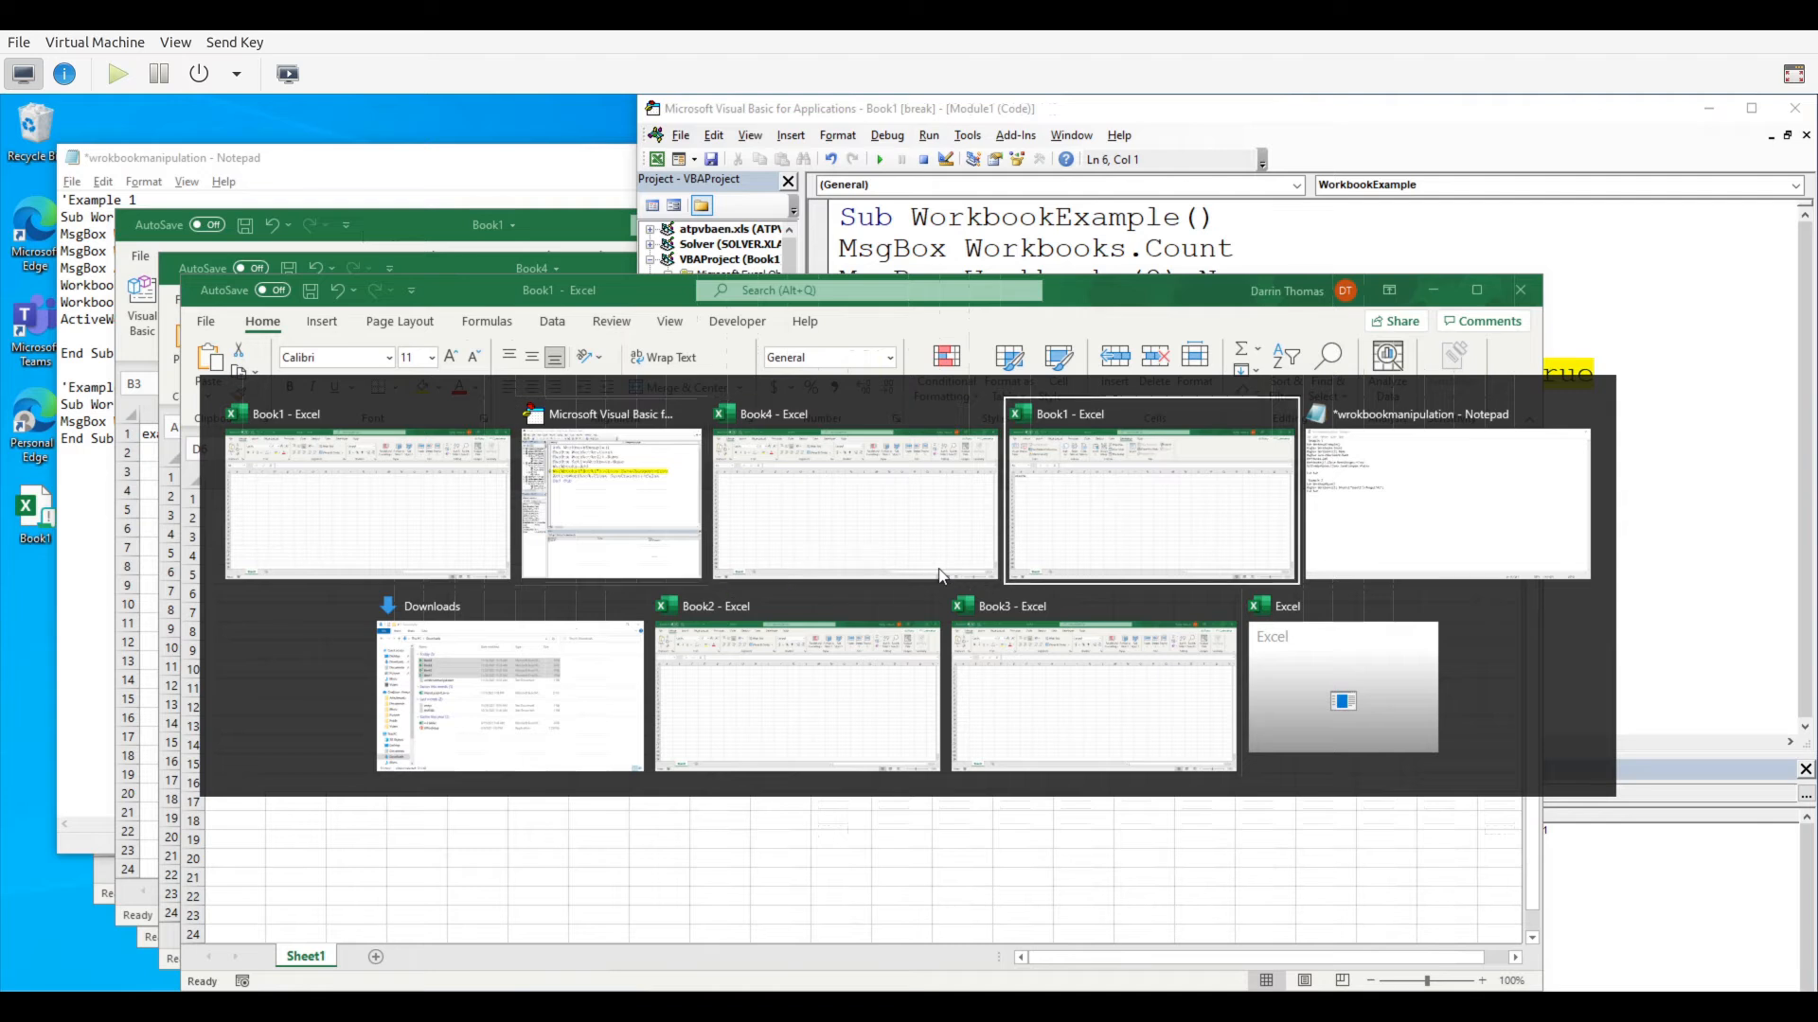
Return to the macro editor and point out the False save setting on the Close line
click(1090, 689)
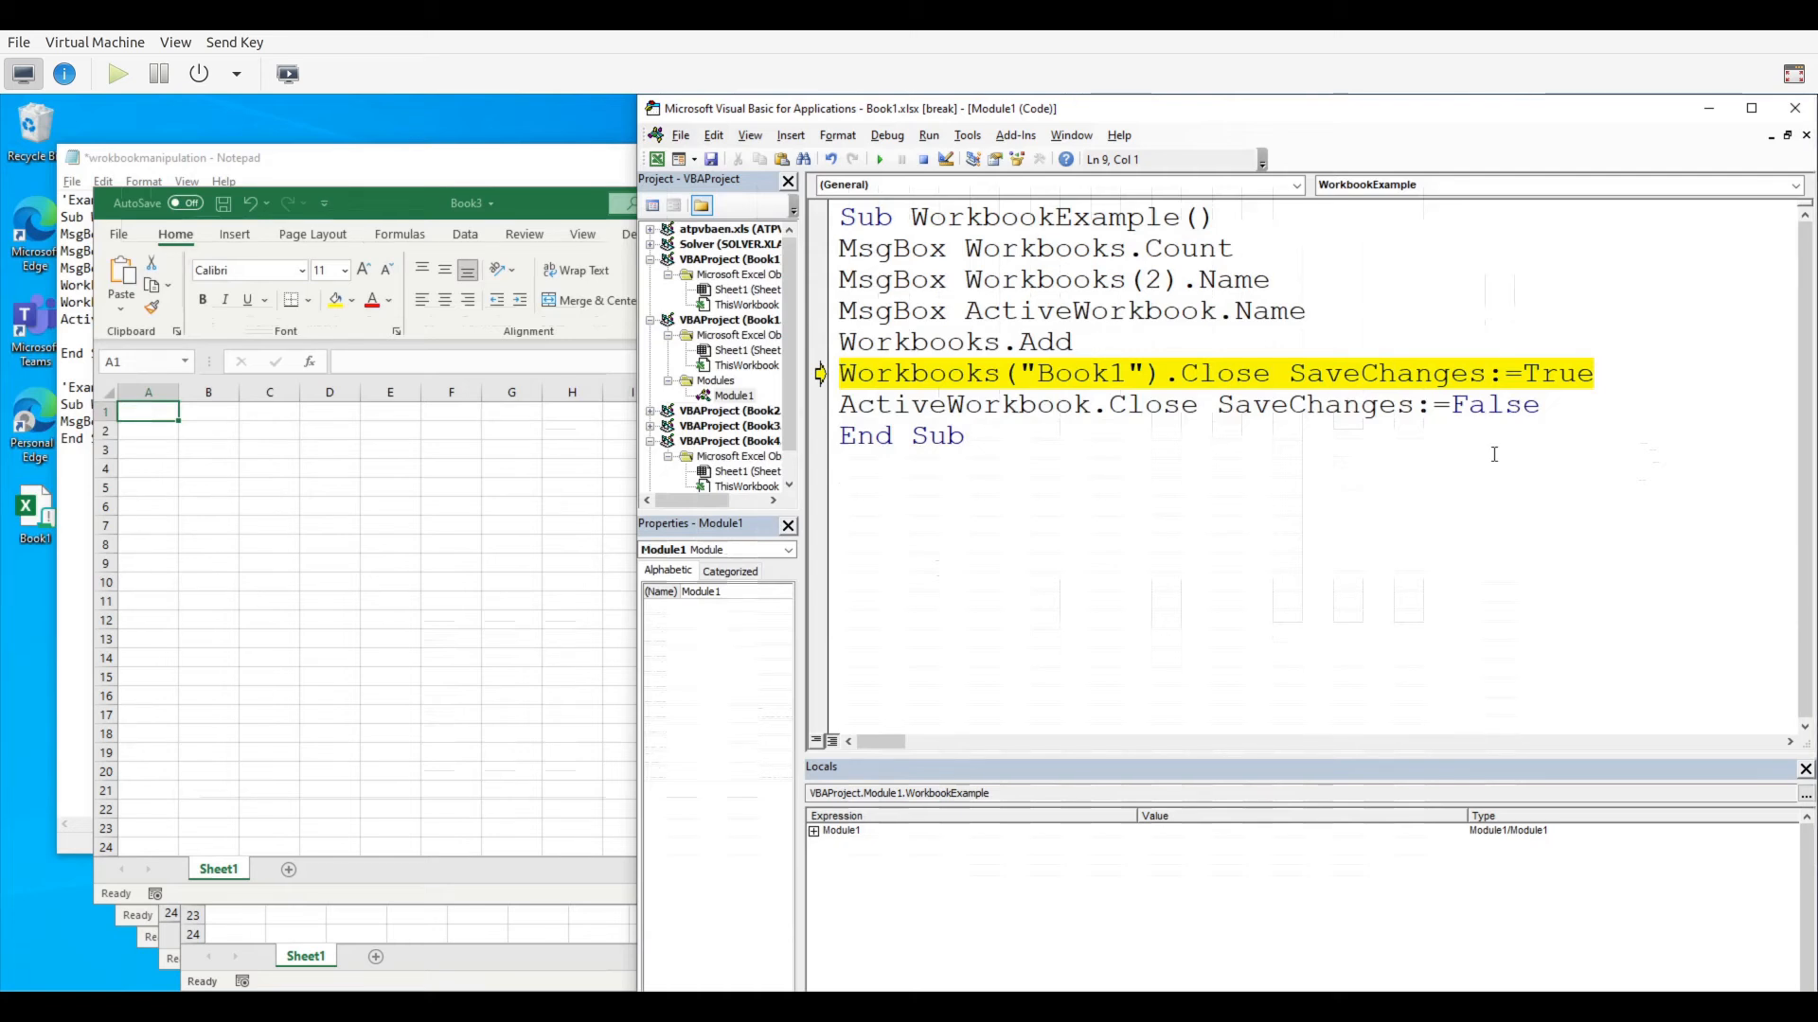
click(841, 466)
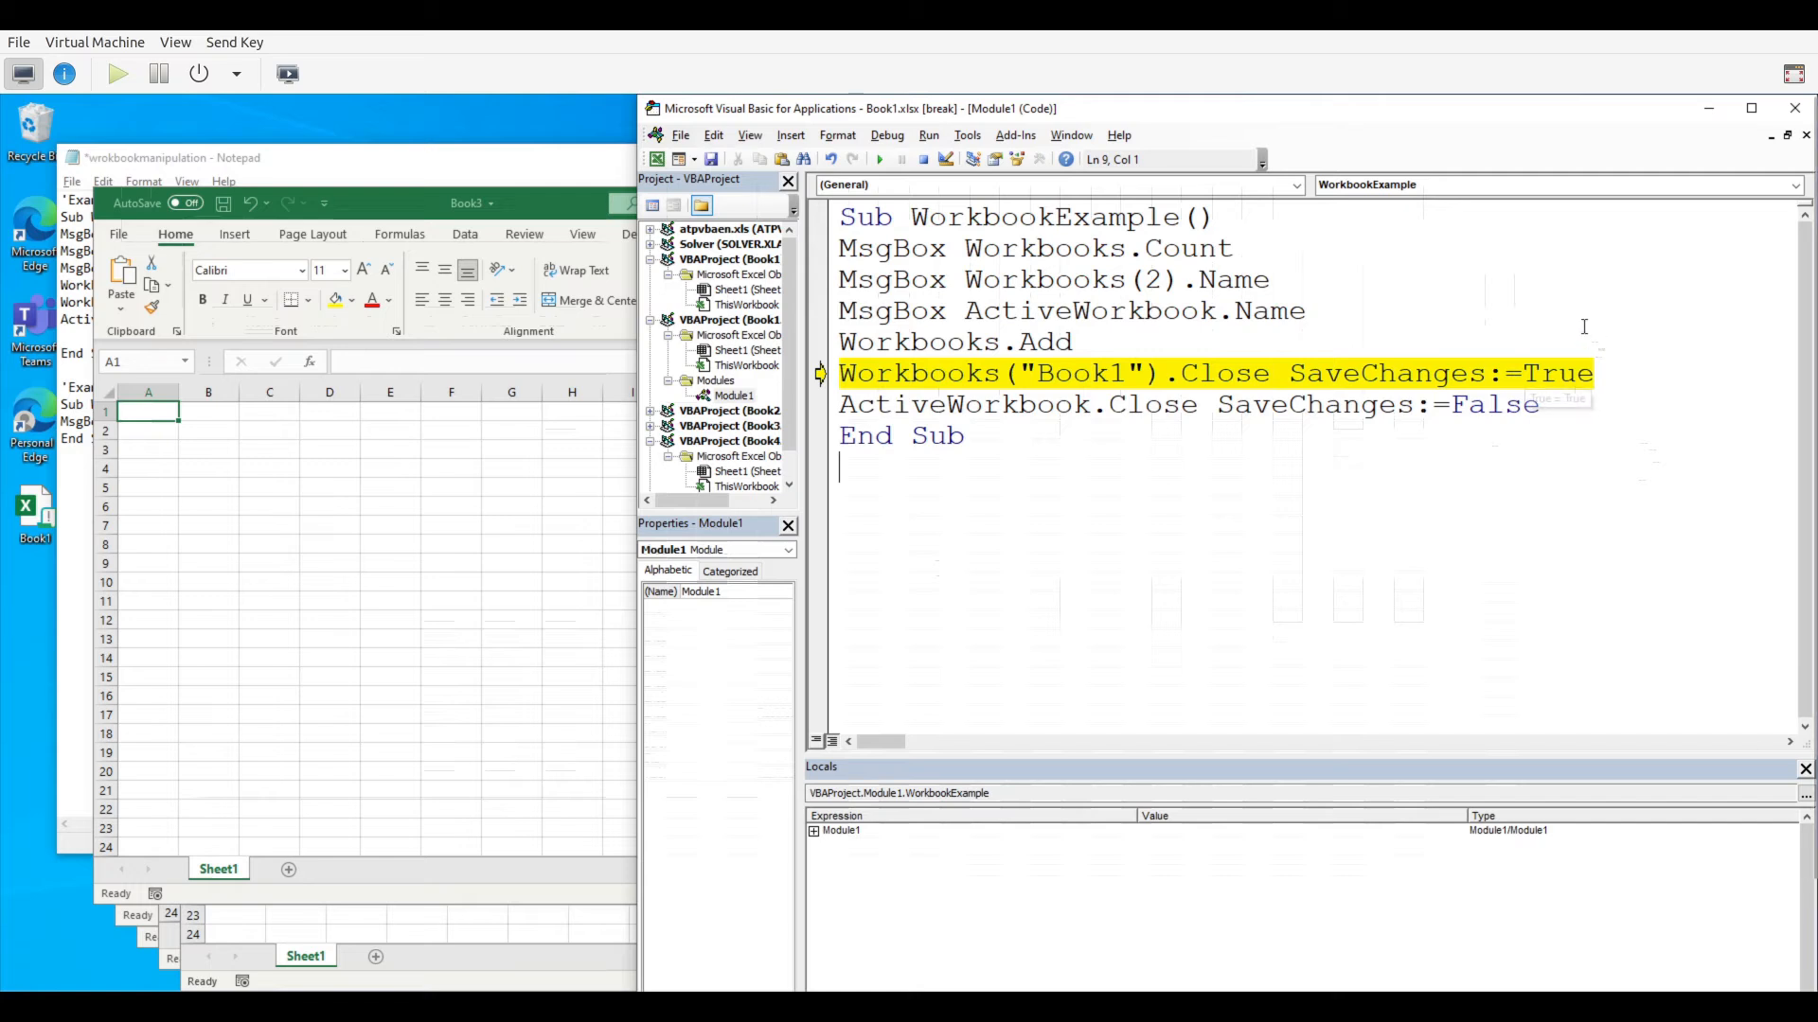
click(1412, 373)
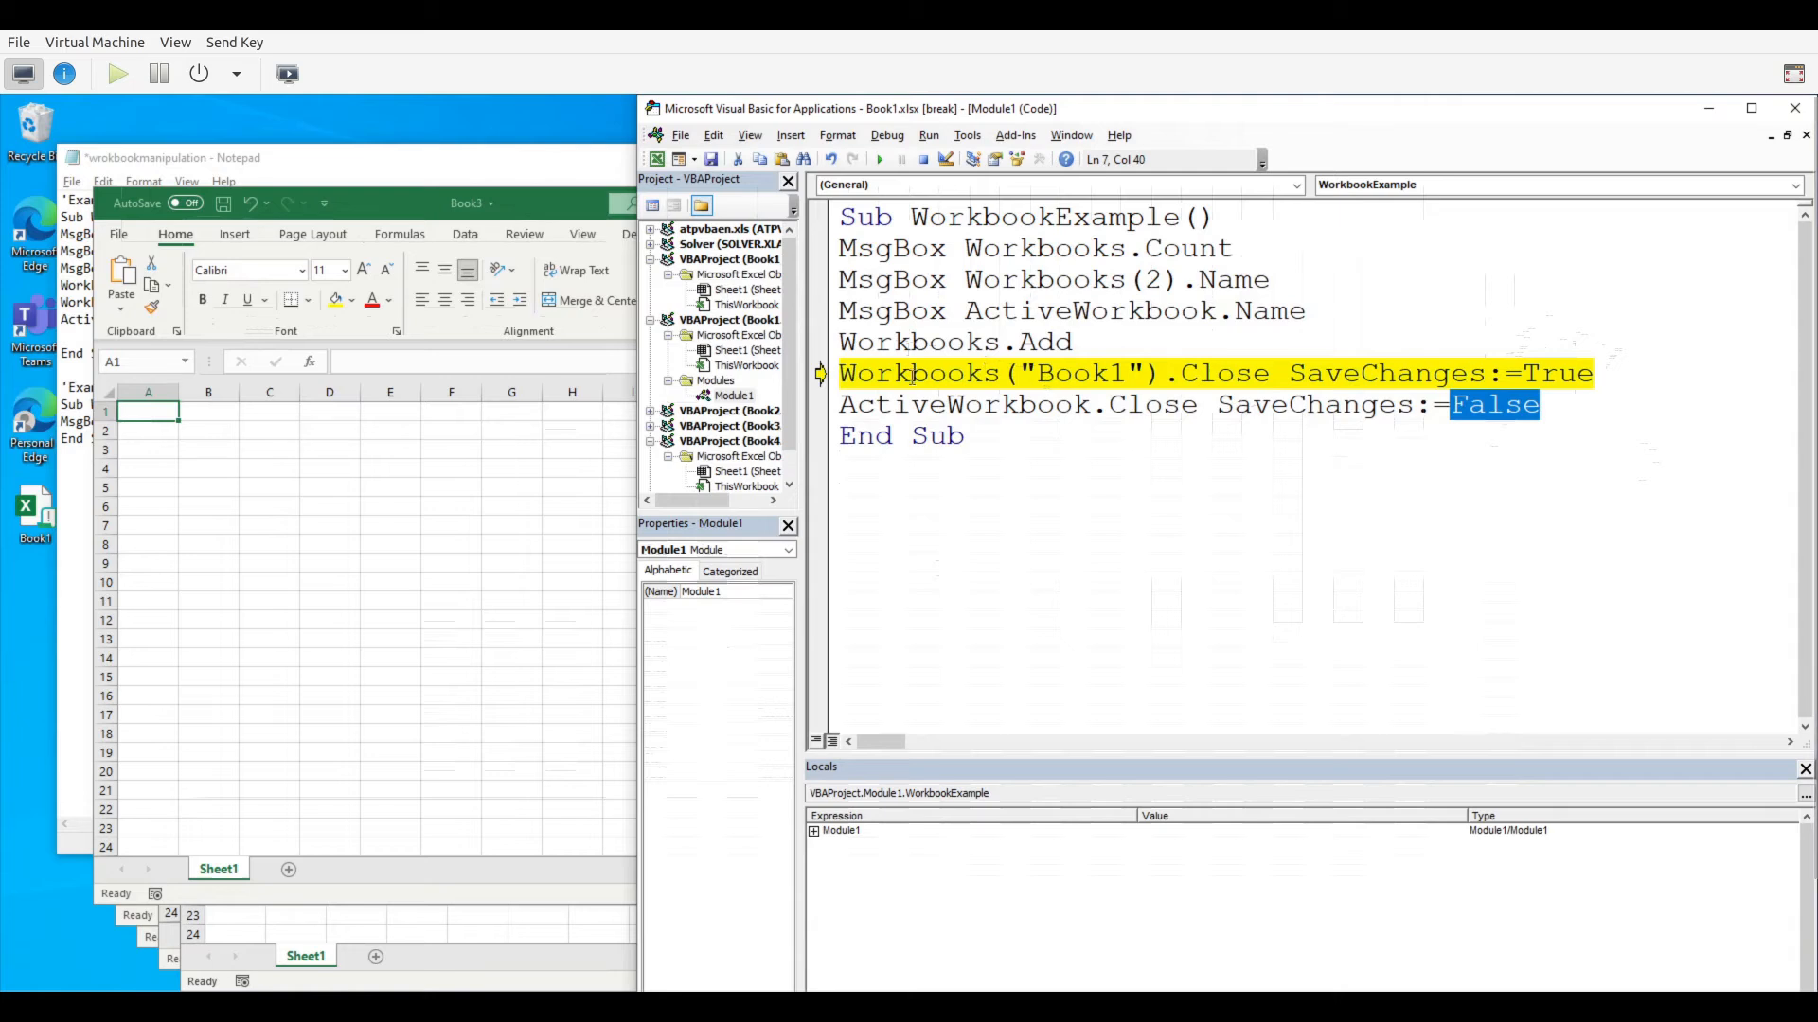
Run both Close lines, closing Book1 and the active workbook, and finish past End Sub
click(933, 405)
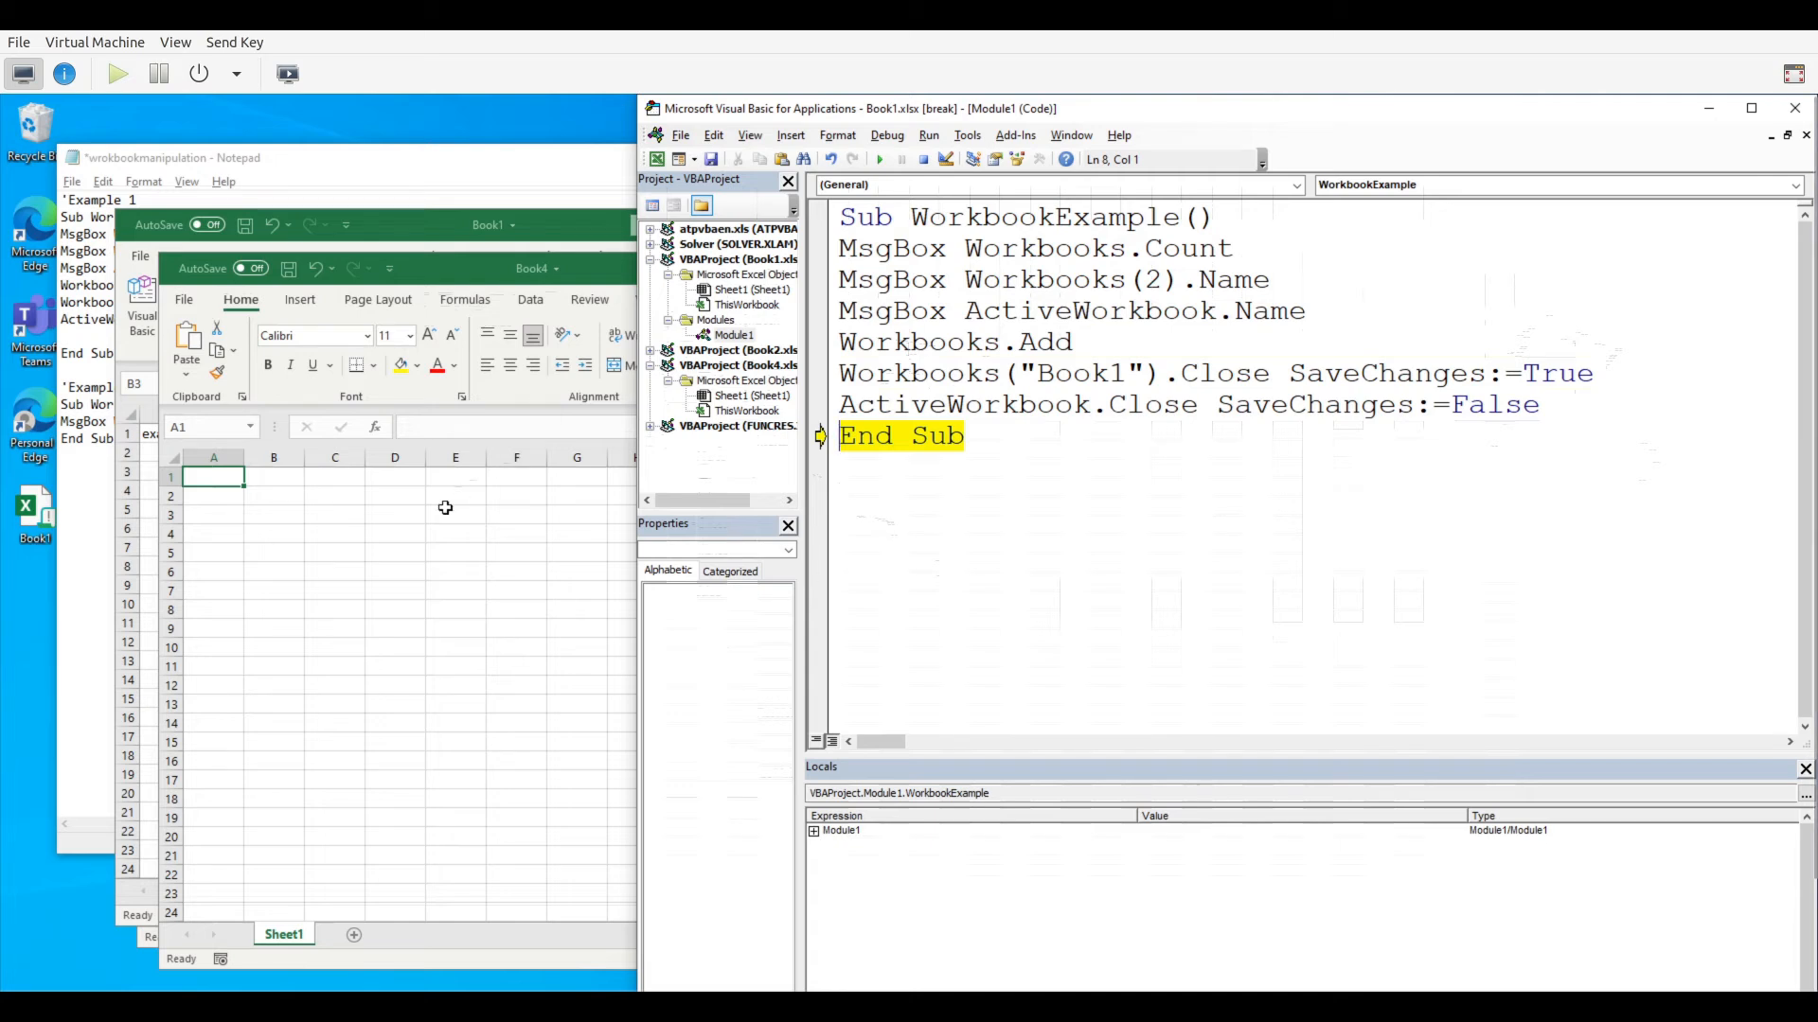
key(alt+tab)
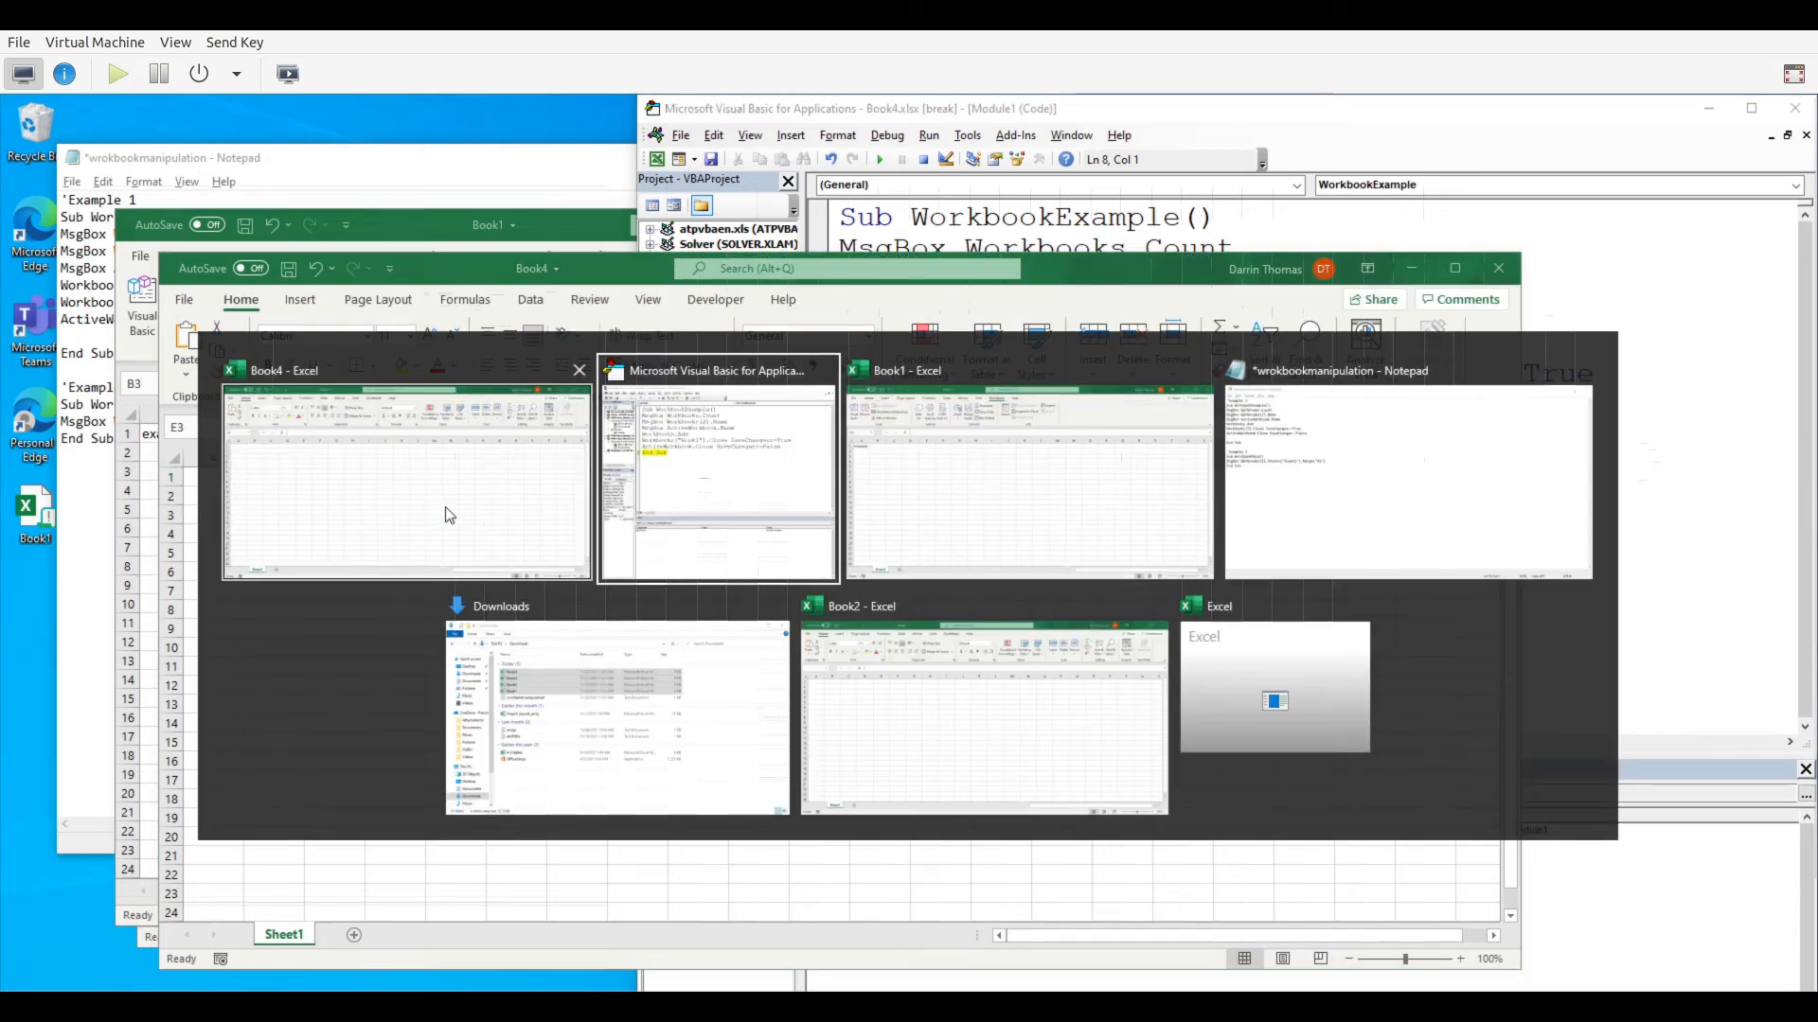
mouse_move(939, 529)
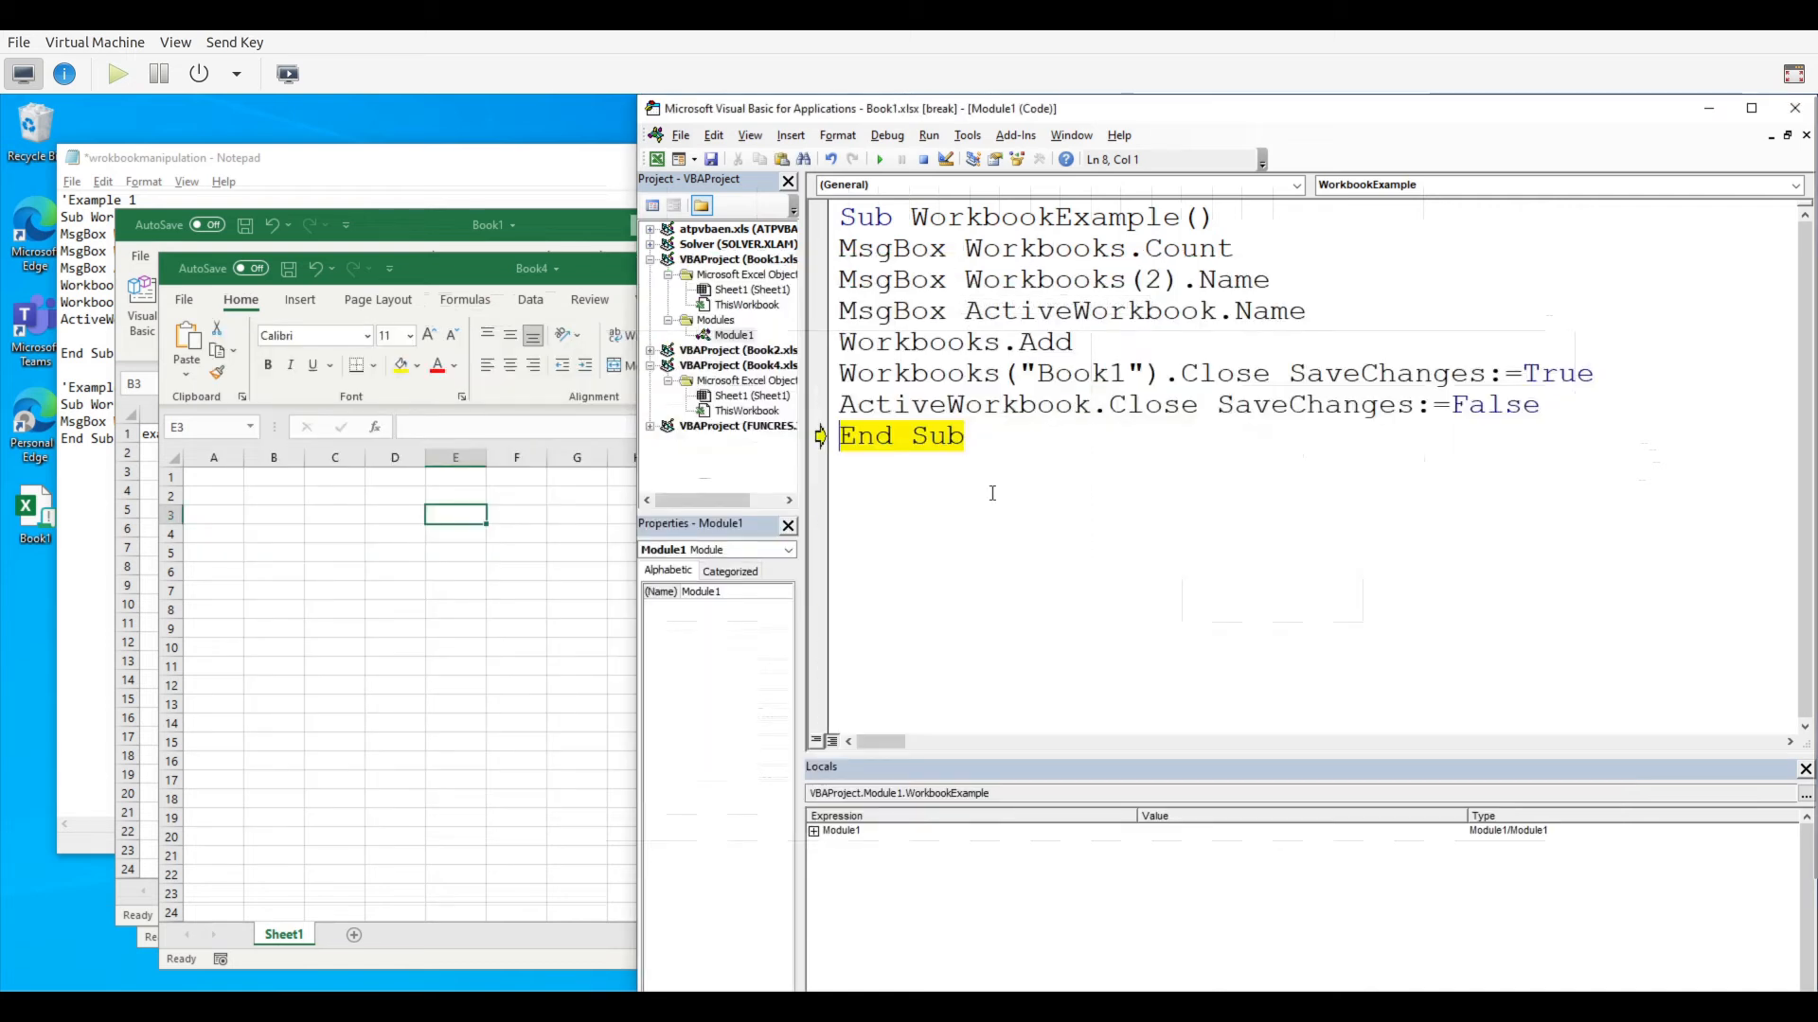
click(901, 159)
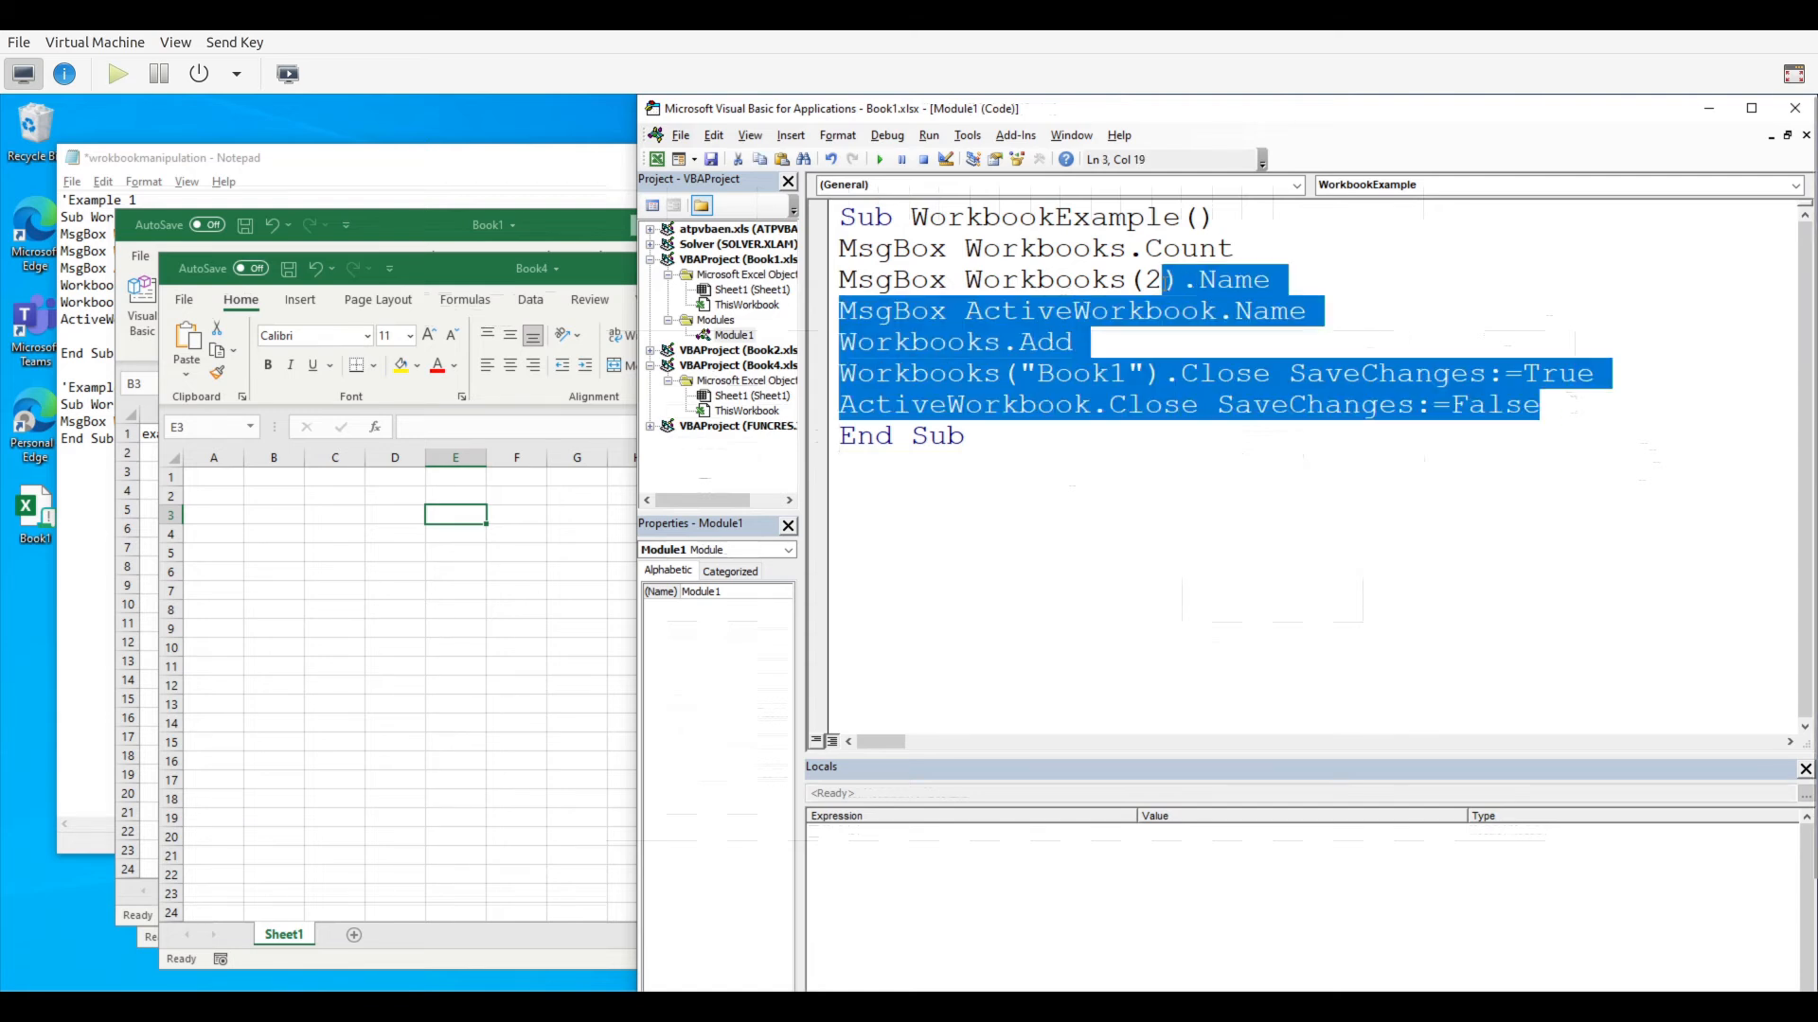
Replace the macro body with the single line MsgBox Workbooks("Book1")
click(846, 248)
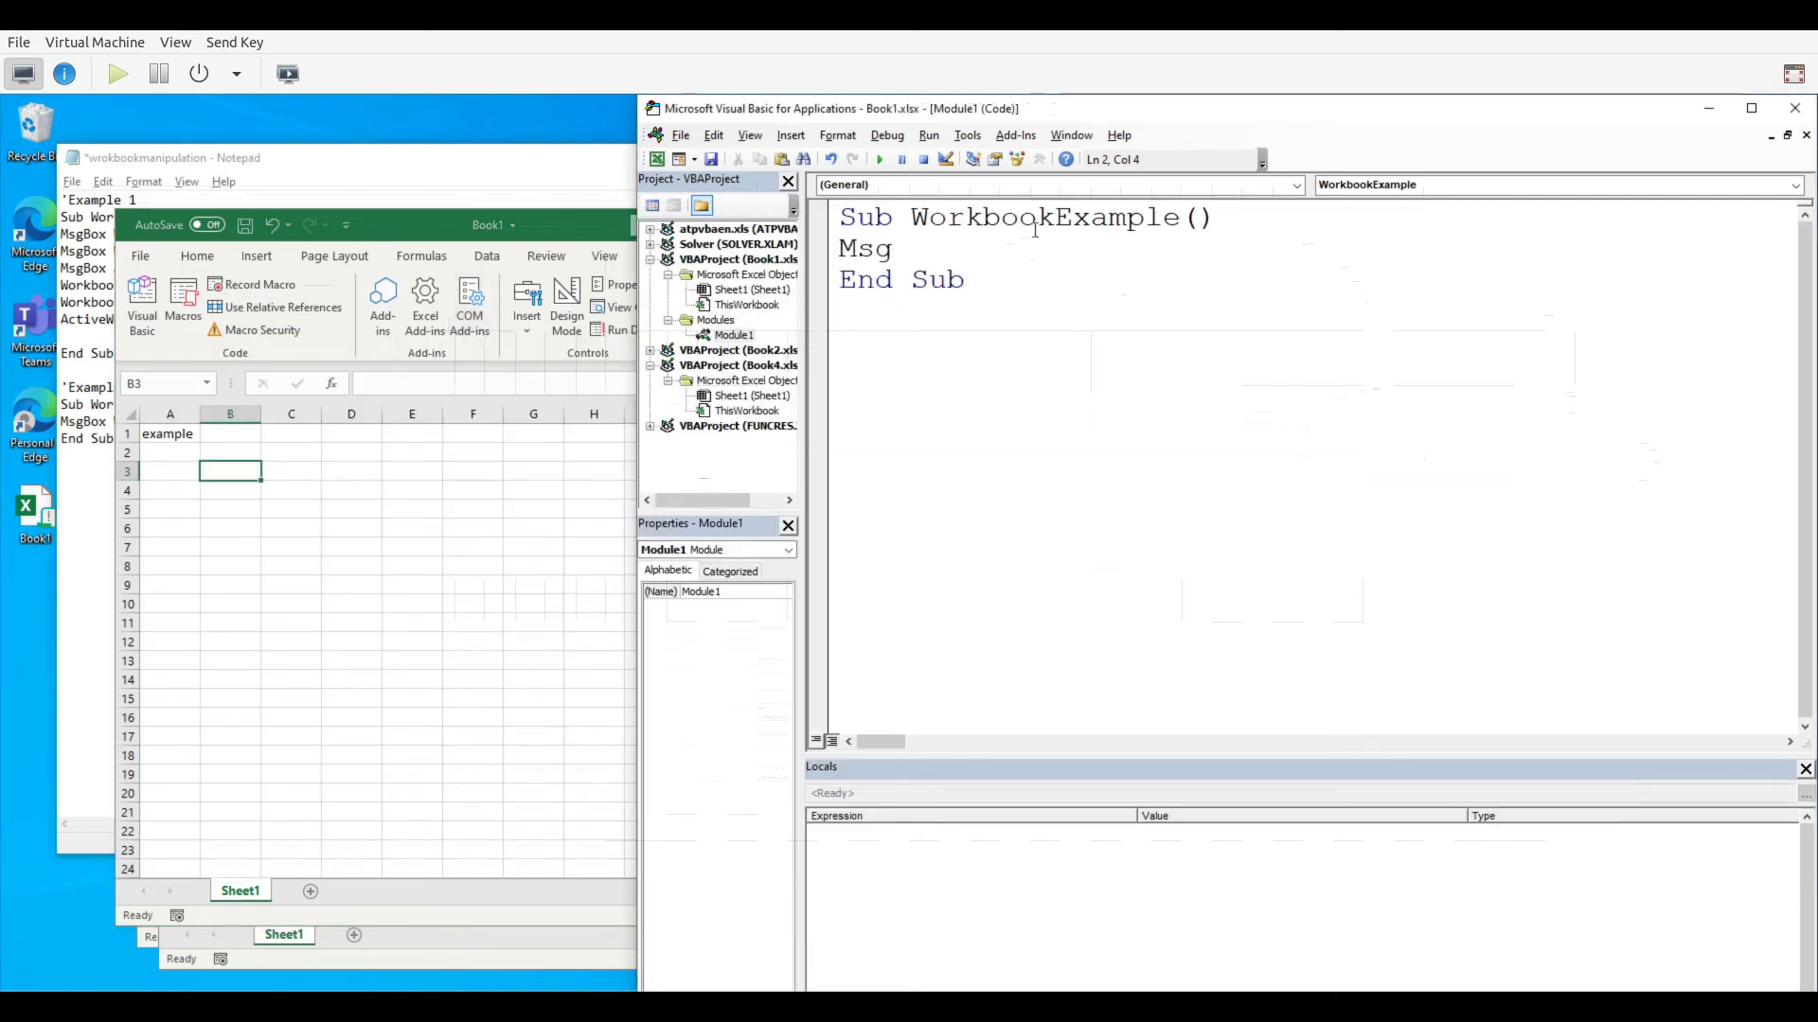
text(Box)
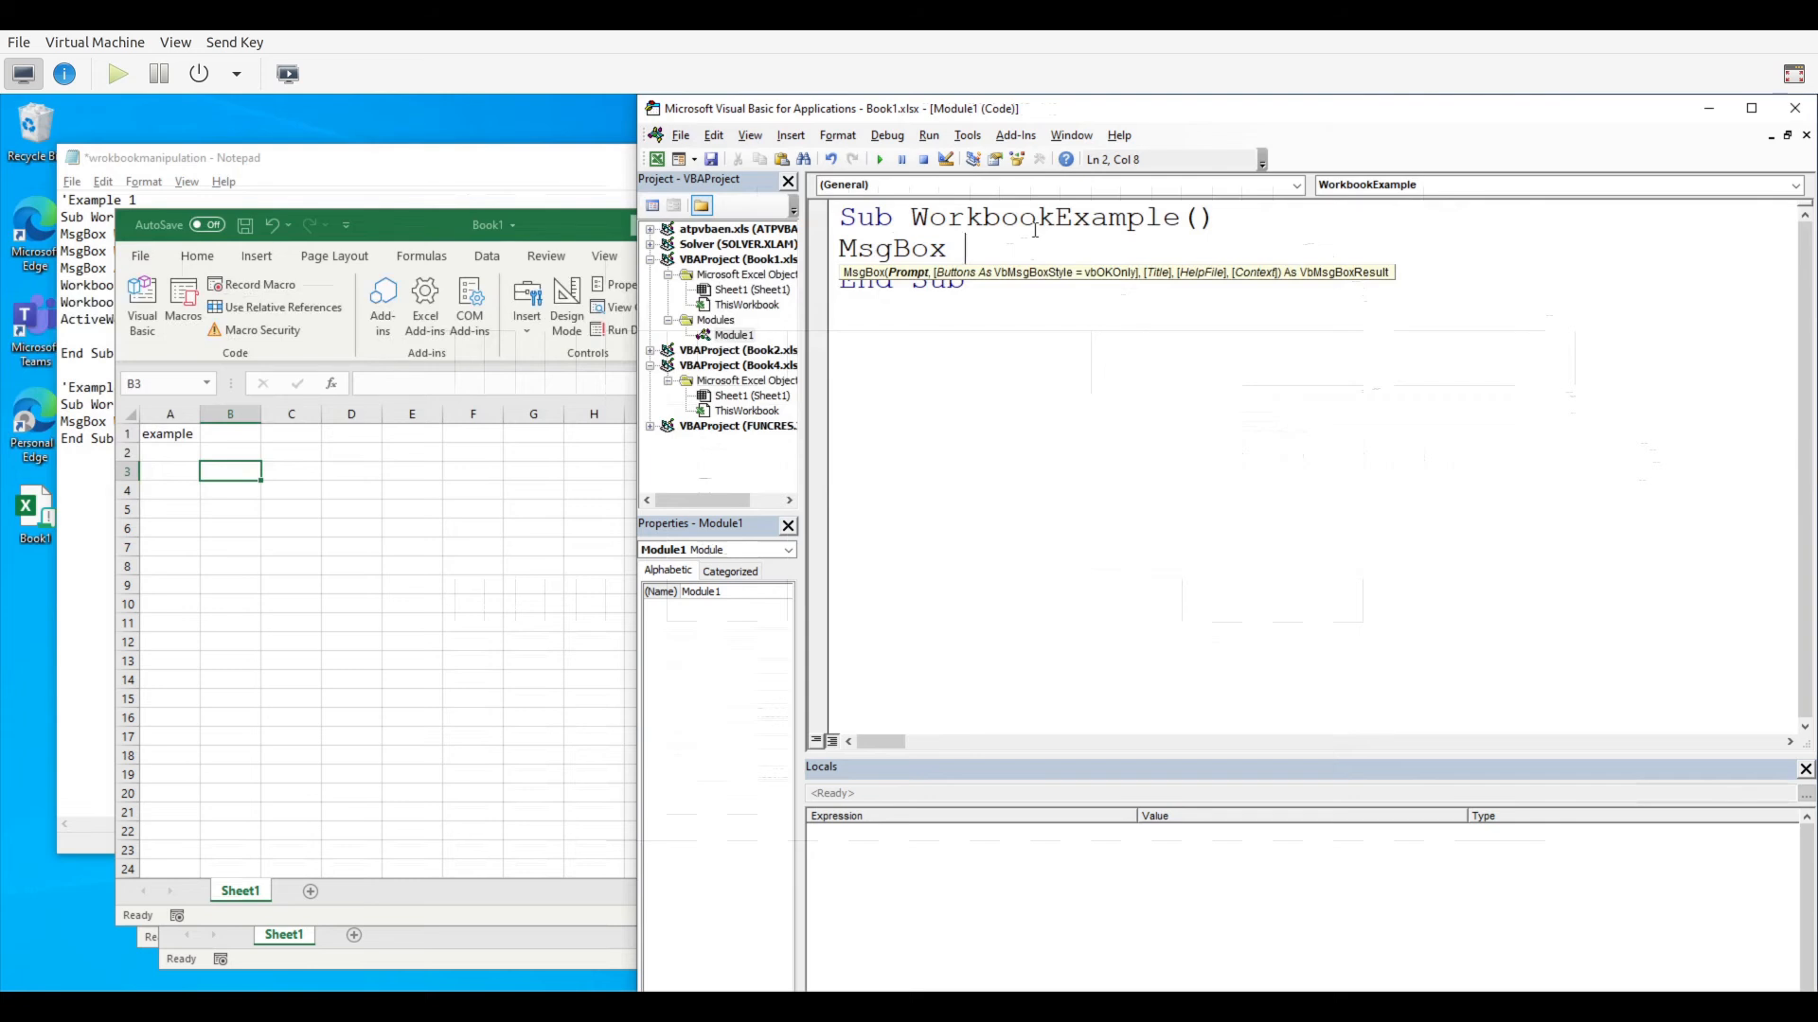
text(Workbo)
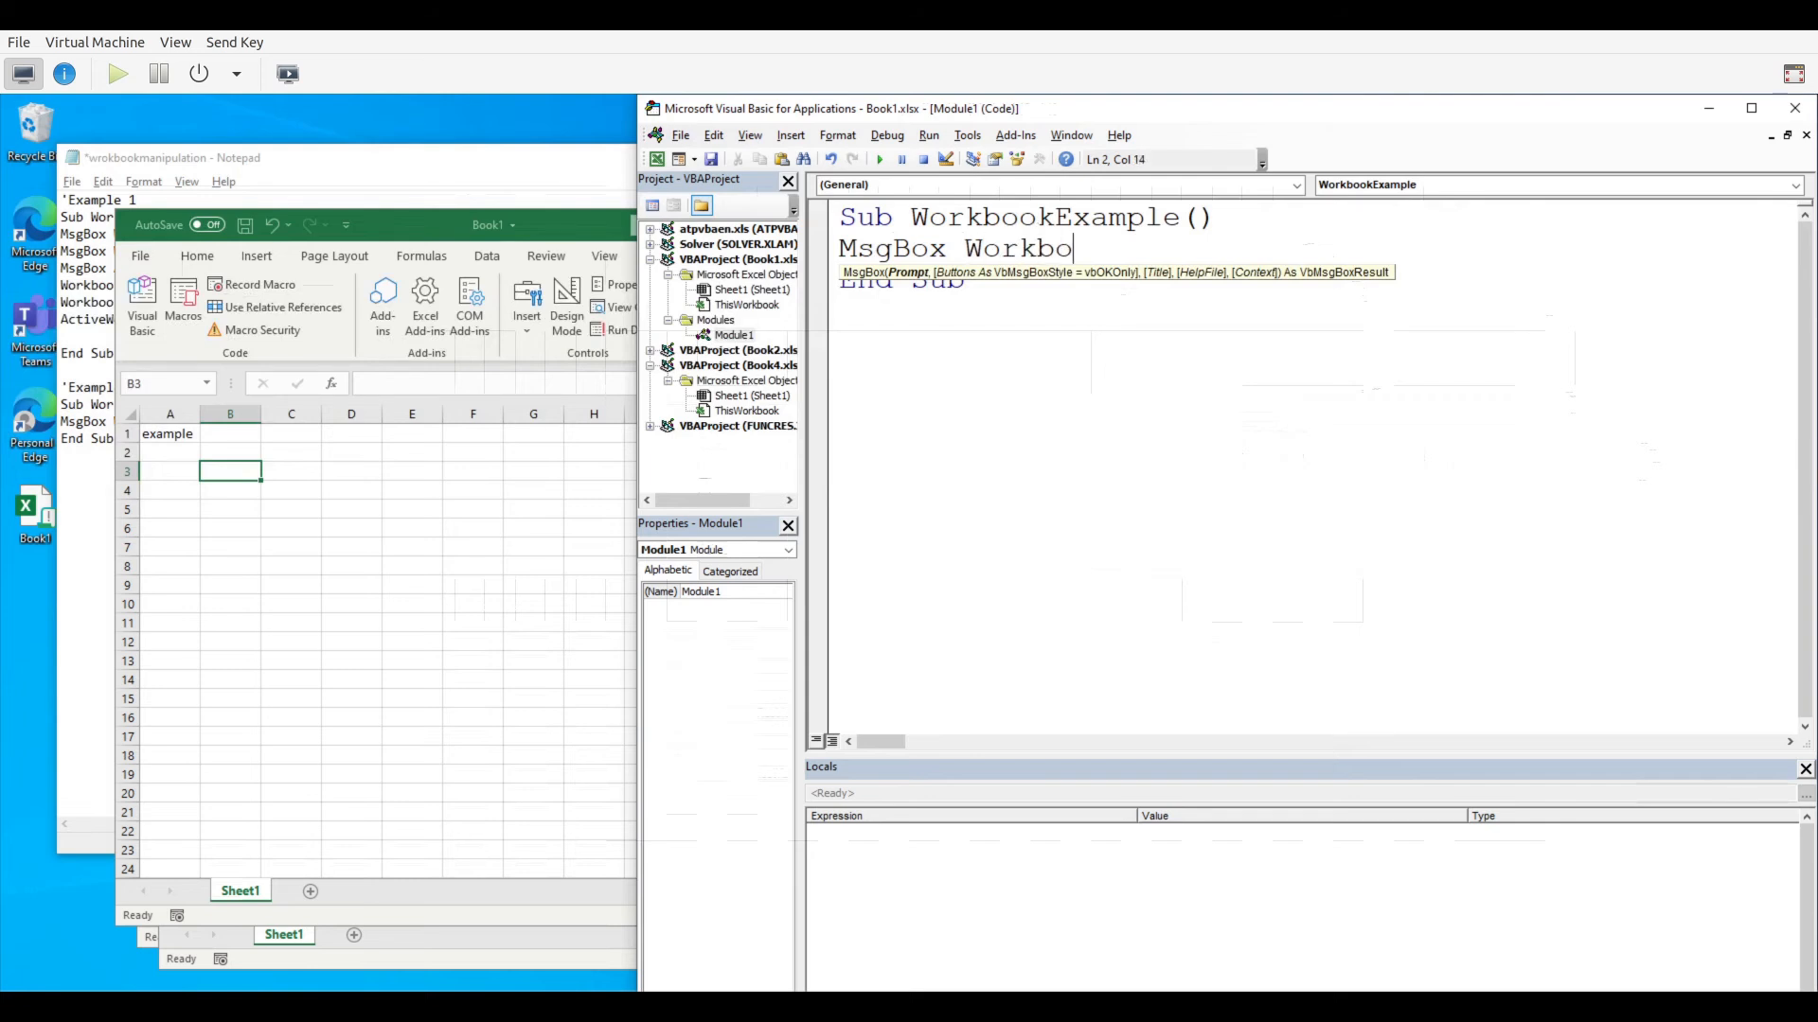
text(oks)
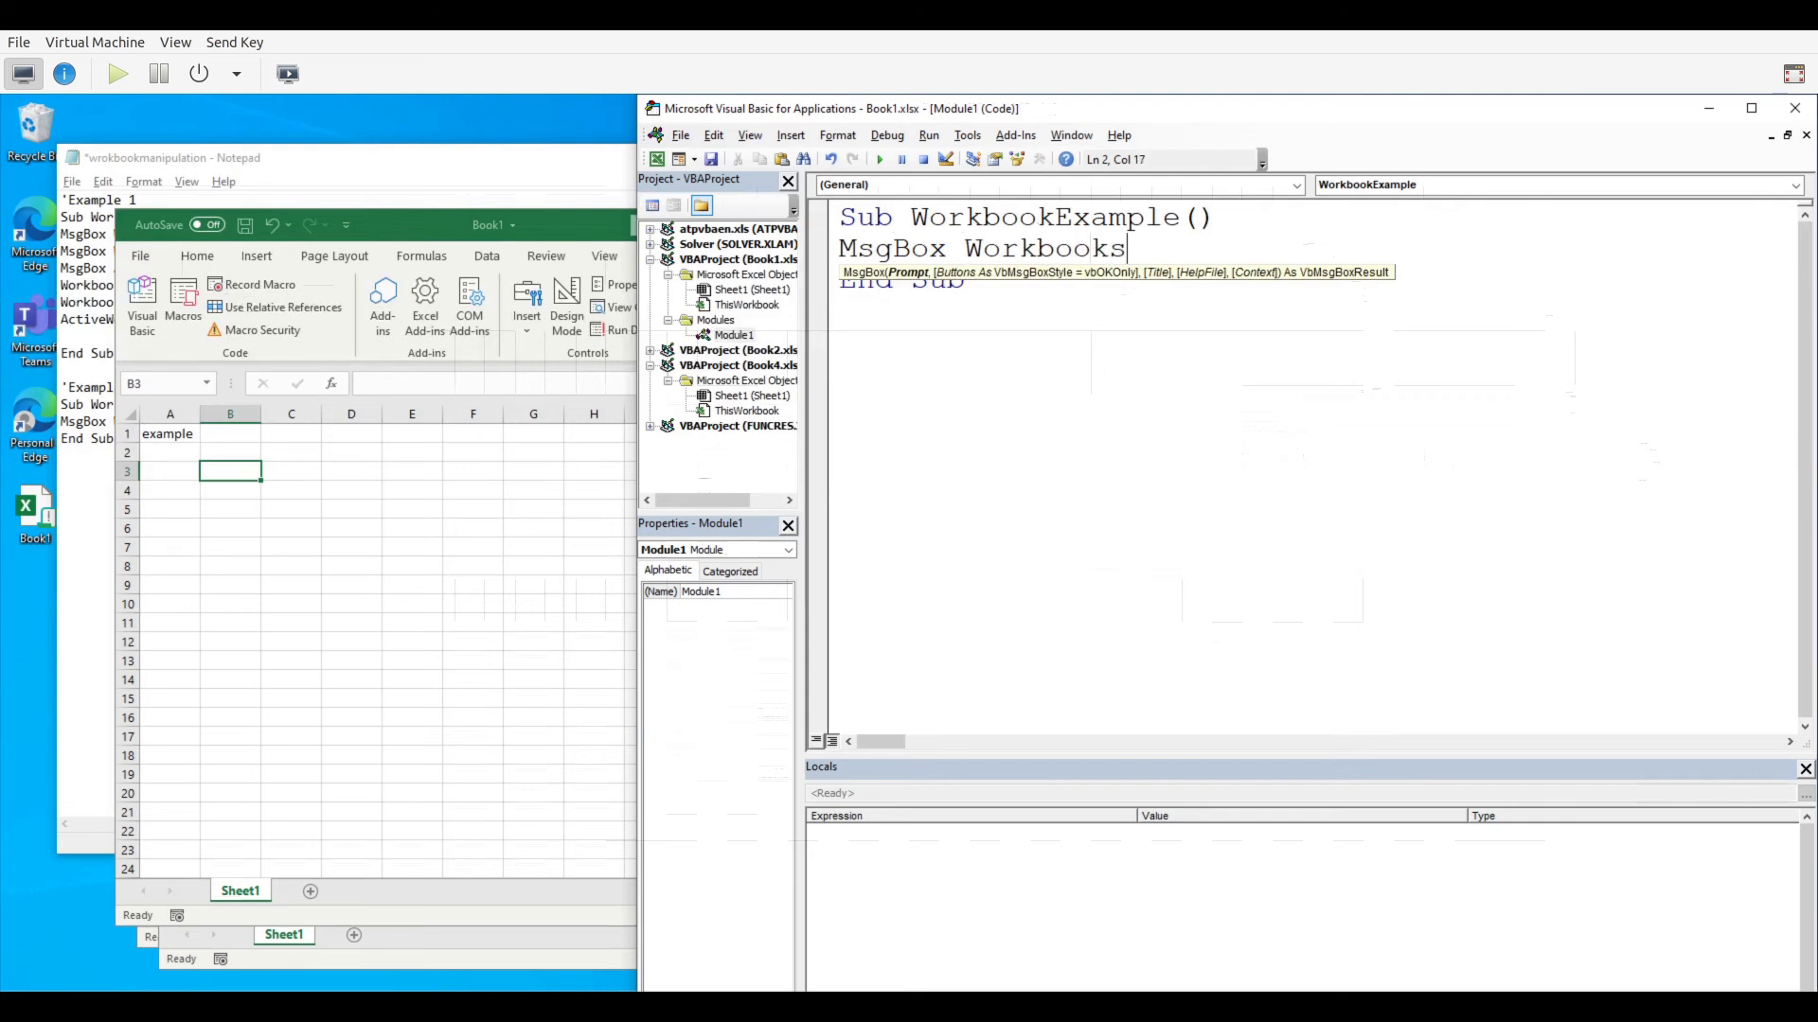
text(()
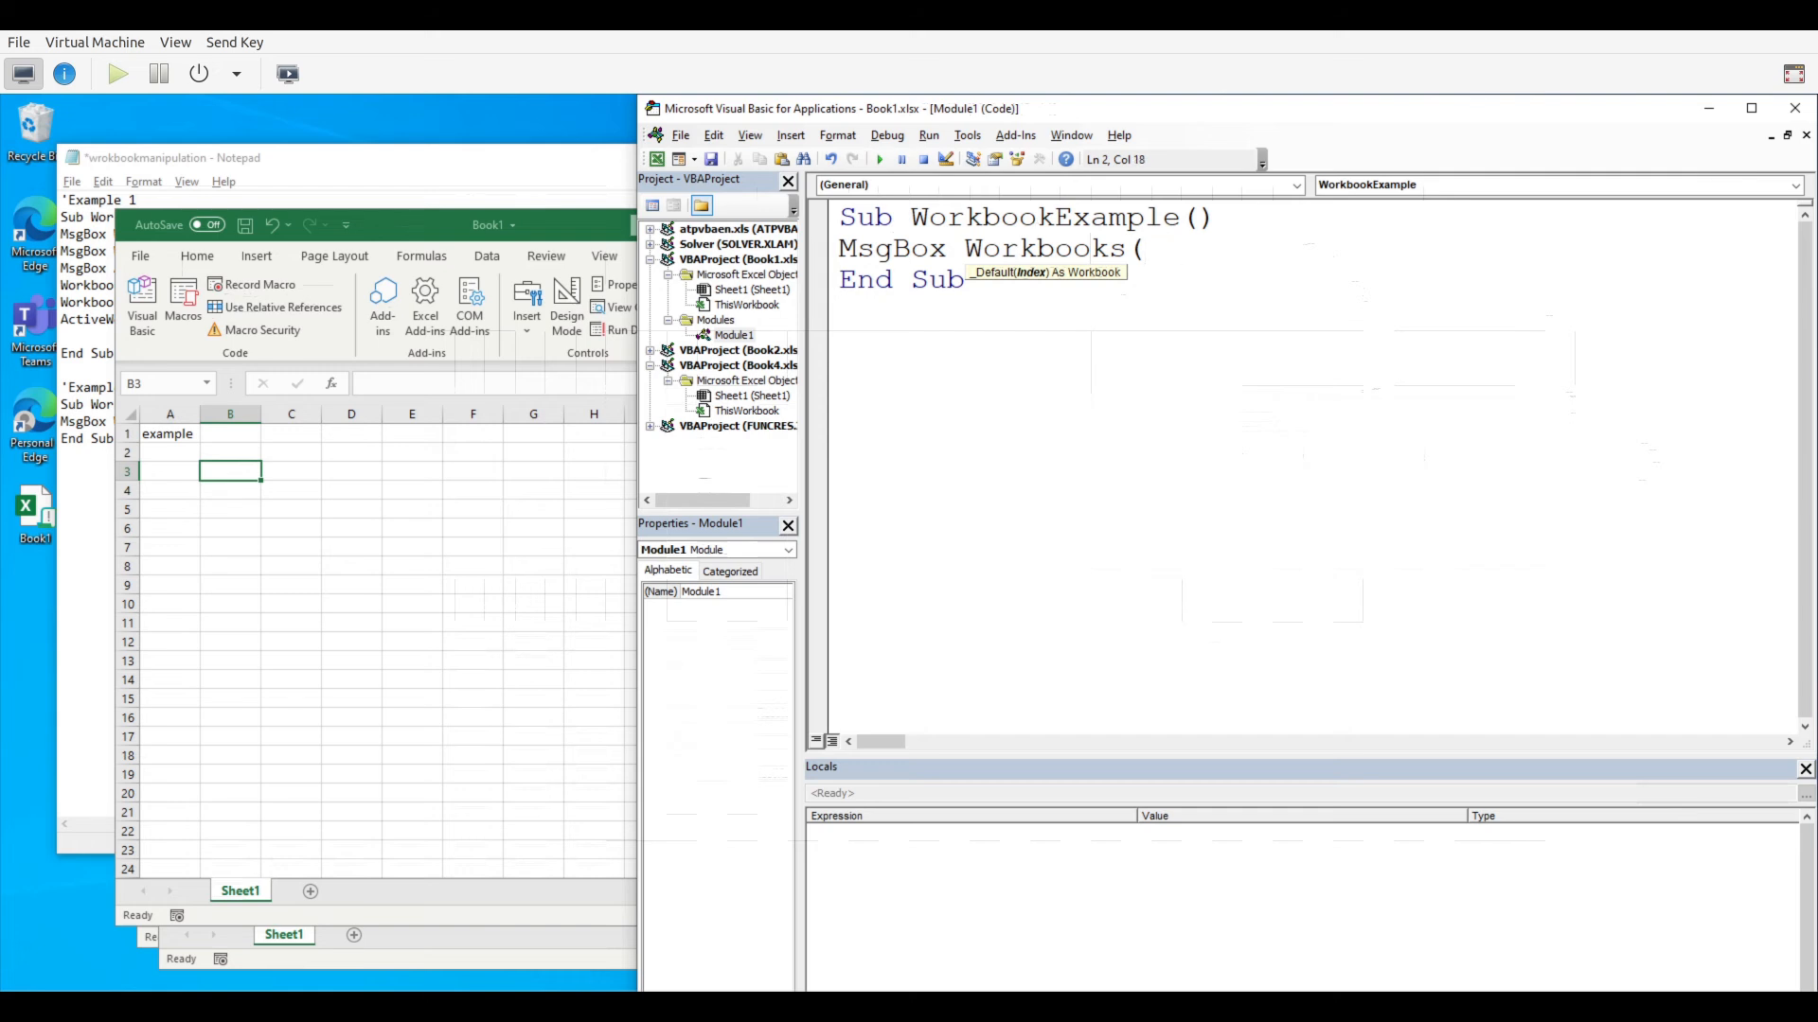
text("Book)
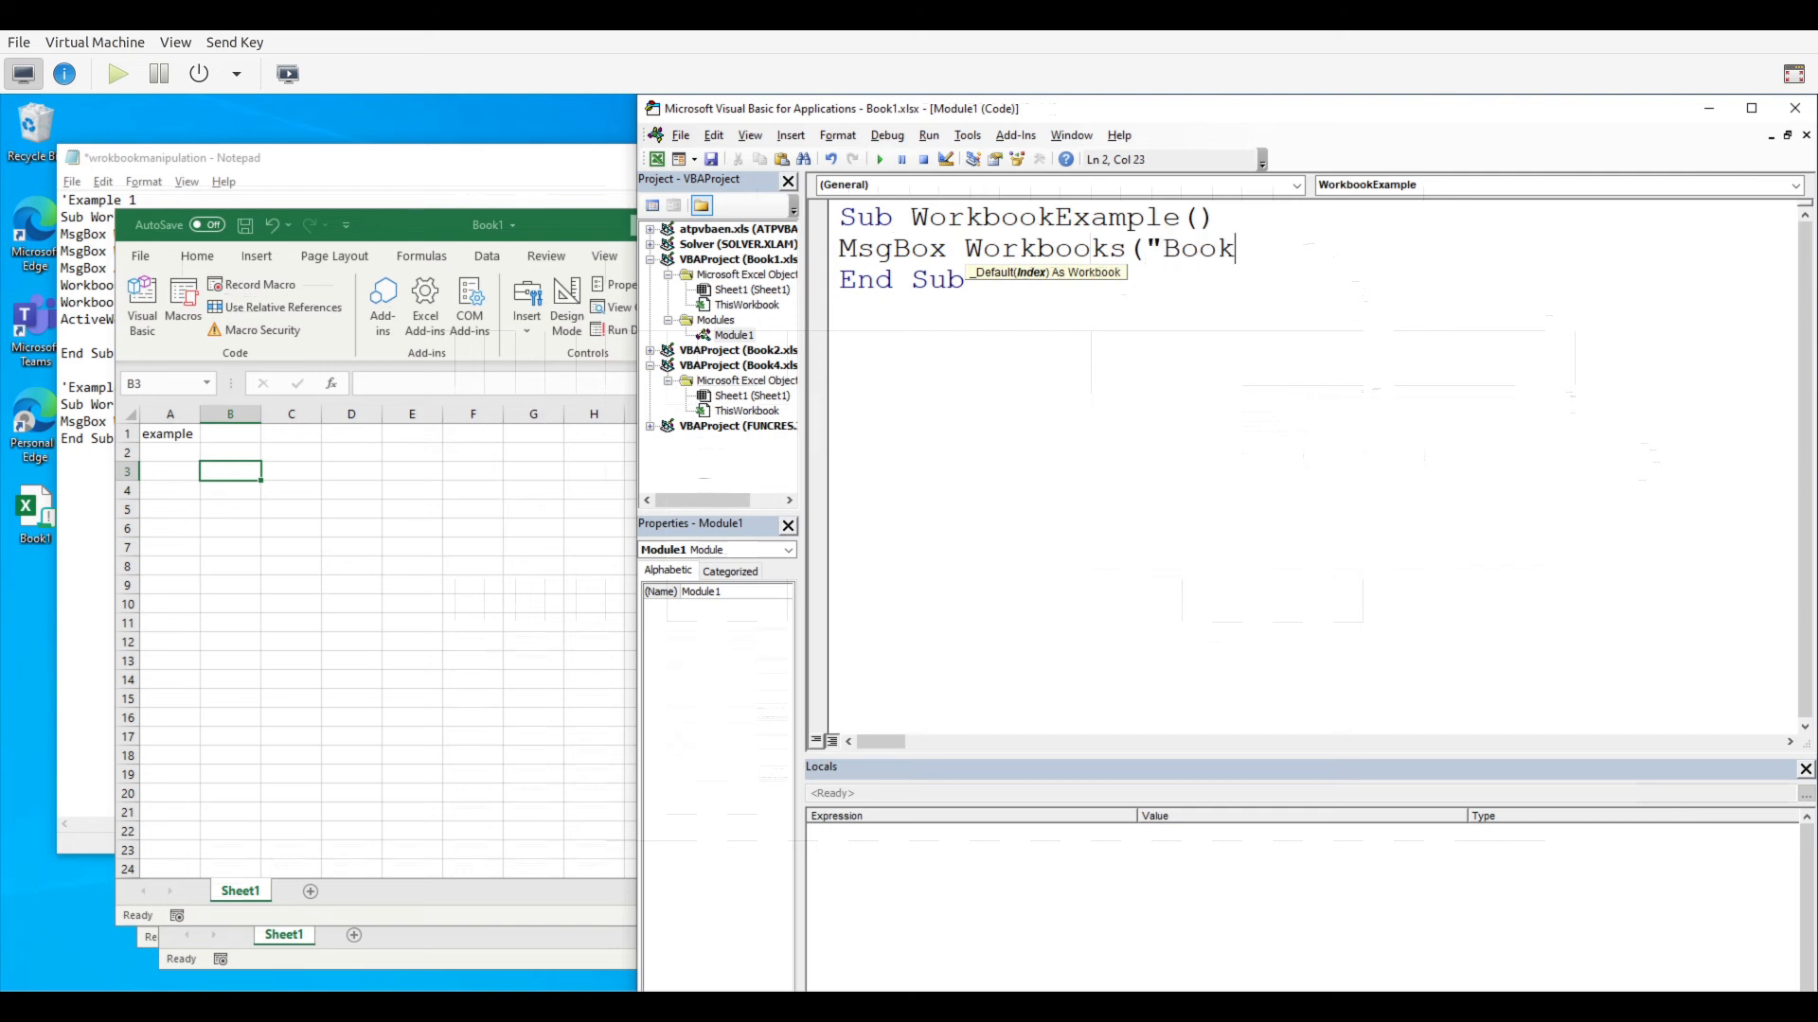
text(1))
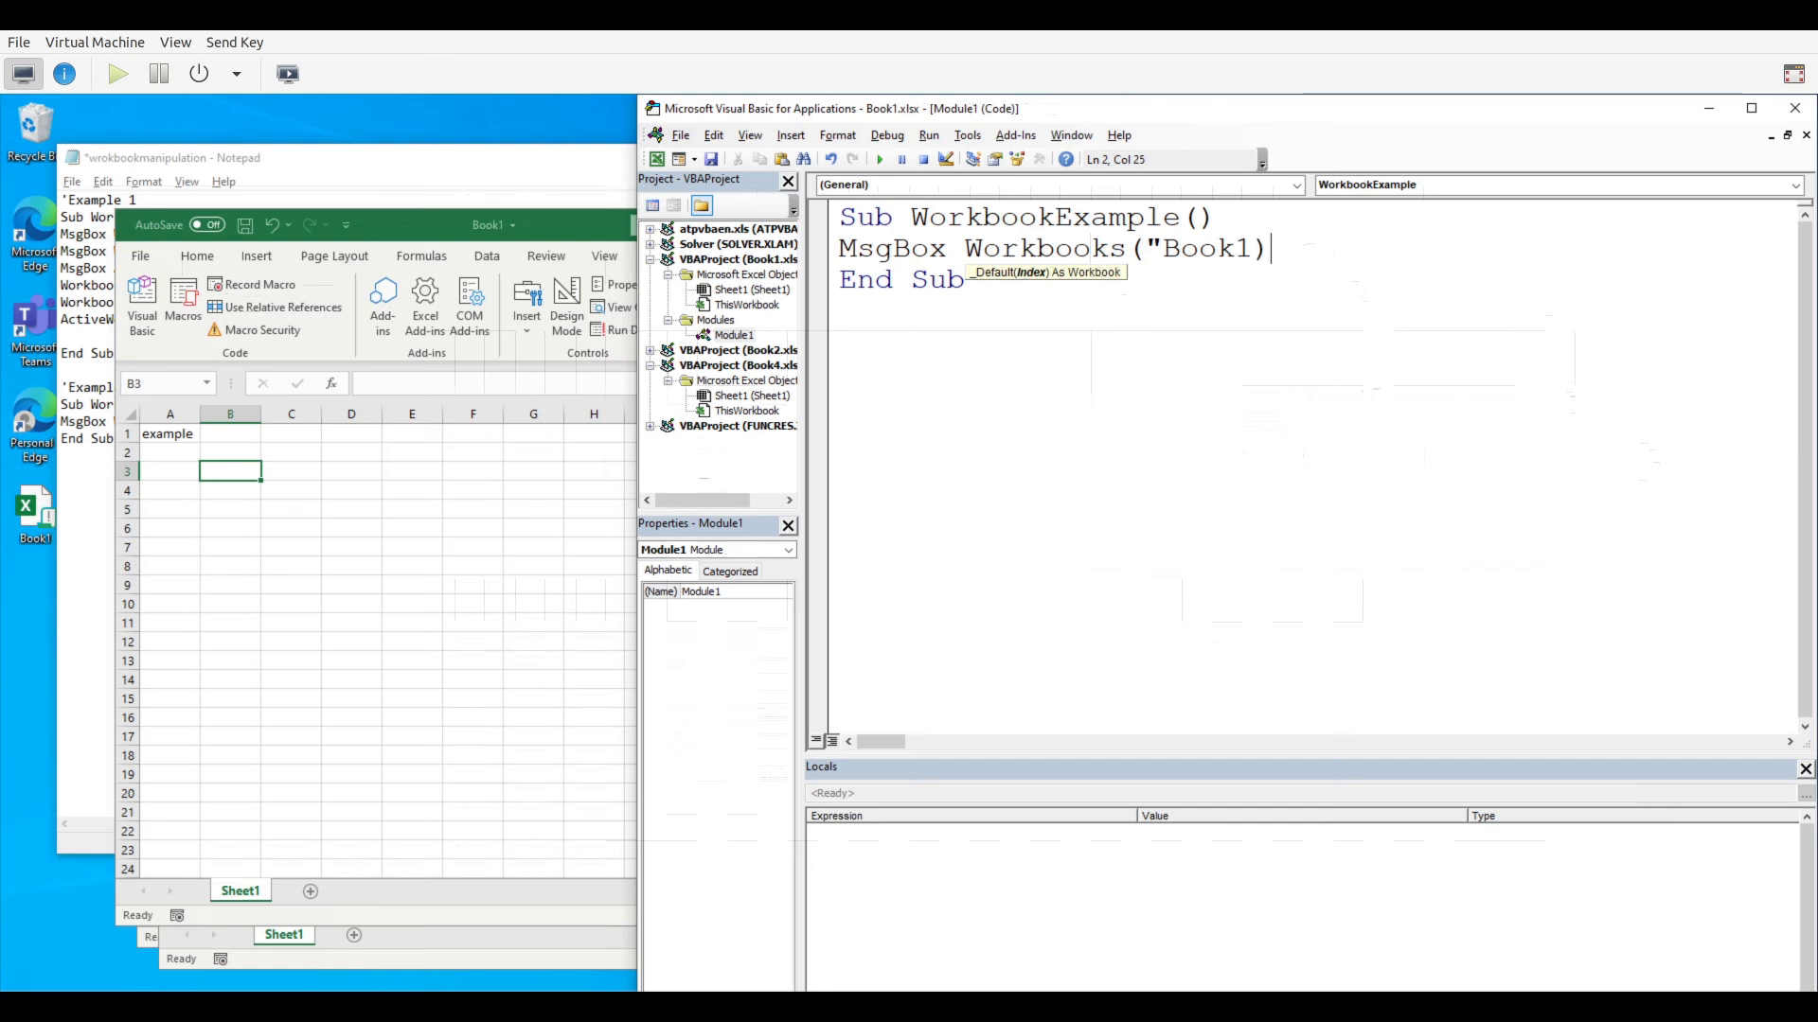
text("))
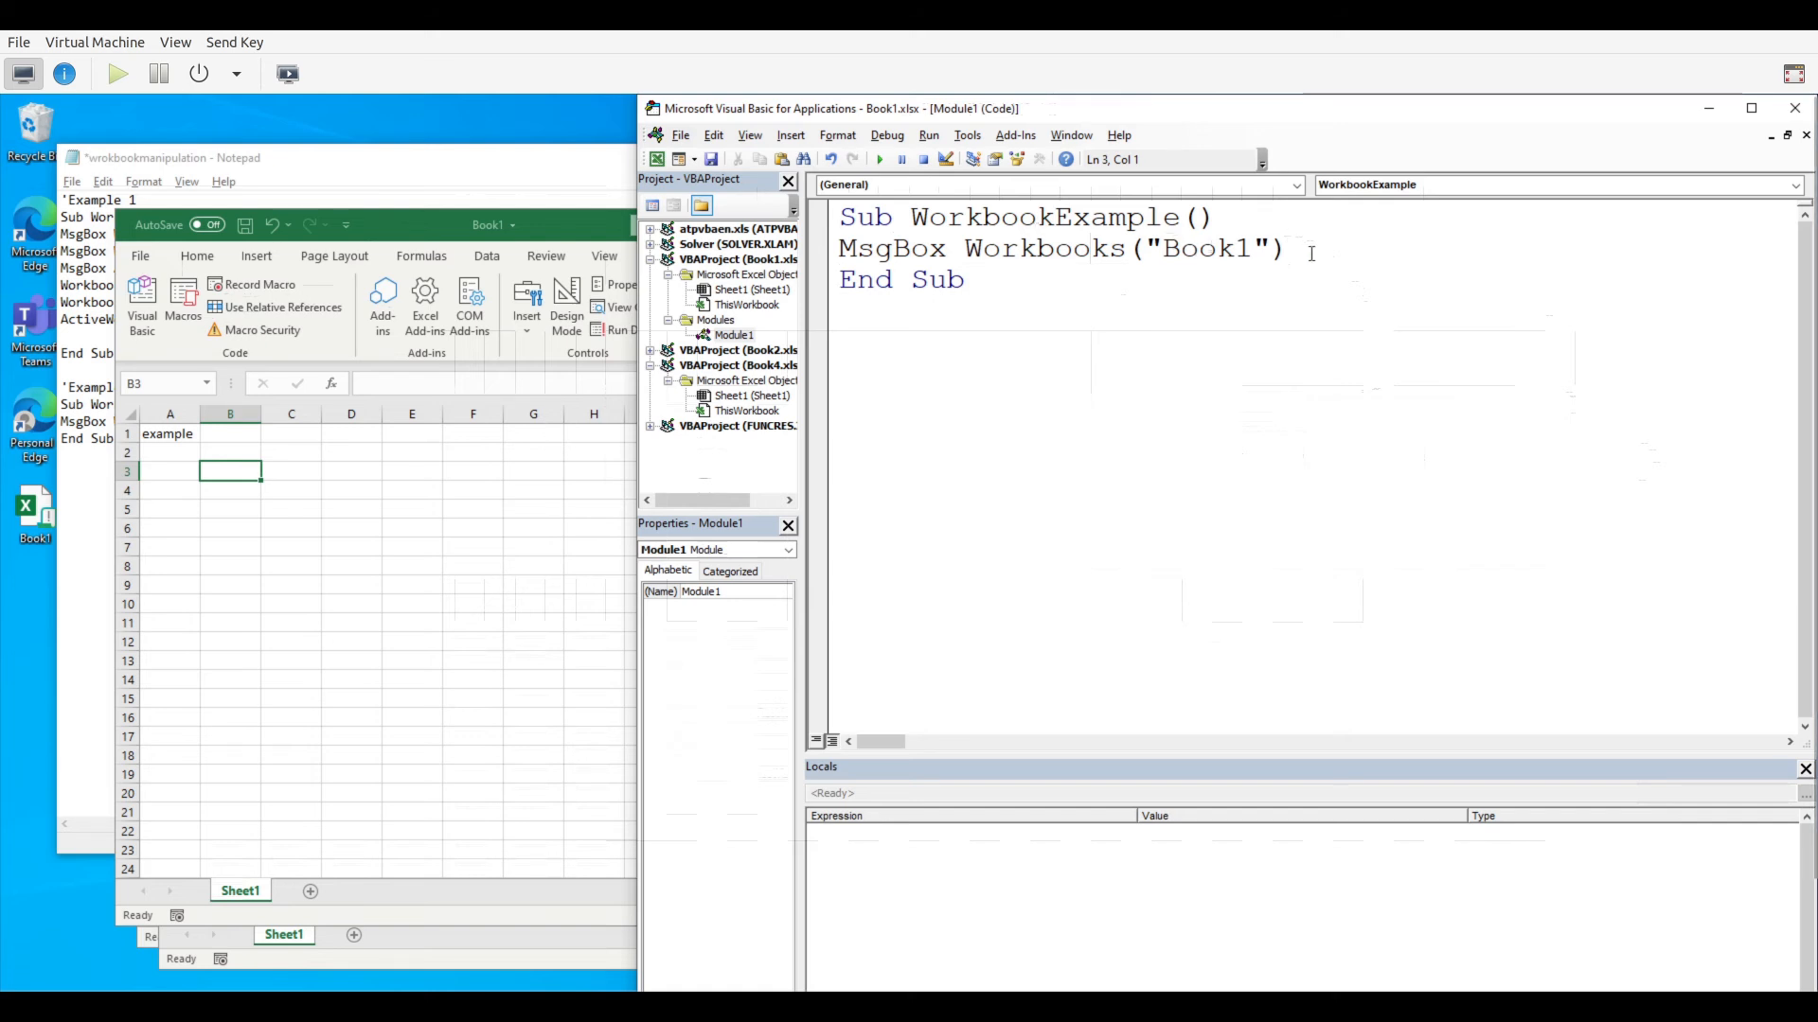
Append .Sheets("Sheet1").Range("A1") to the MsgBox Workbooks("Book1") line
click(1310, 248)
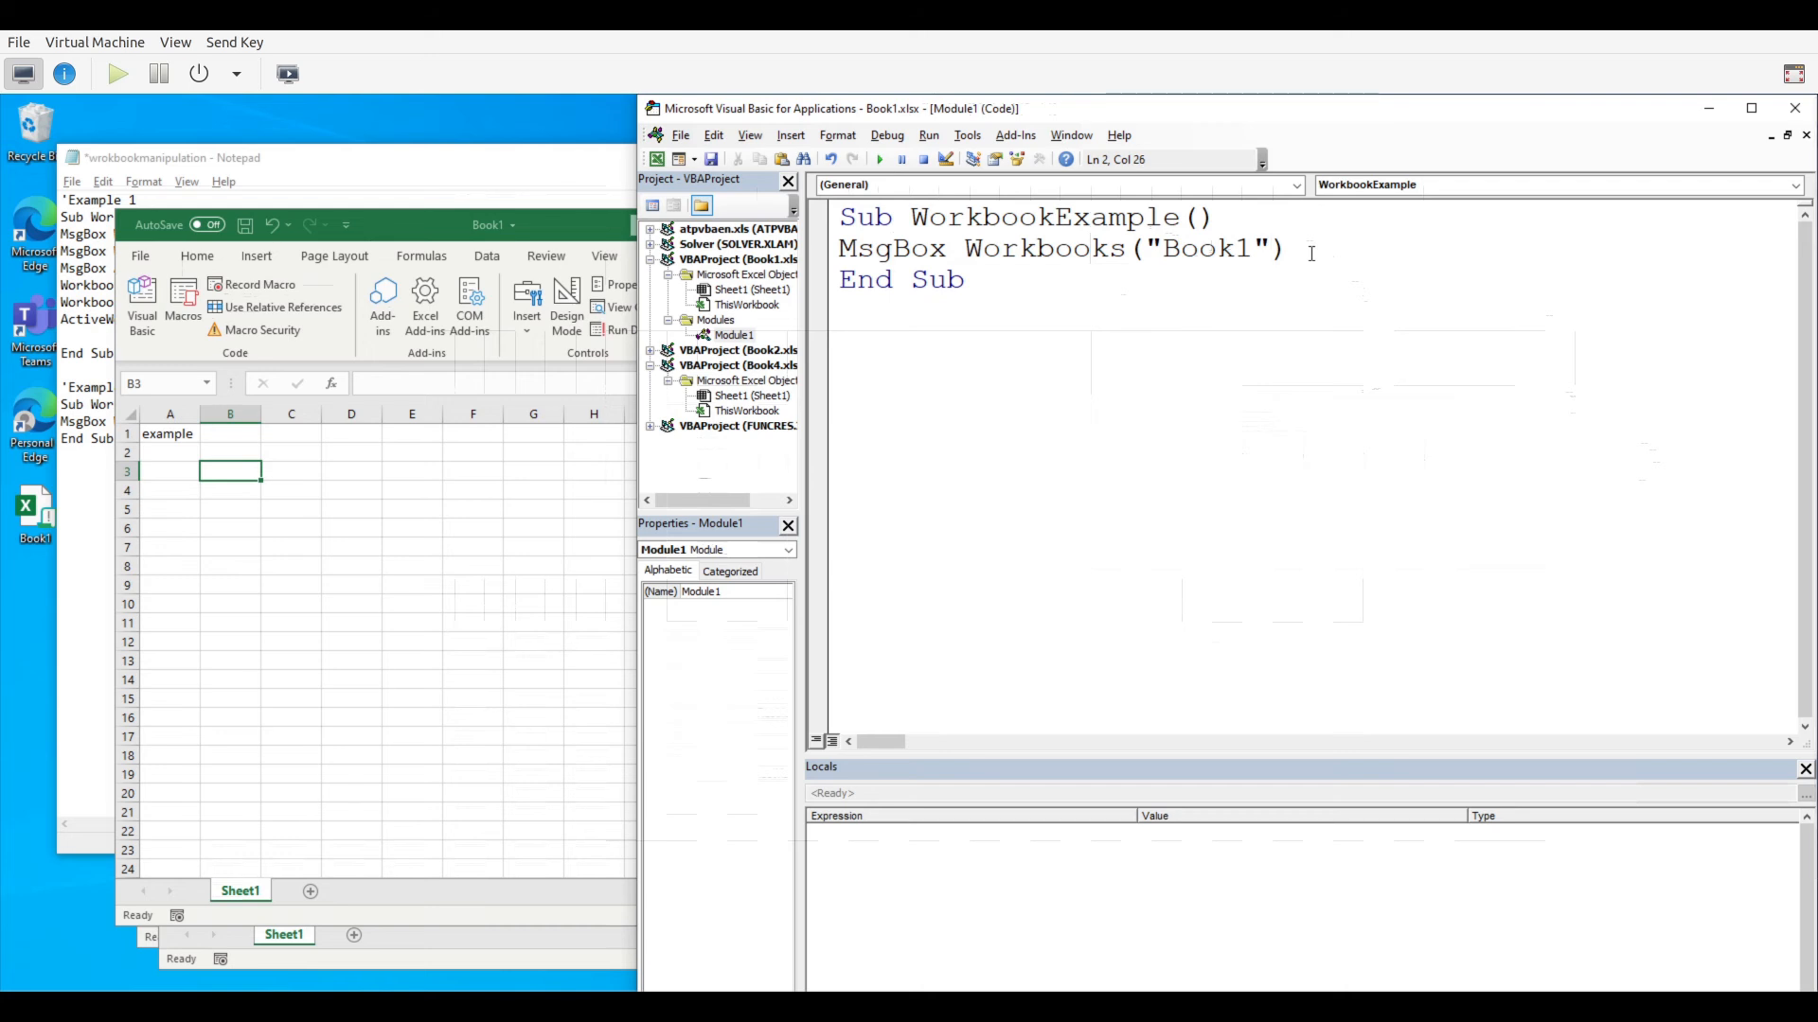
text(.)
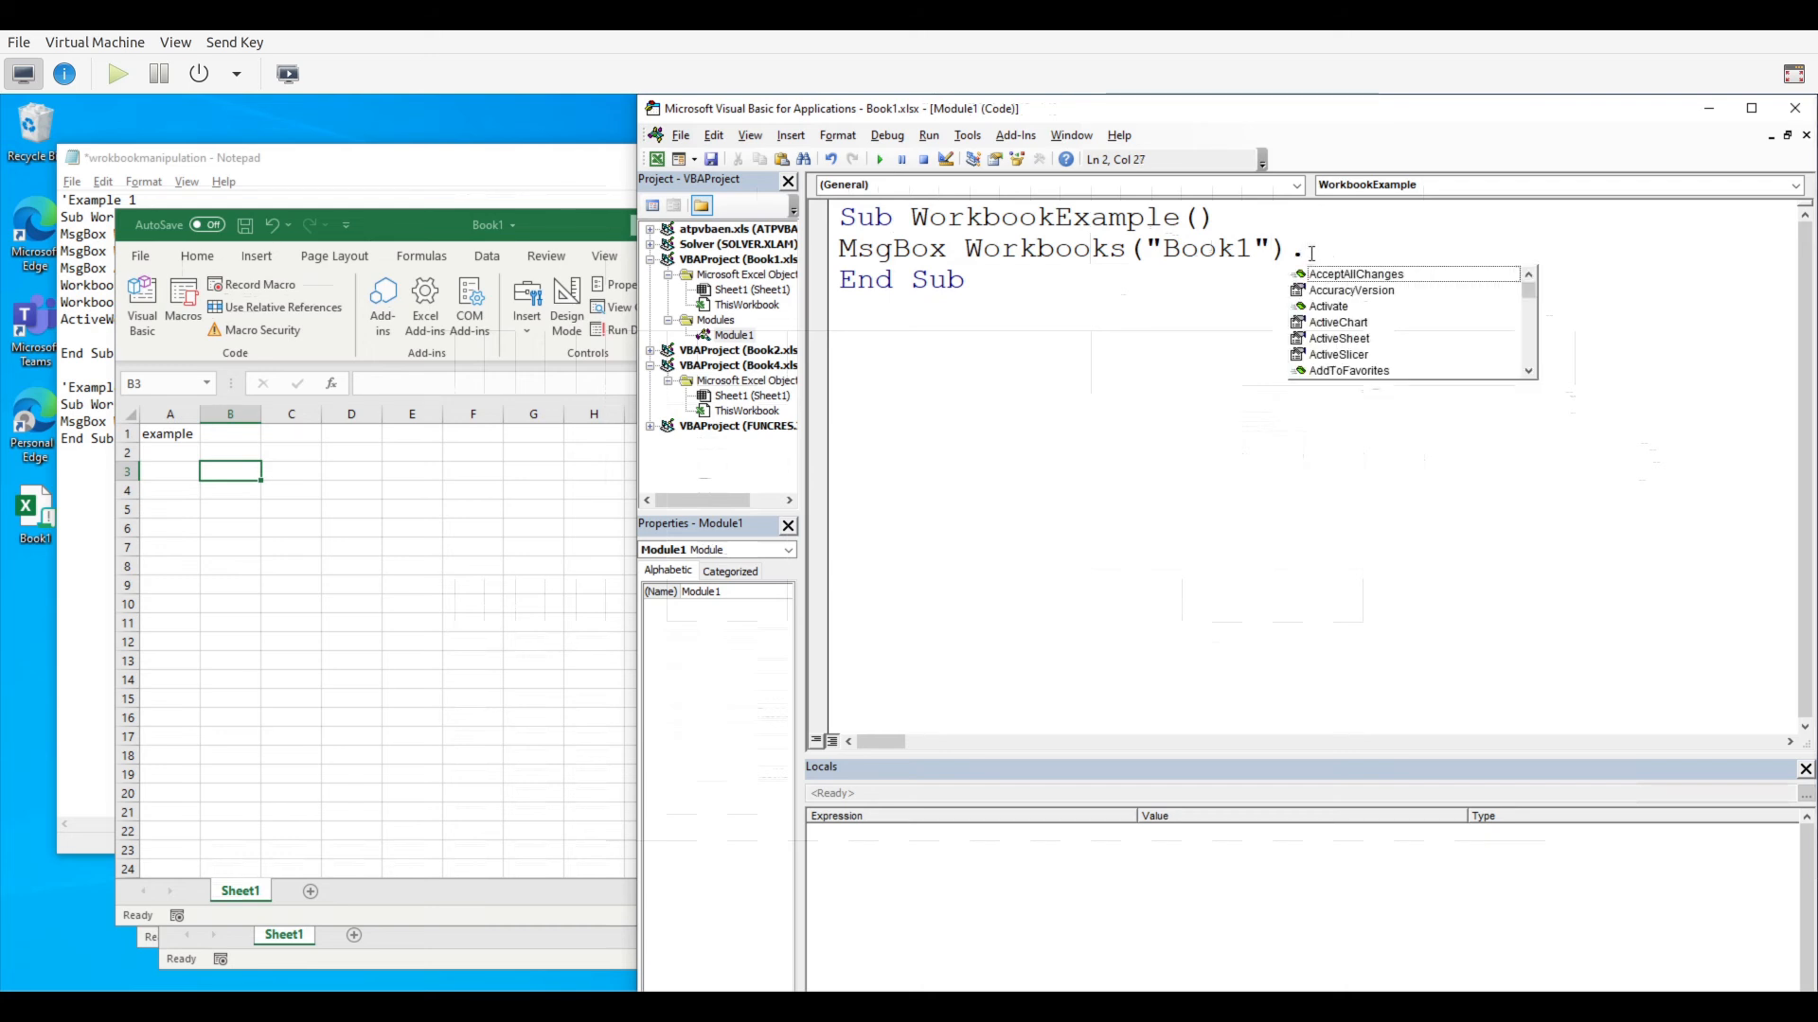
text(Sheets)
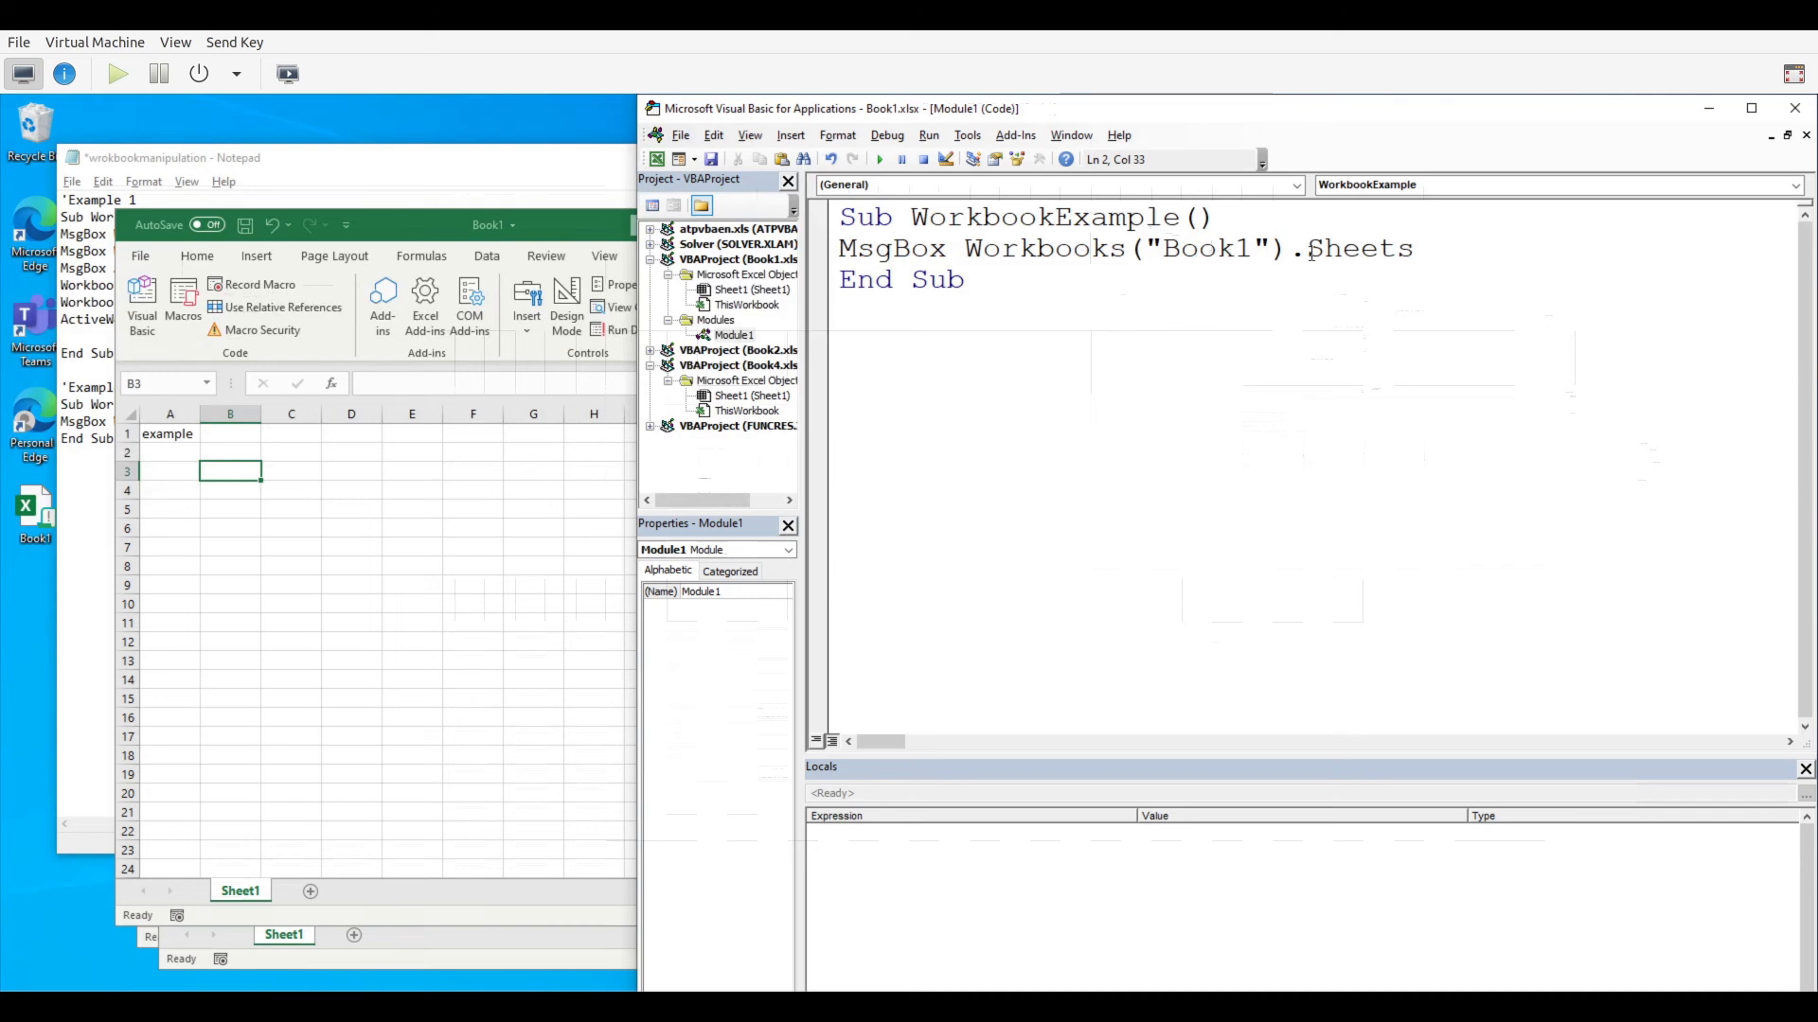
text((")
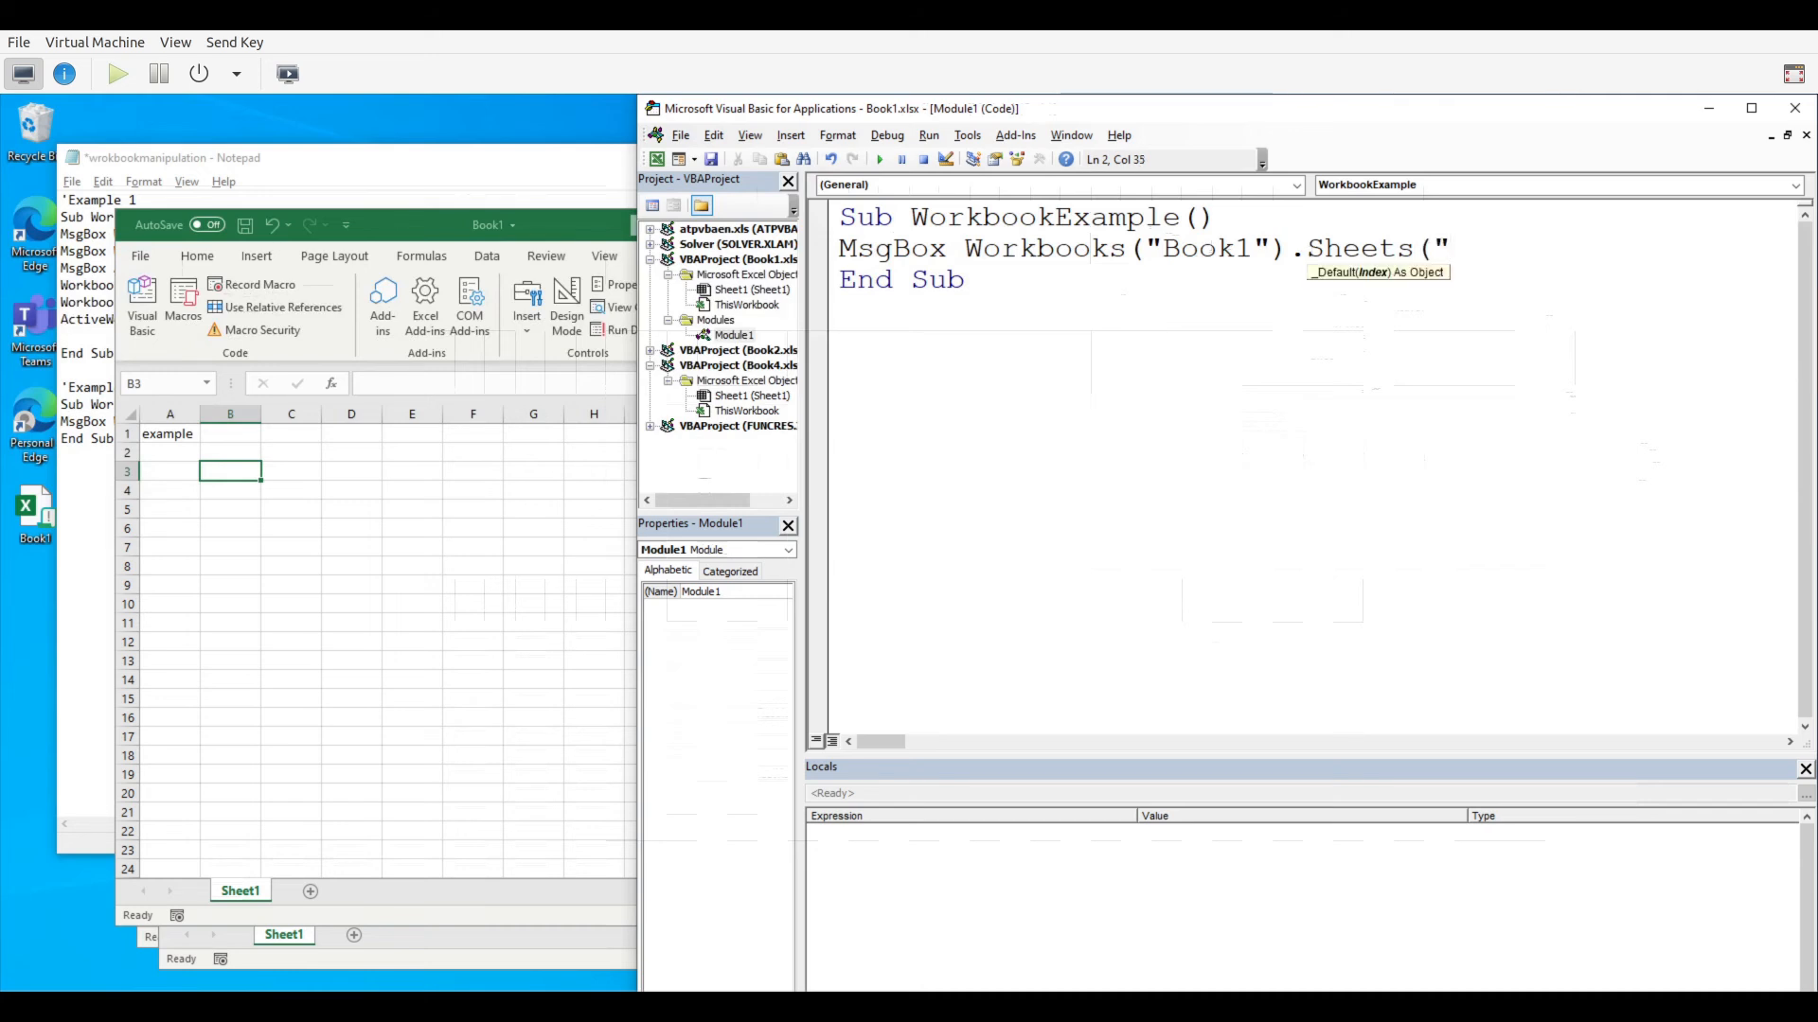
text(Sheet1)
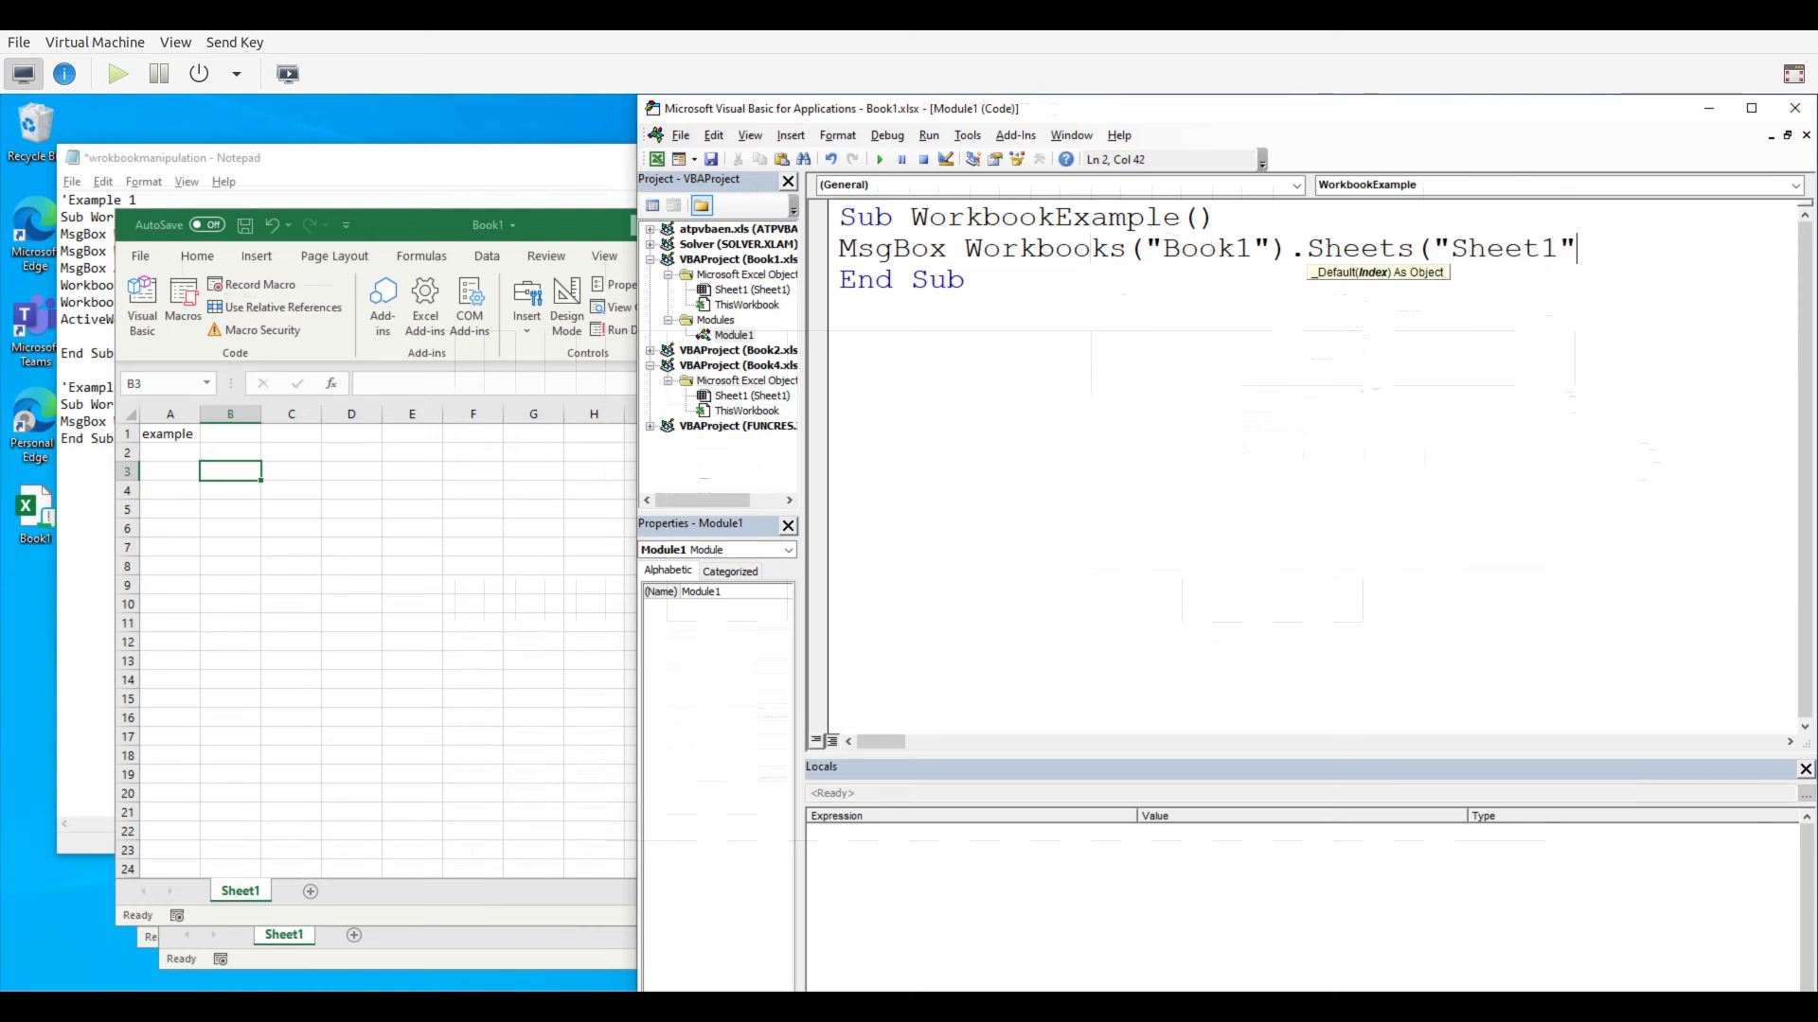
text())
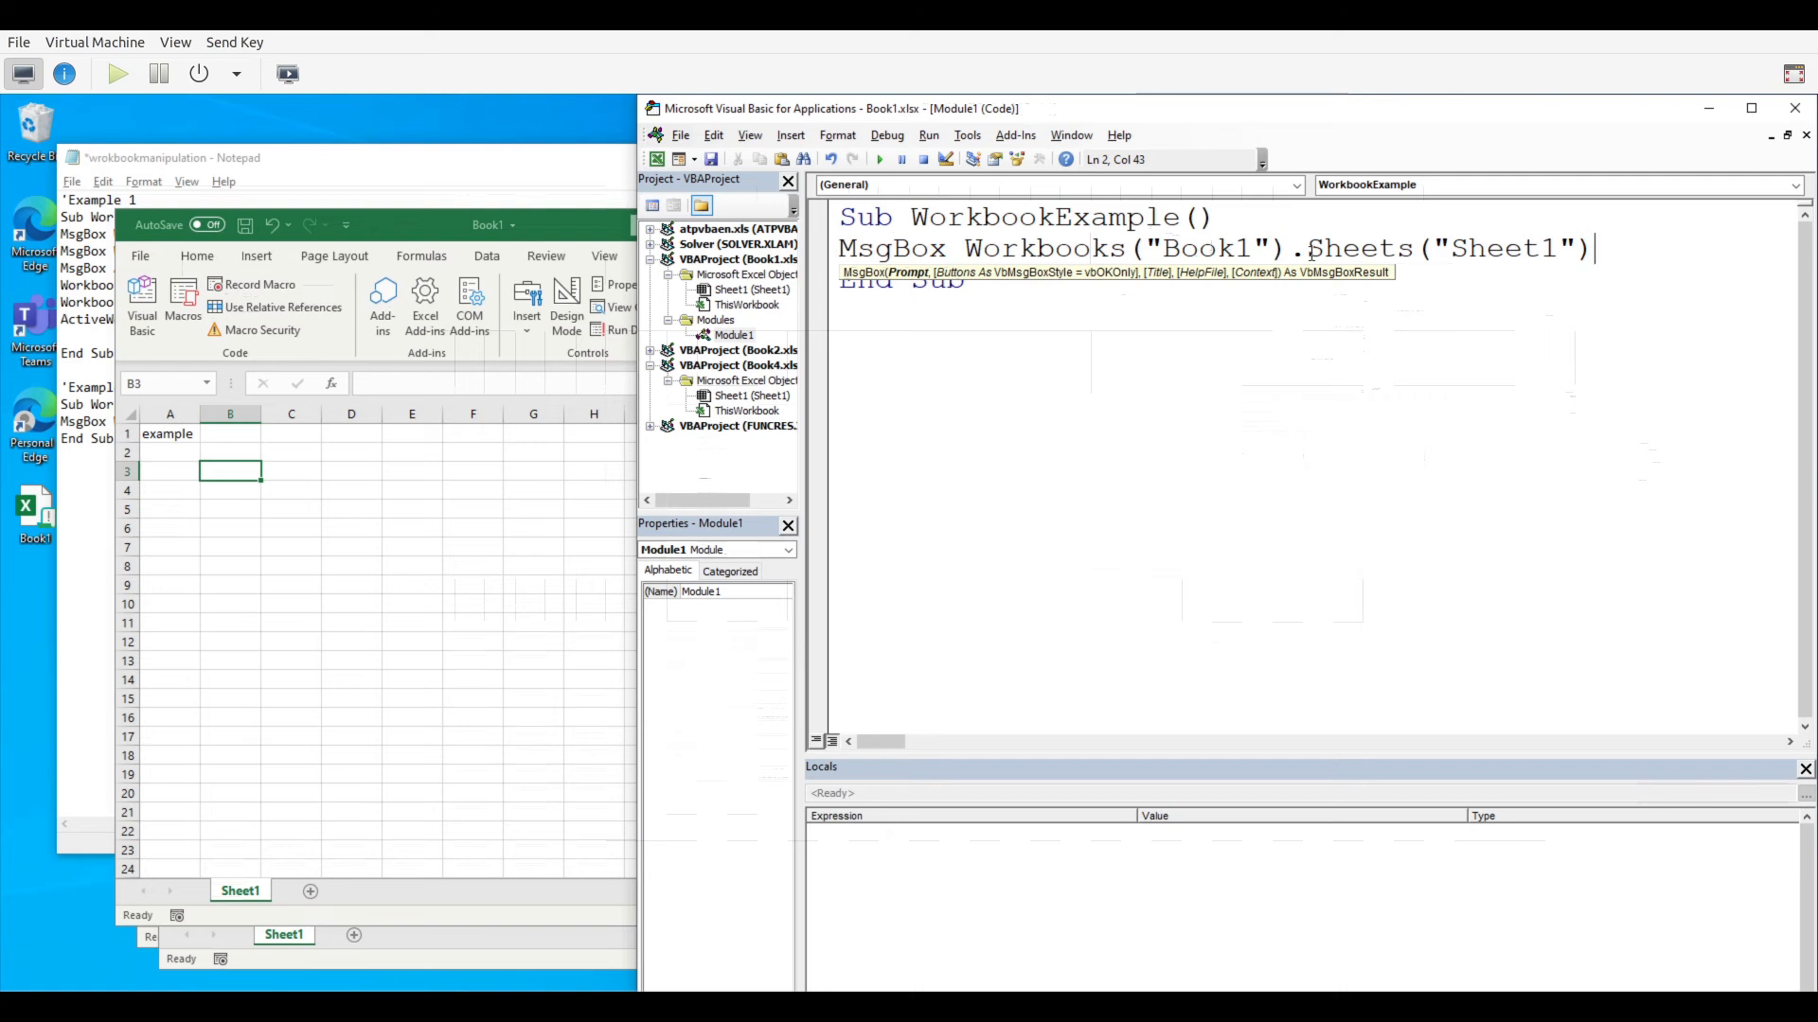
text(.T)
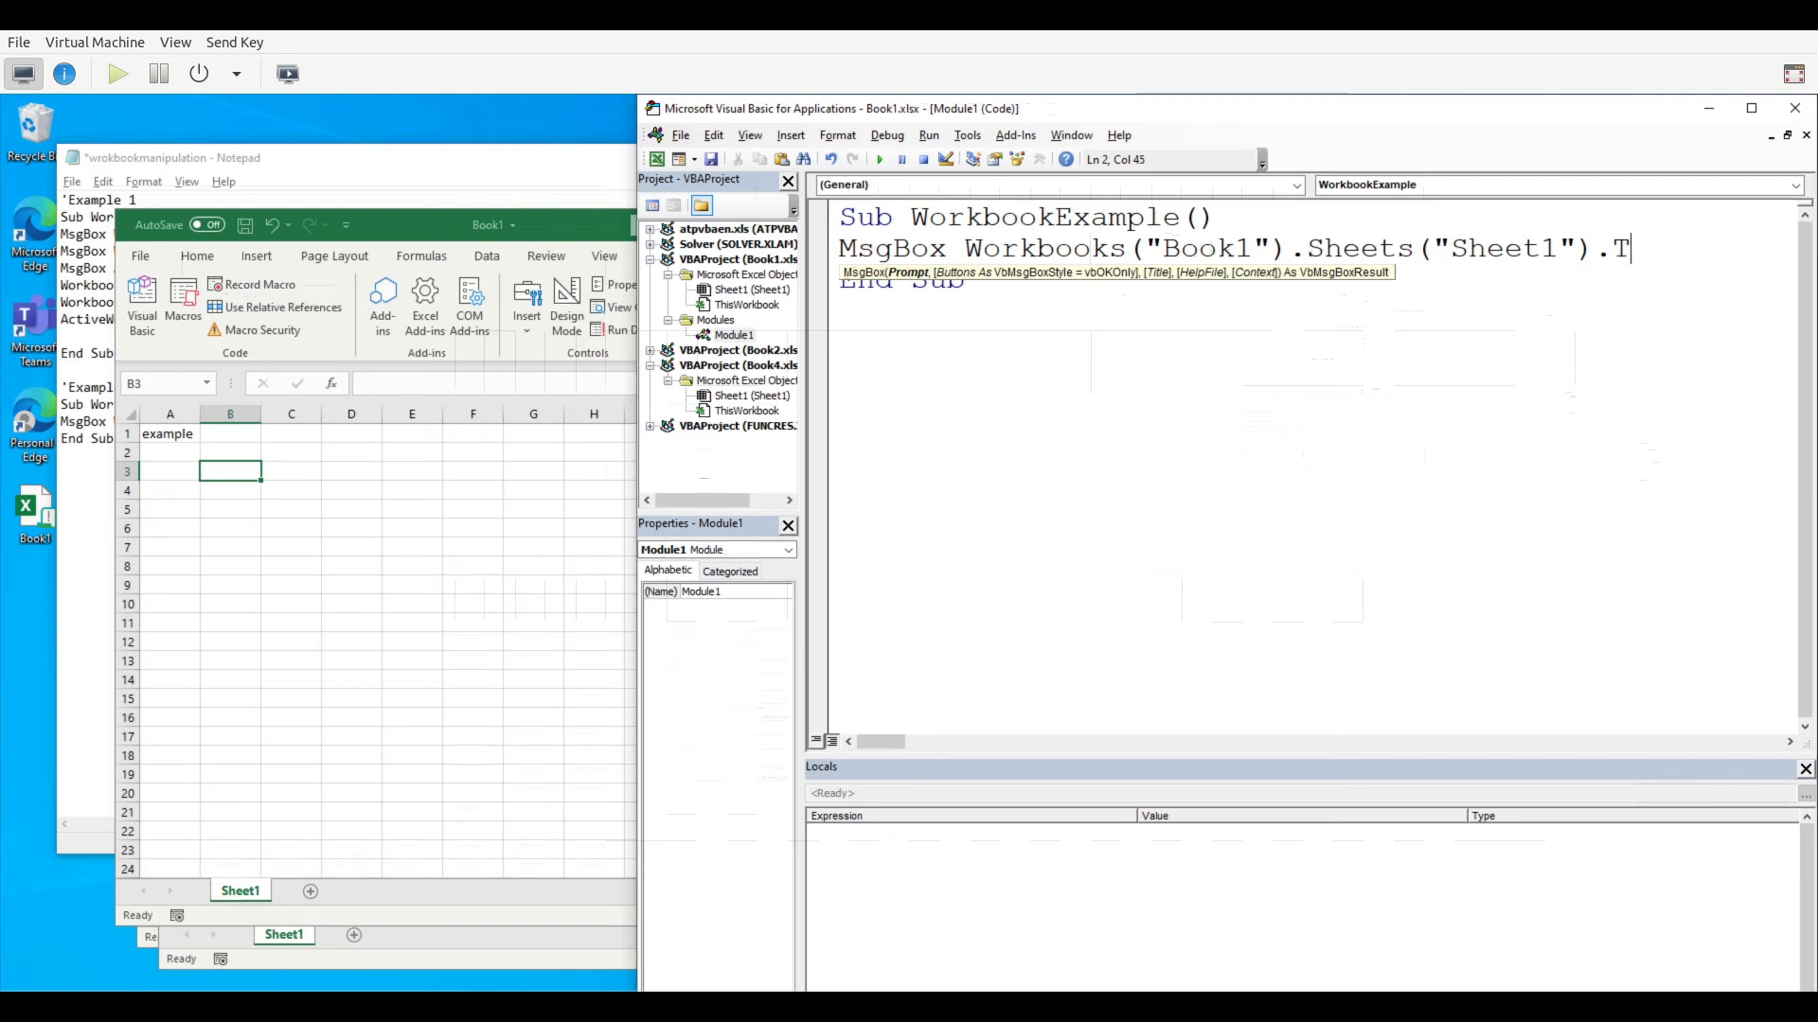
text(Ramg)
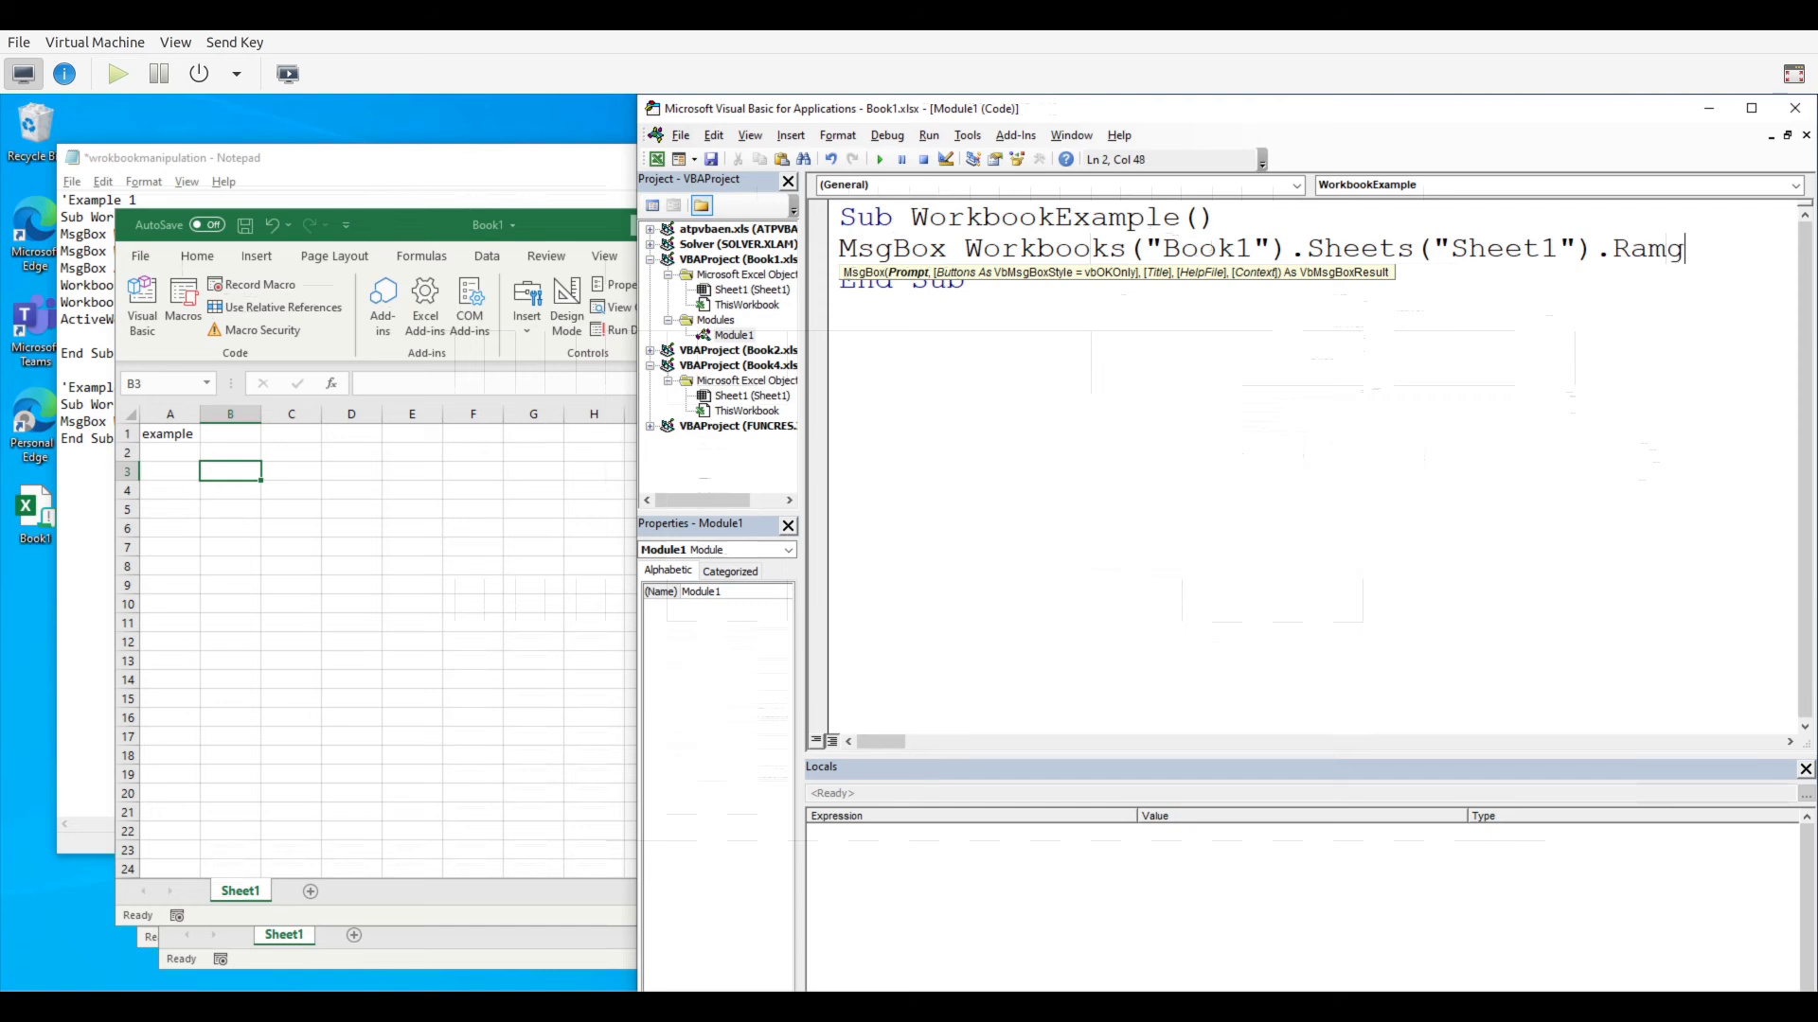
text(e)
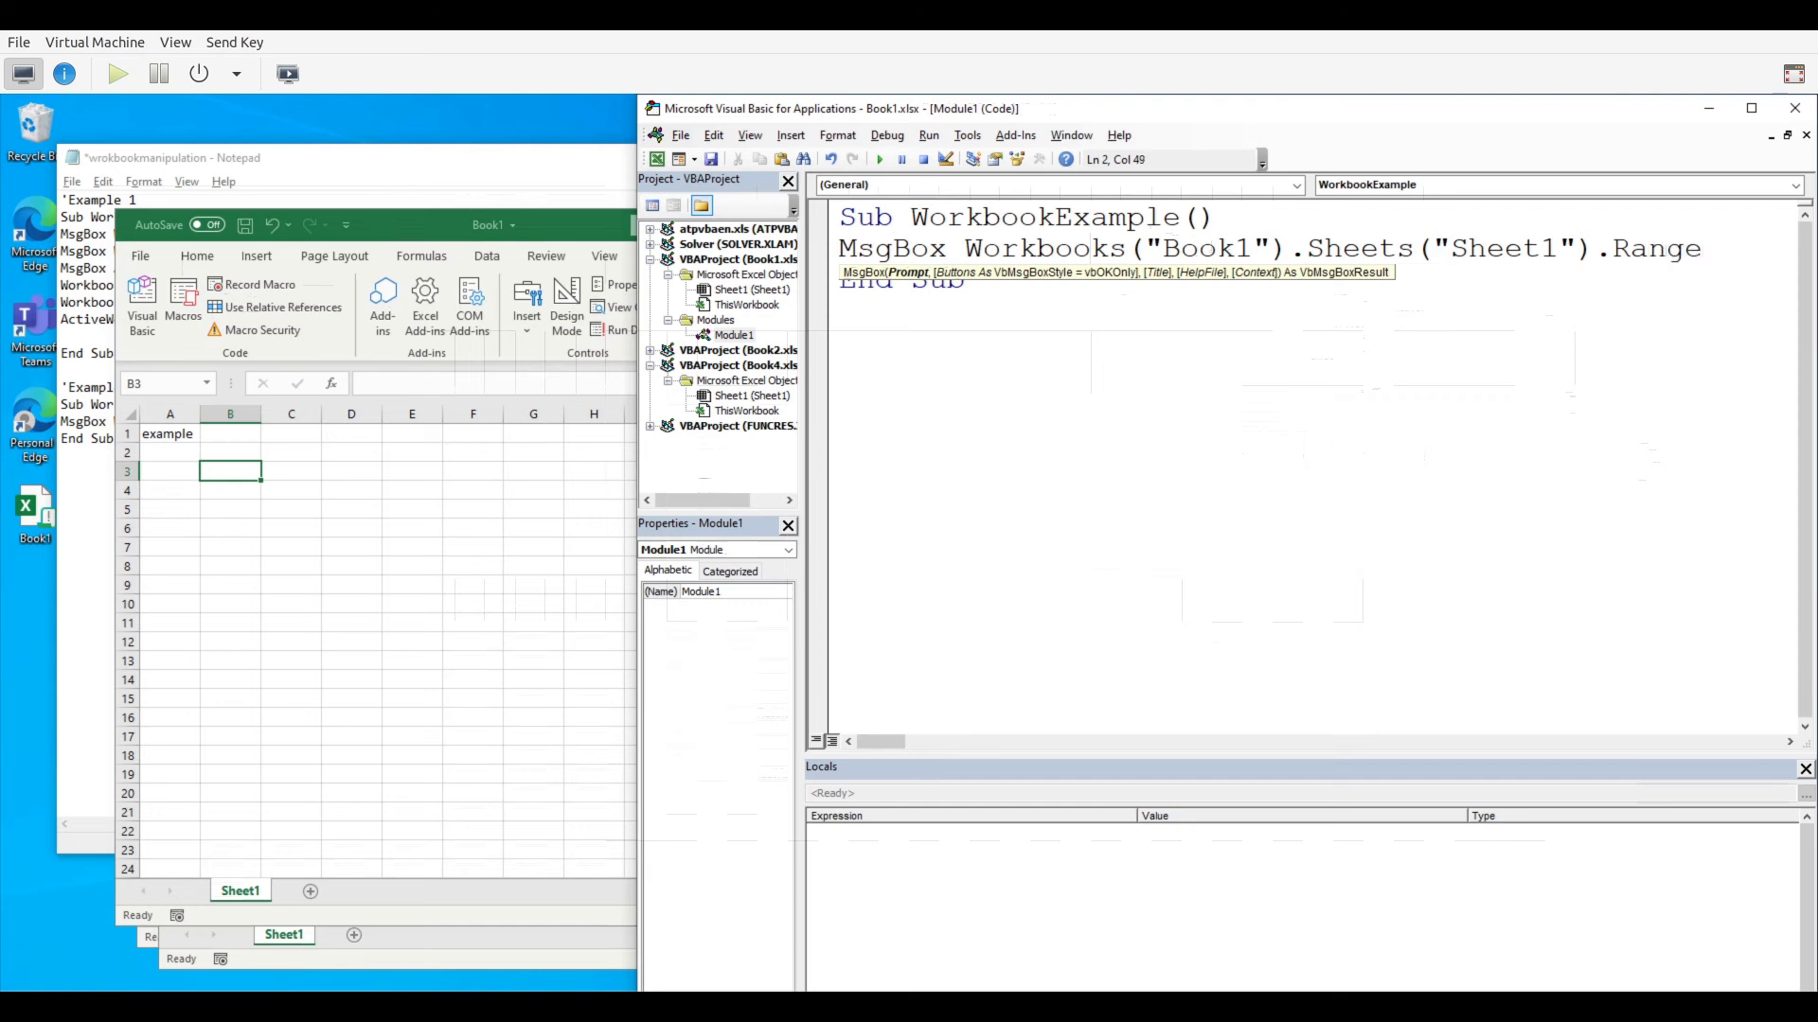
text((A)
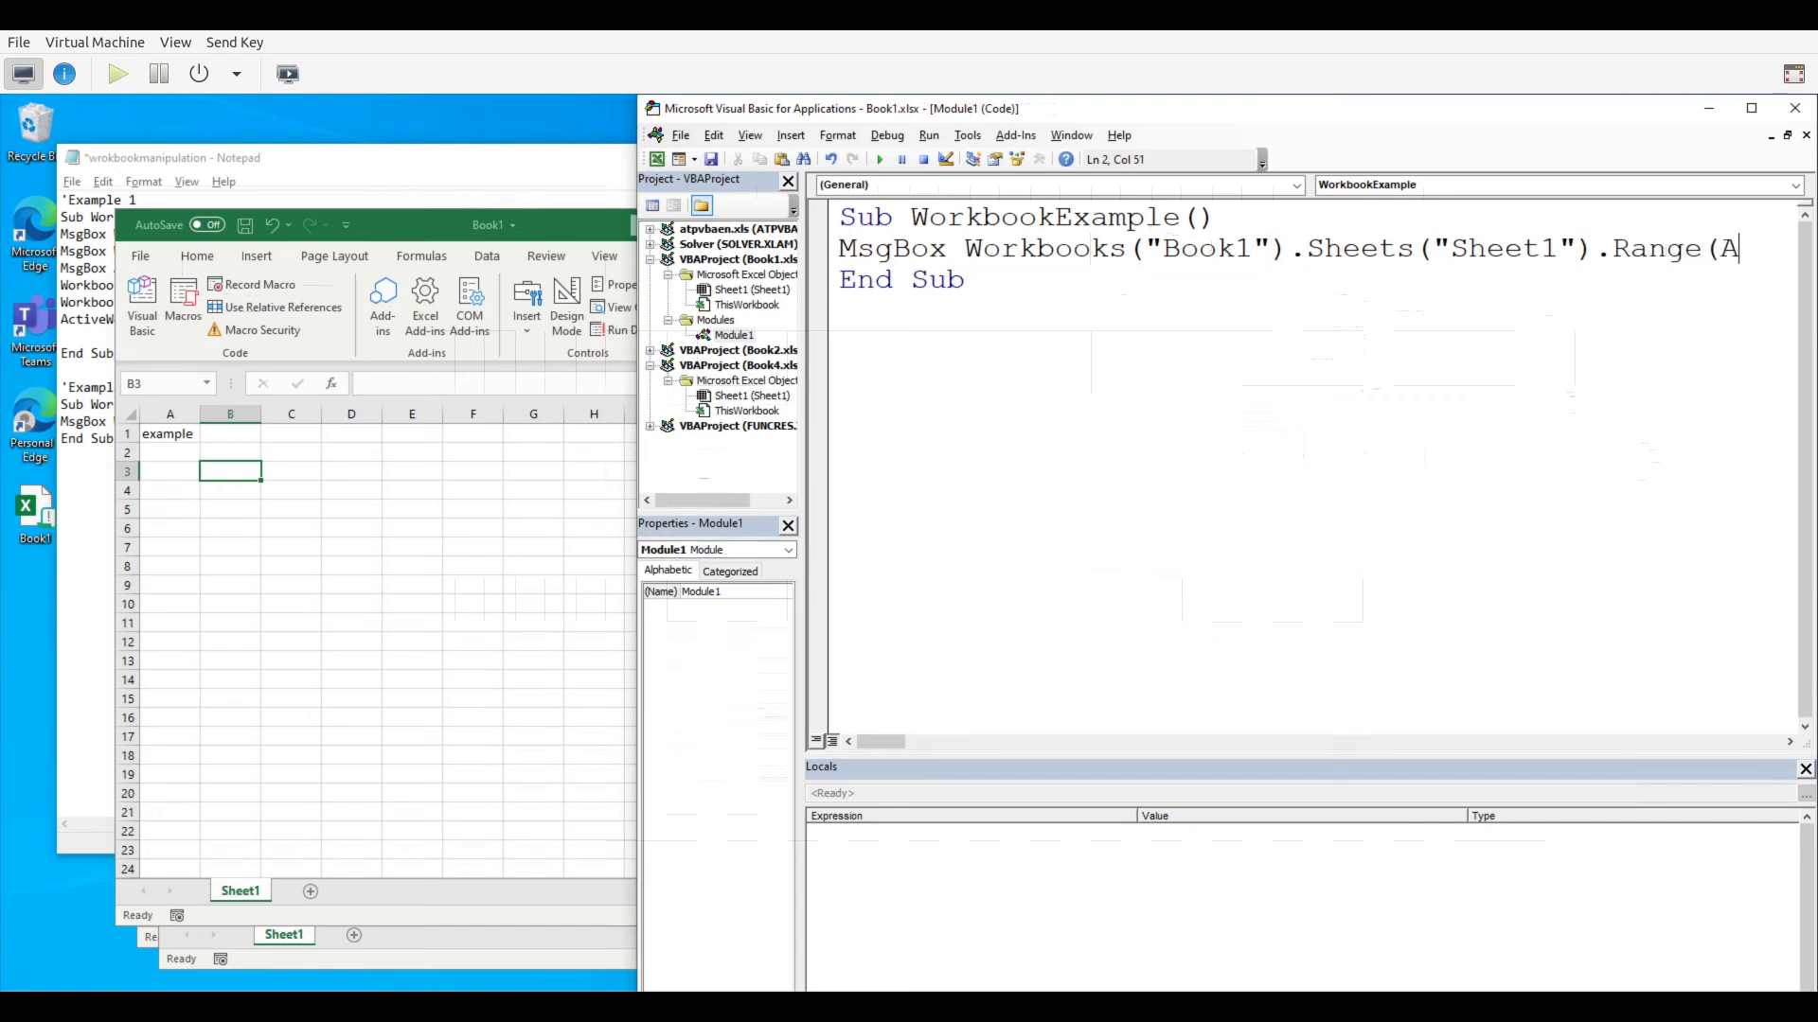
text(1)
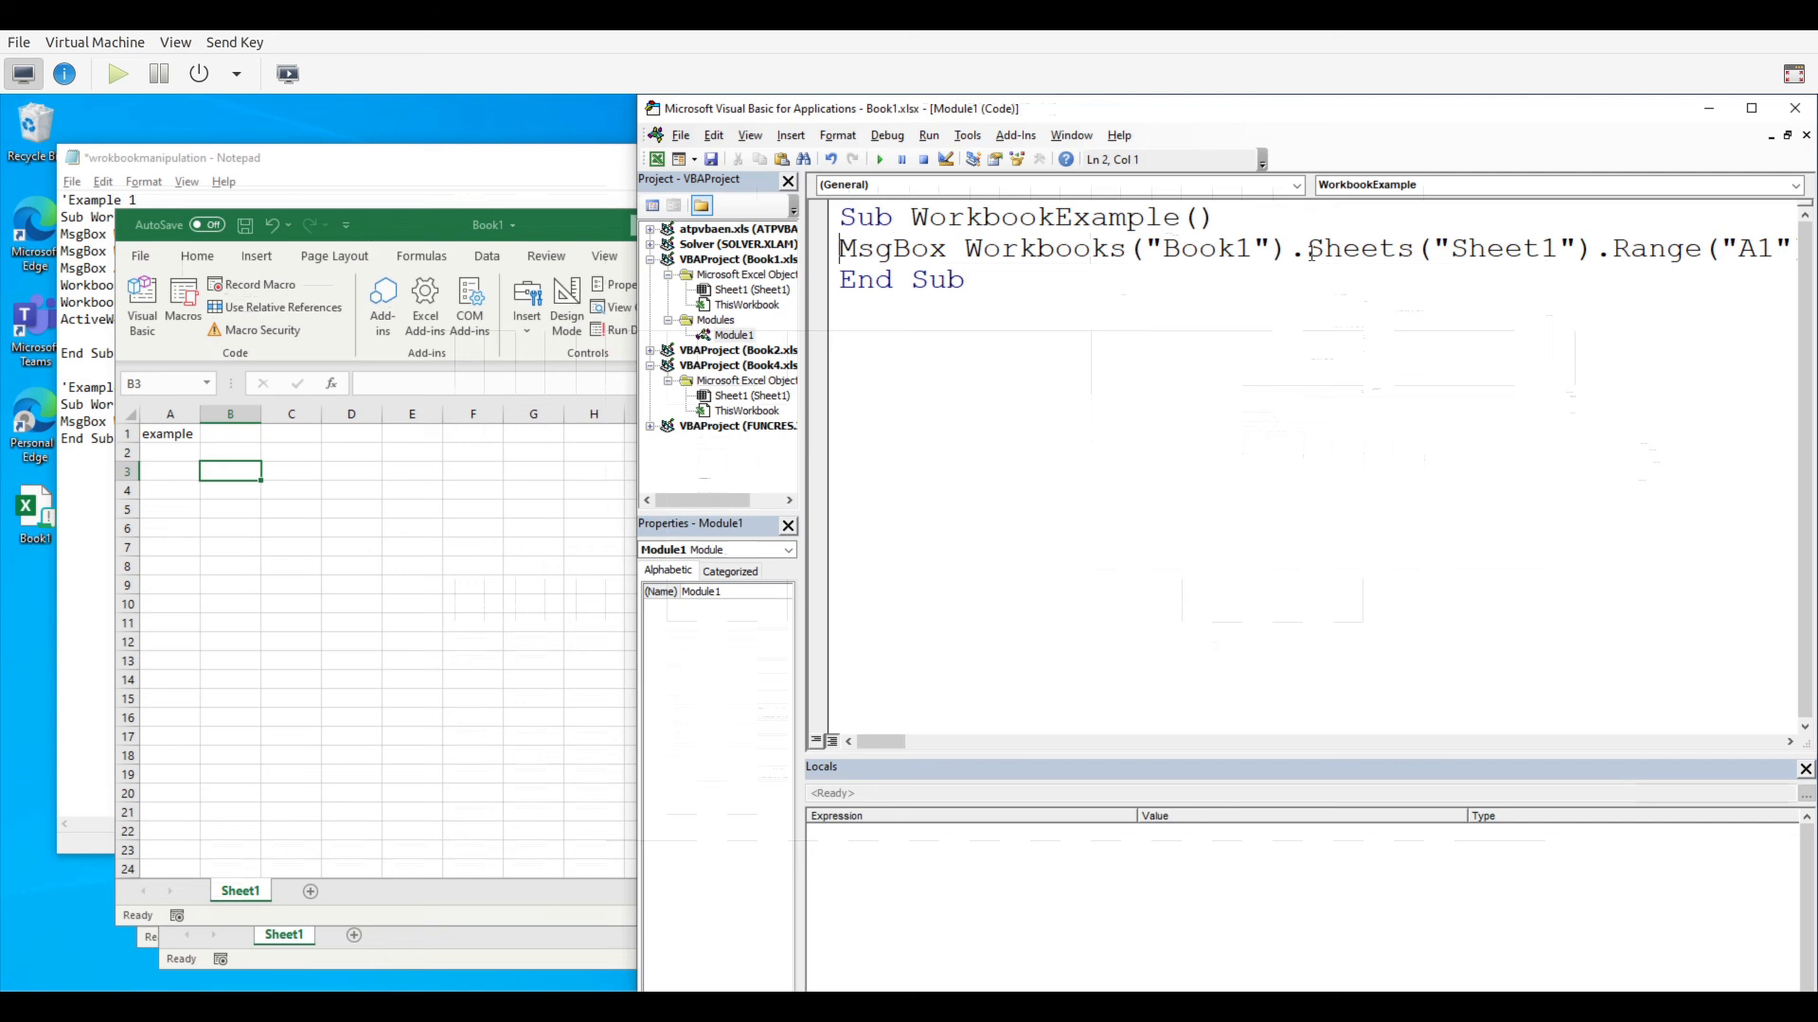
mouse_move(1163, 693)
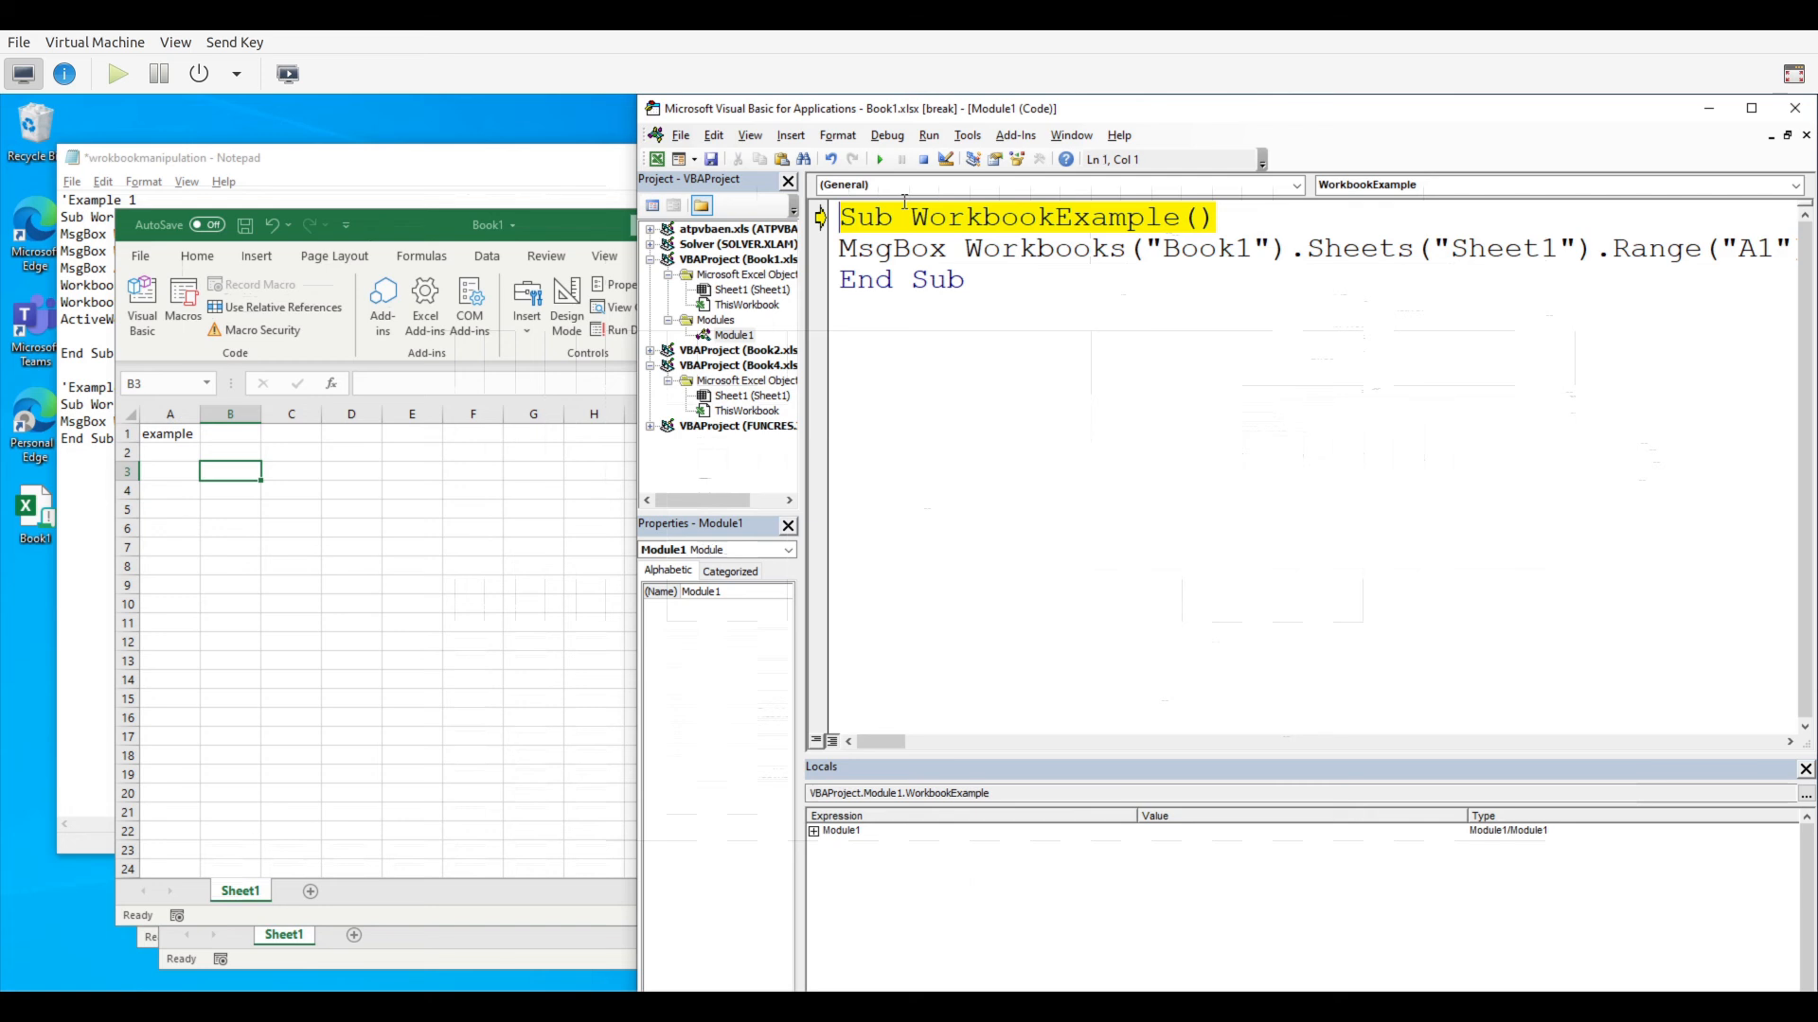
Run the MsgBox line so Excel shows the cell A1 value 'example'
click(879, 159)
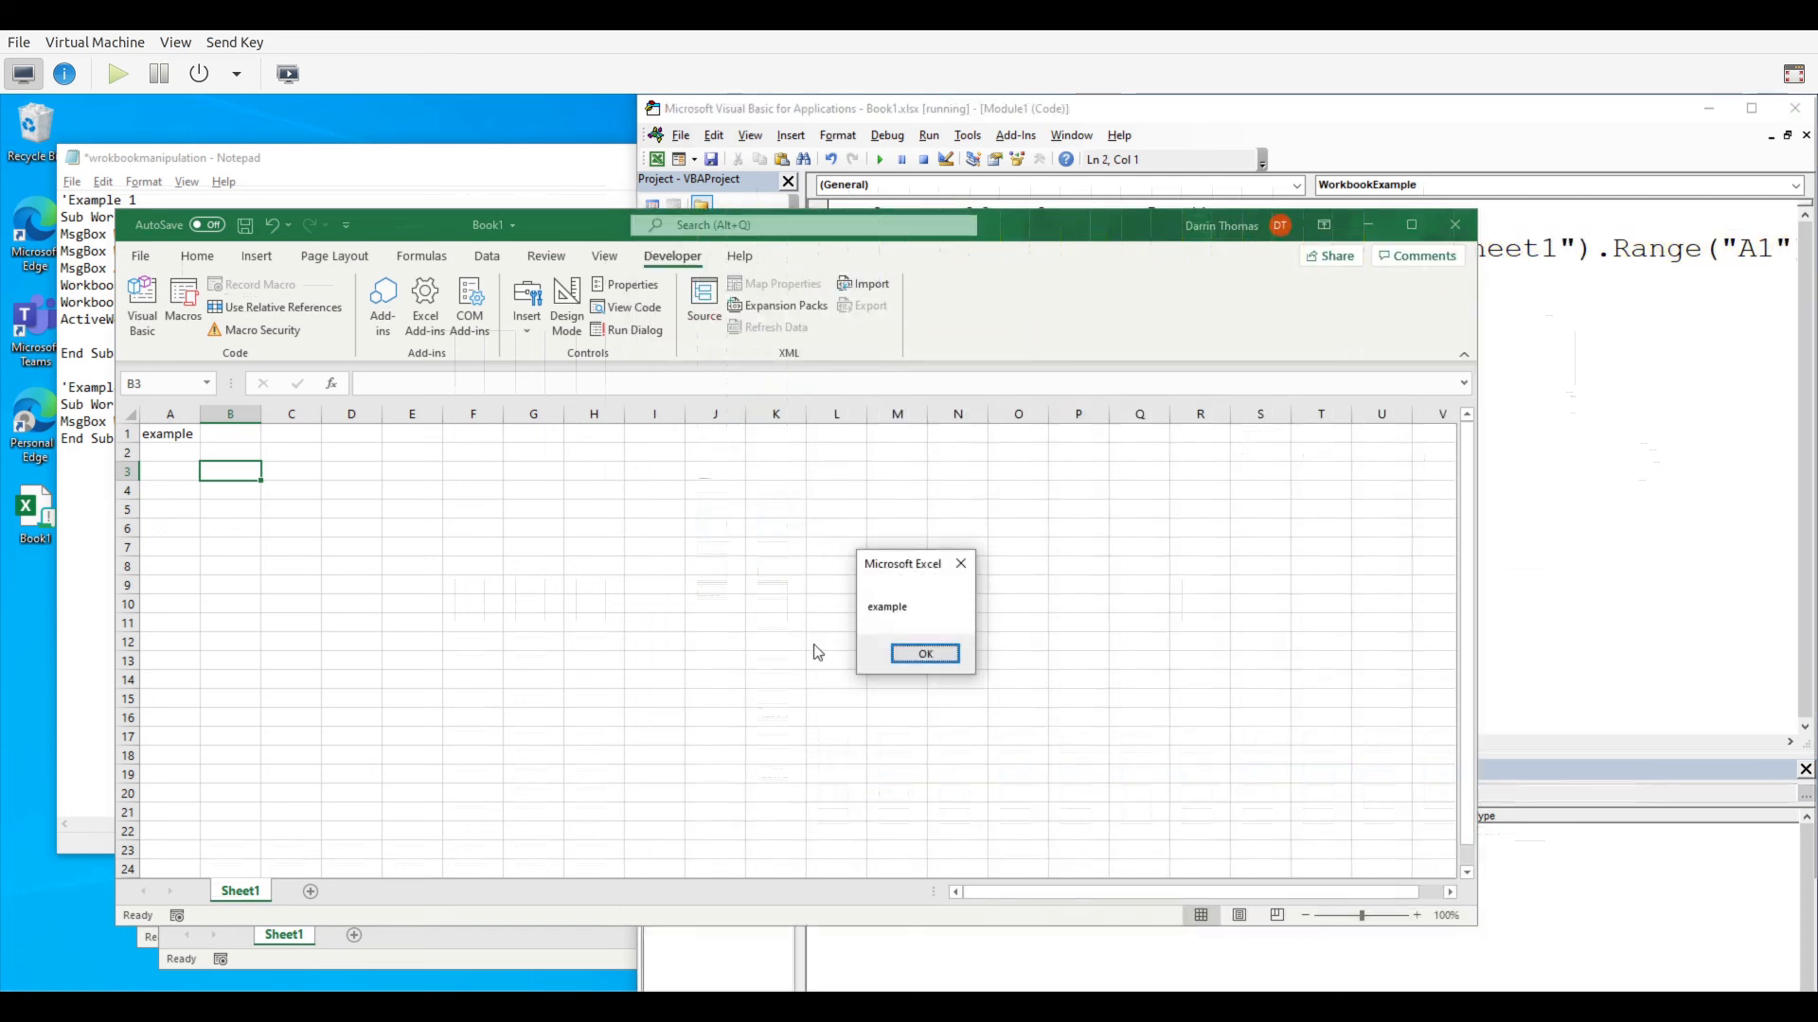
mouse_move(886, 617)
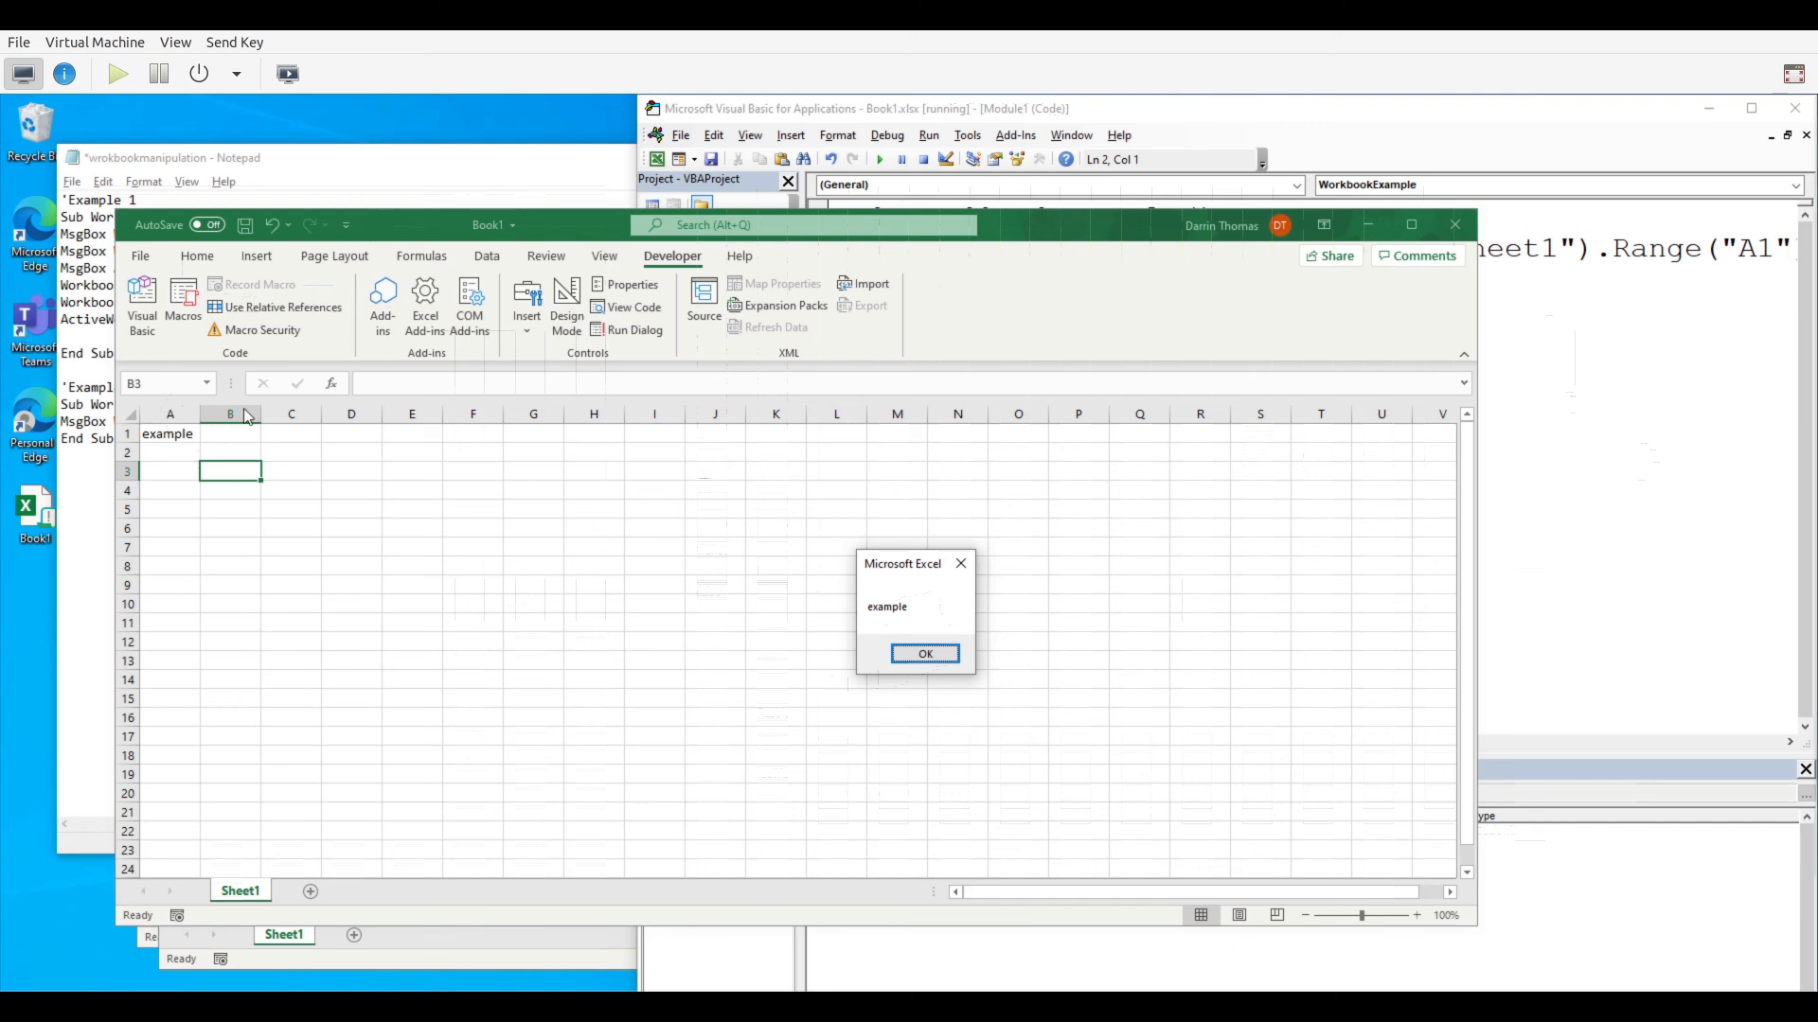
mouse_move(935, 642)
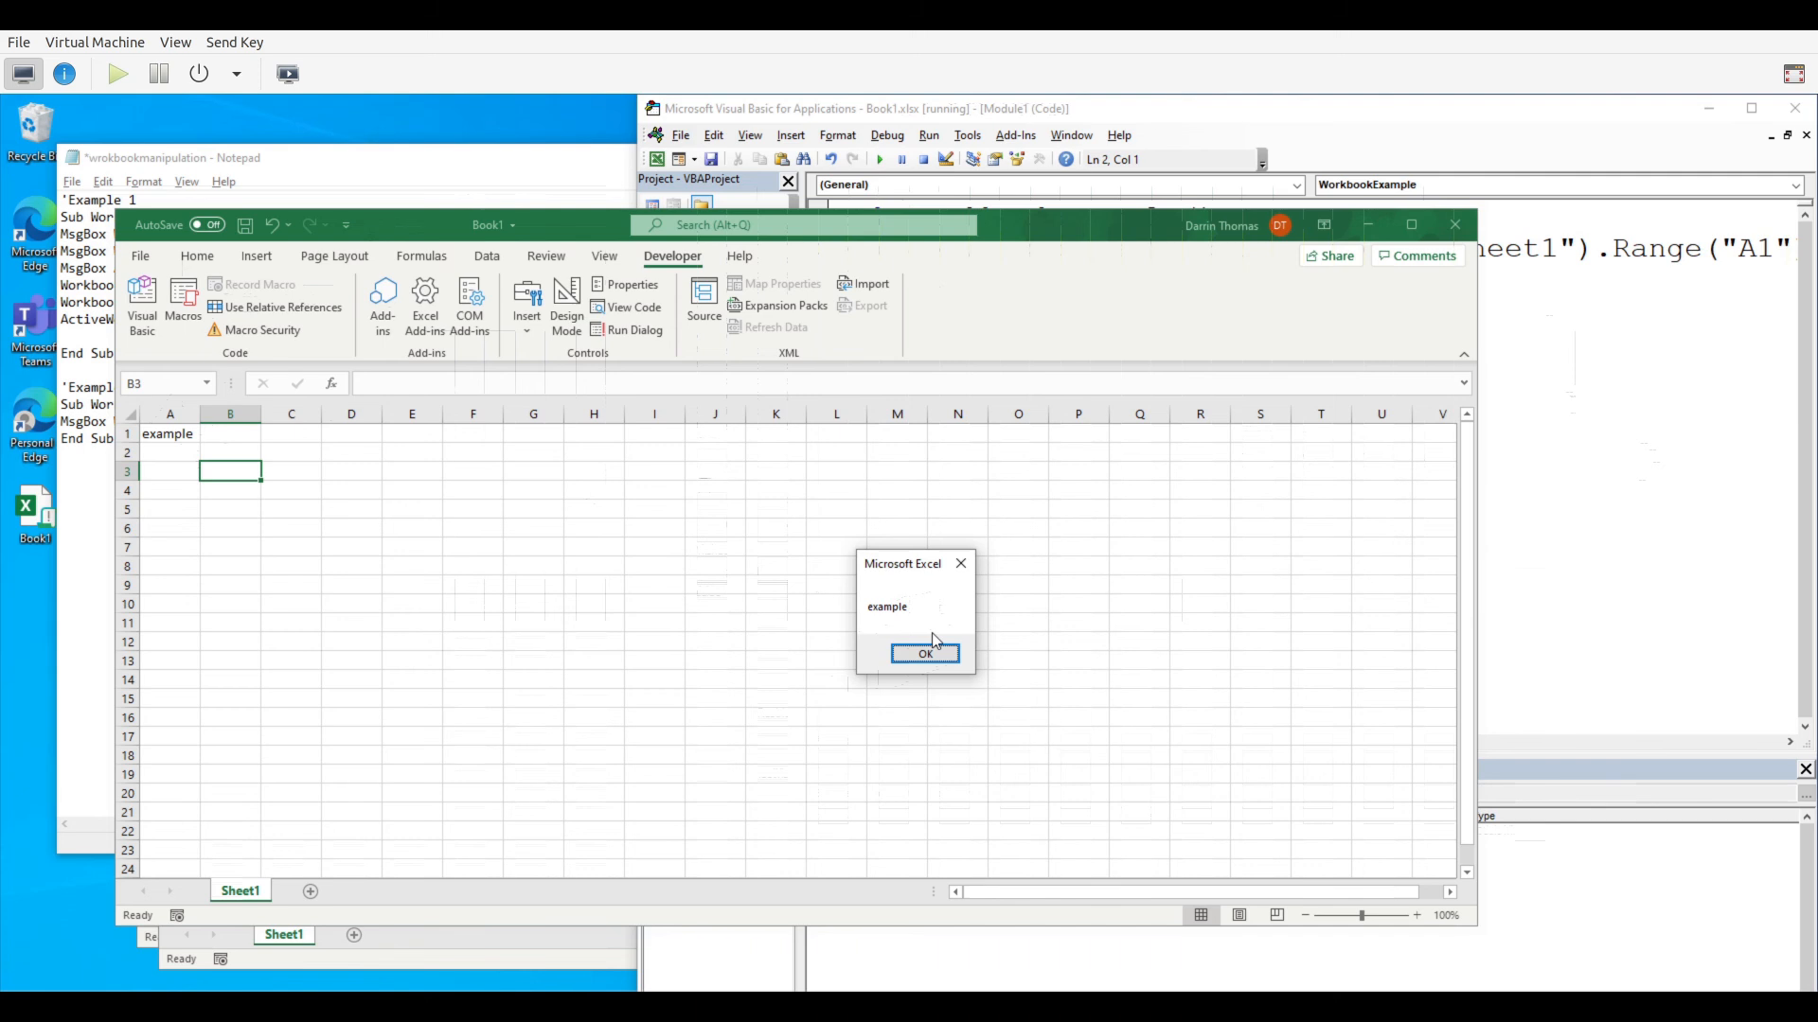
mouse_move(926, 667)
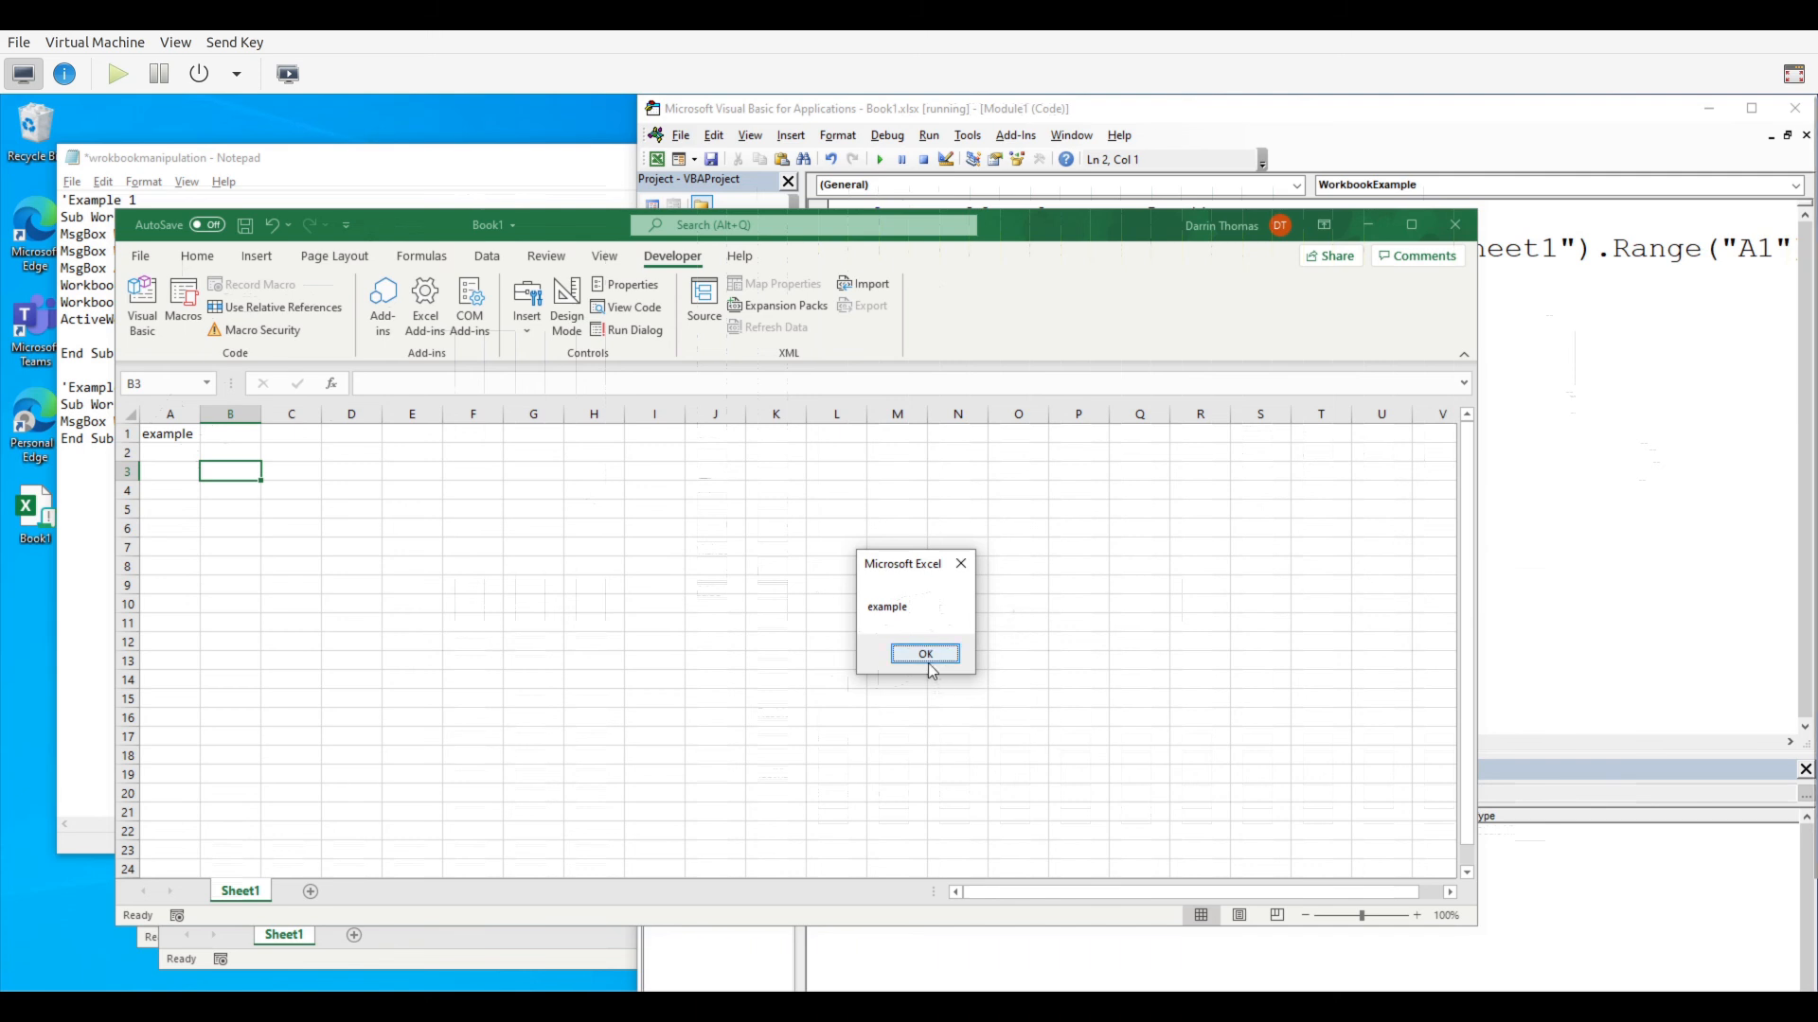
Dismiss the 'example' message so the macro pauses at End Sub
click(924, 653)
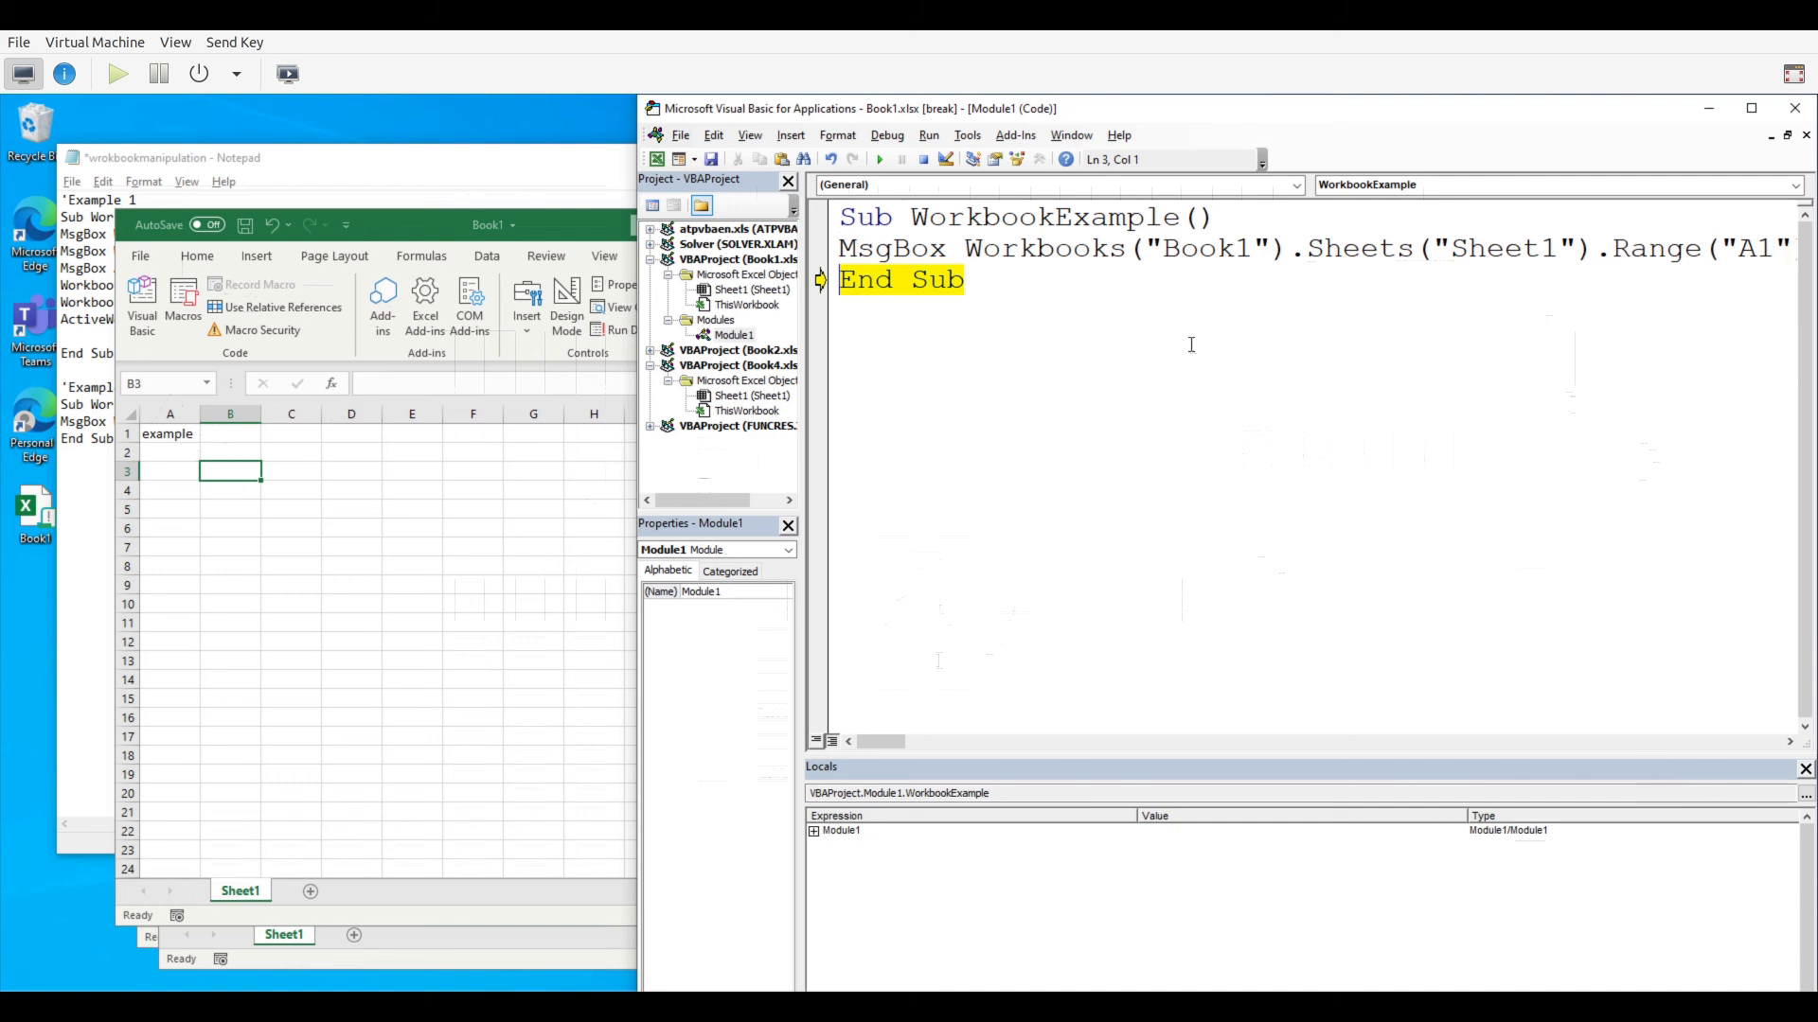
mouse_move(1248, 301)
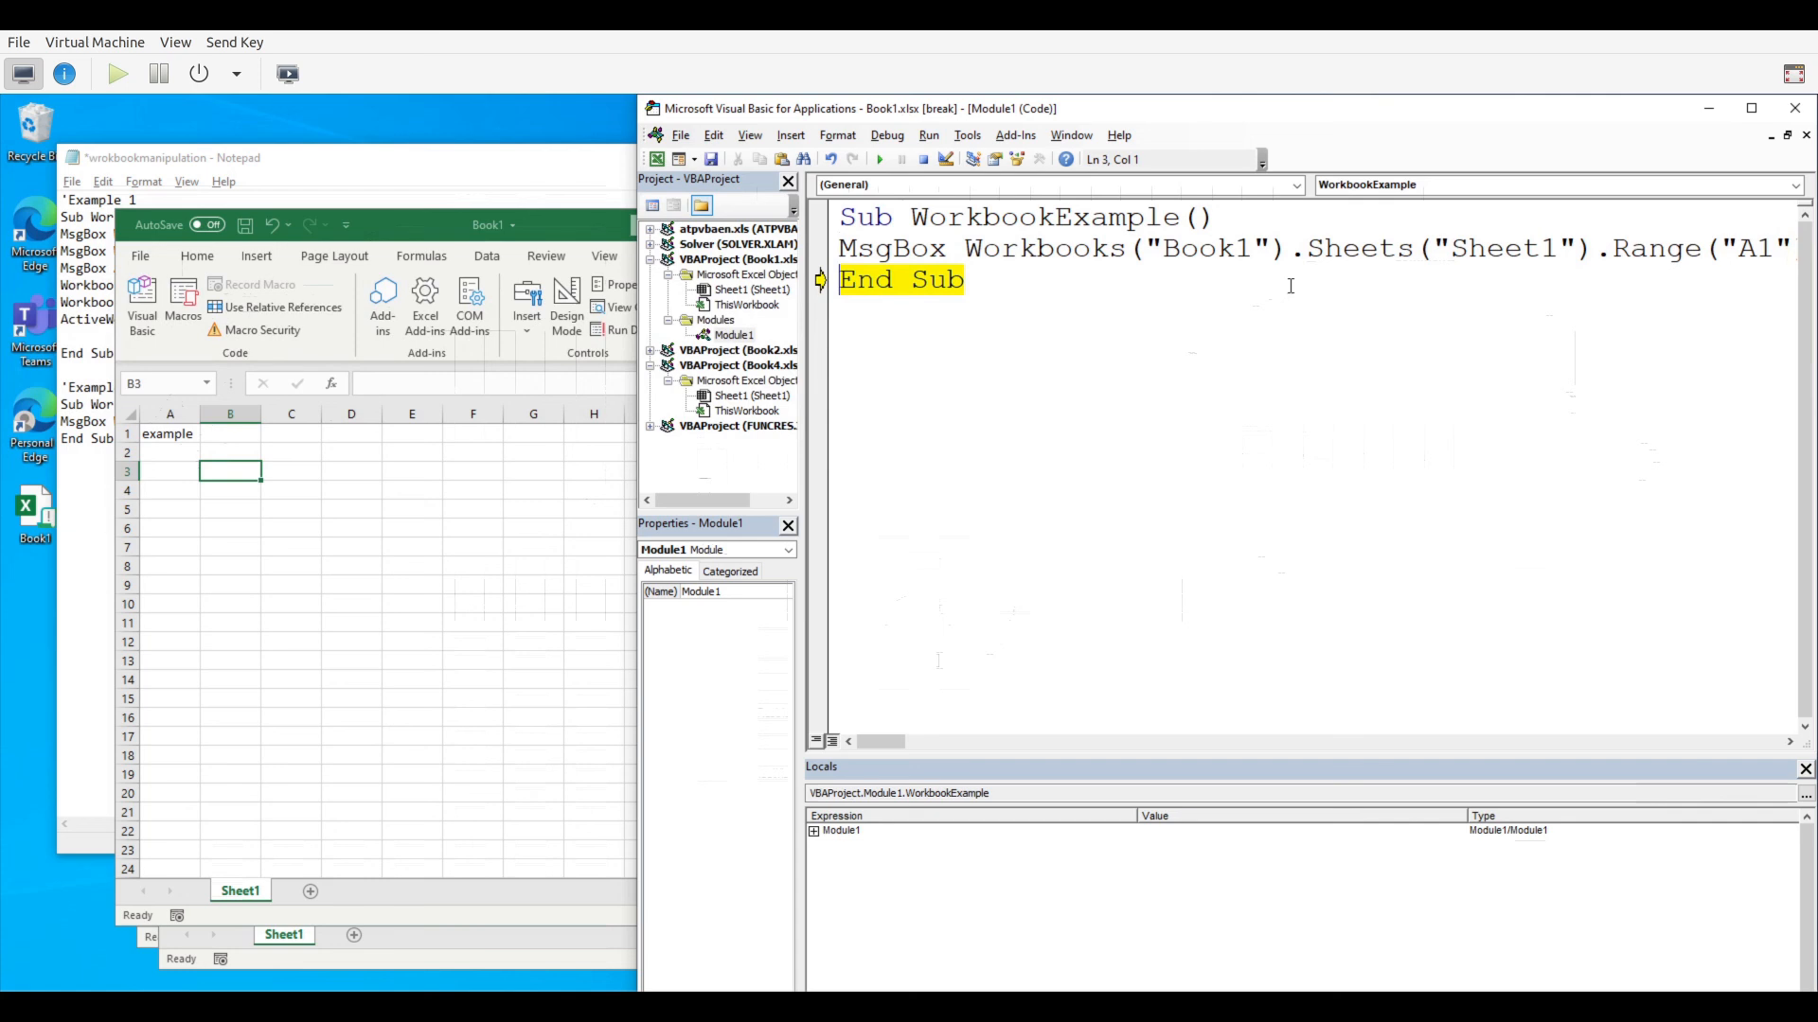
mouse_move(1458, 101)
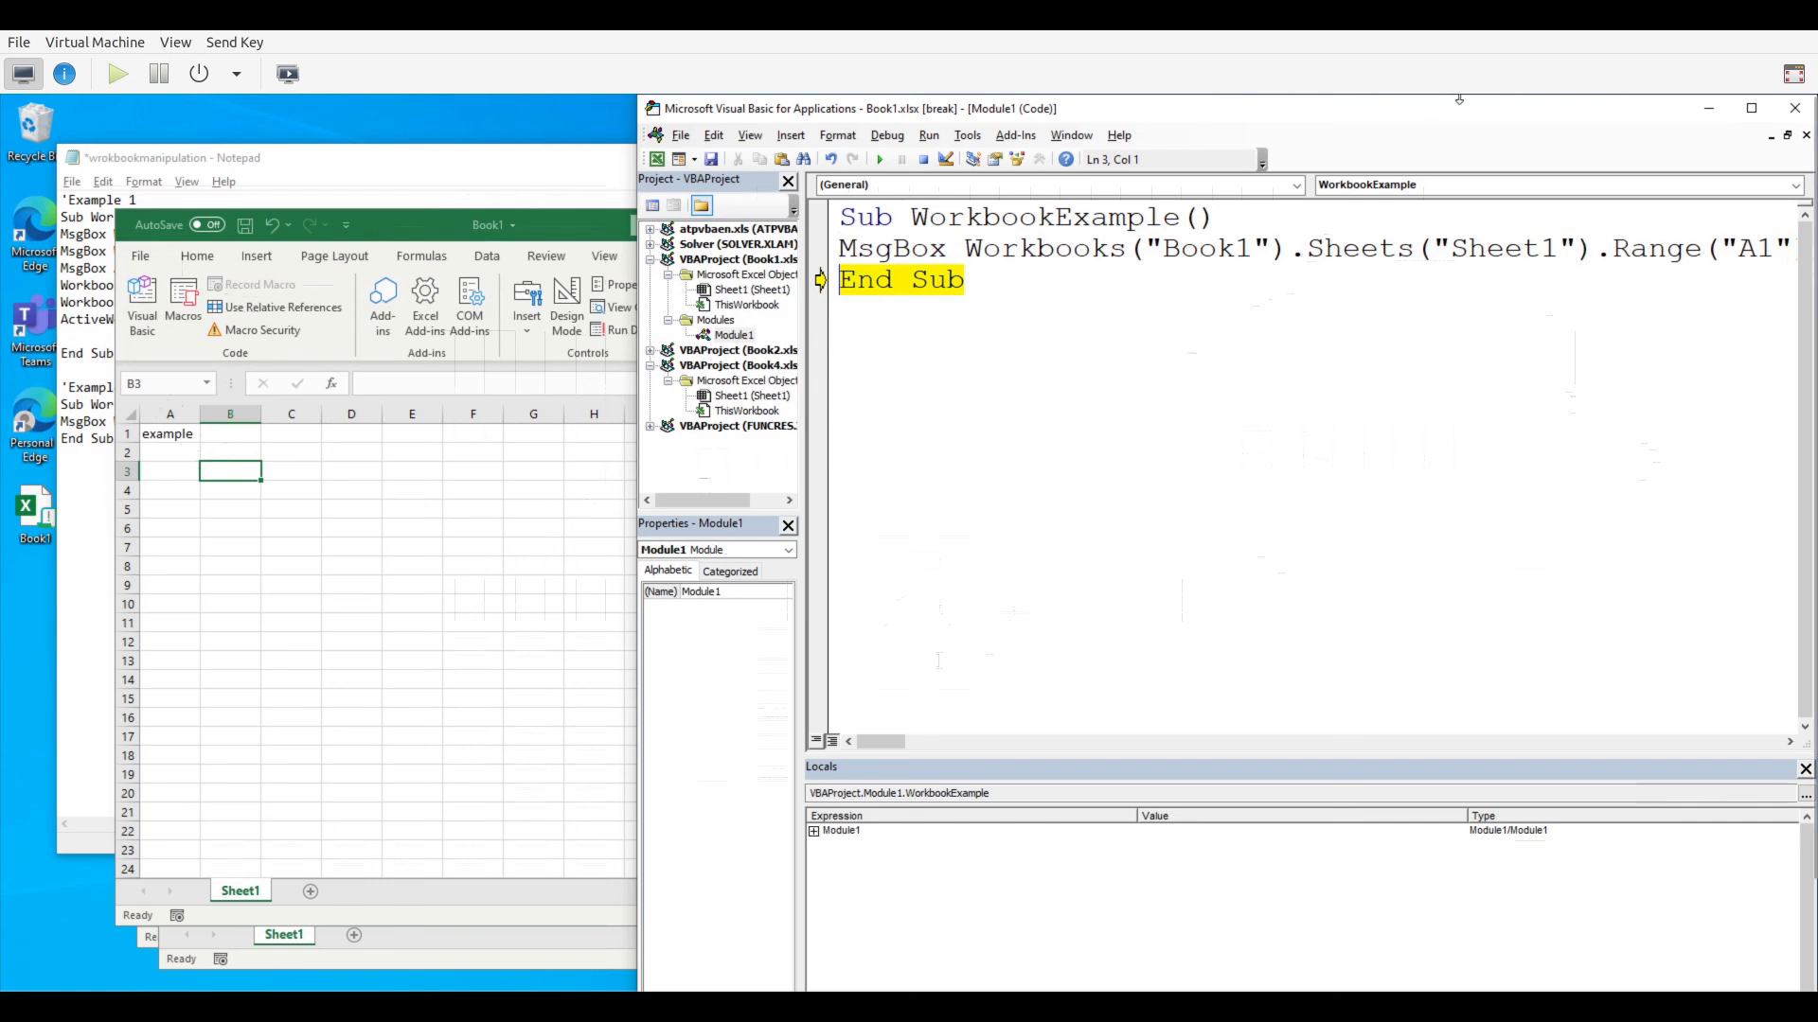